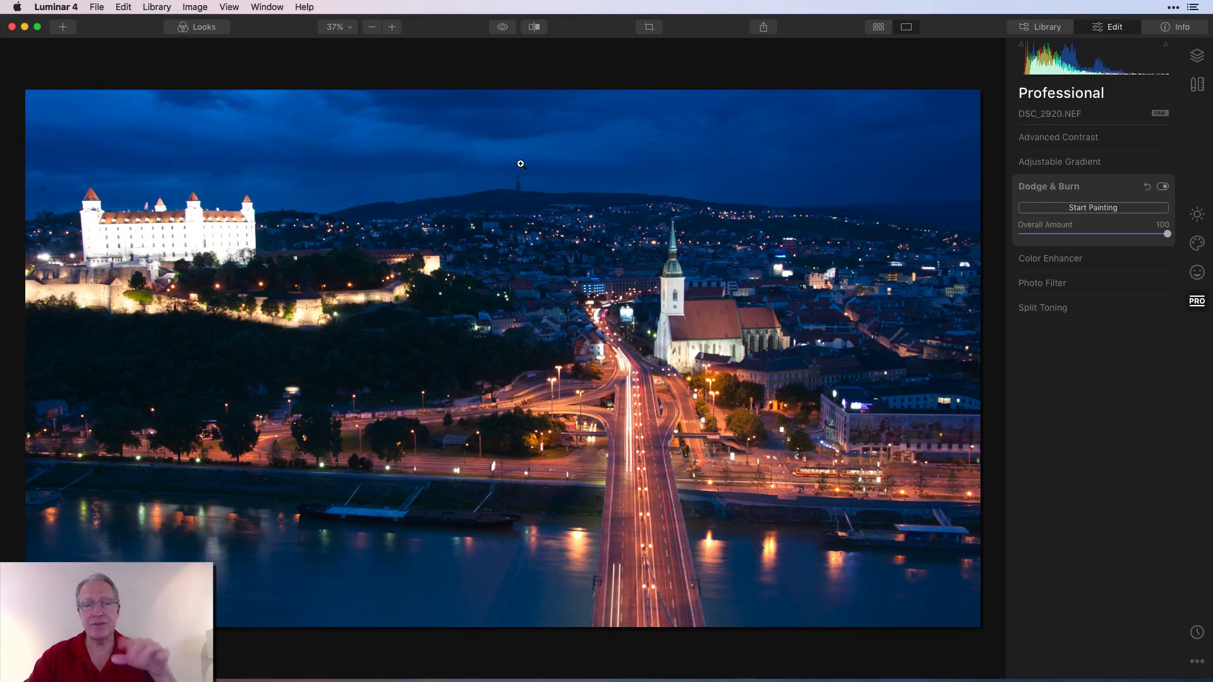
# Check the cityscape with a before/after split comparison, then turn the comparison off.
pyautogui.click(533, 26)
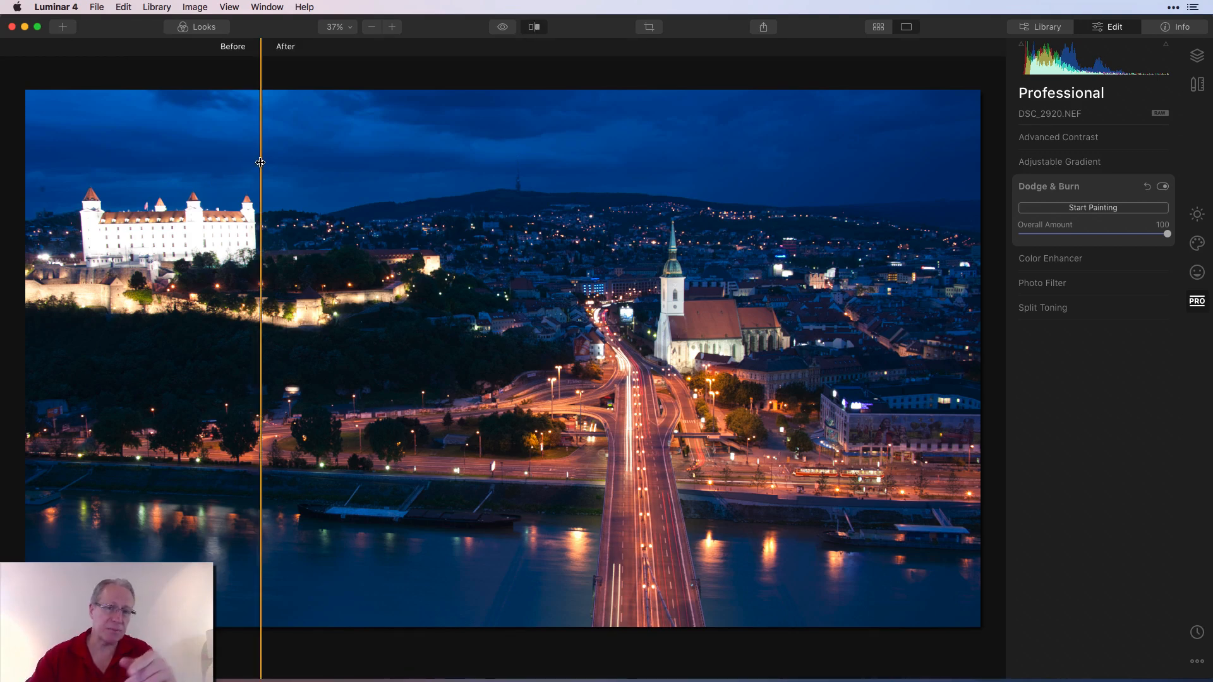
pyautogui.moveTo(260, 162); pyautogui.dragTo(332, 216)
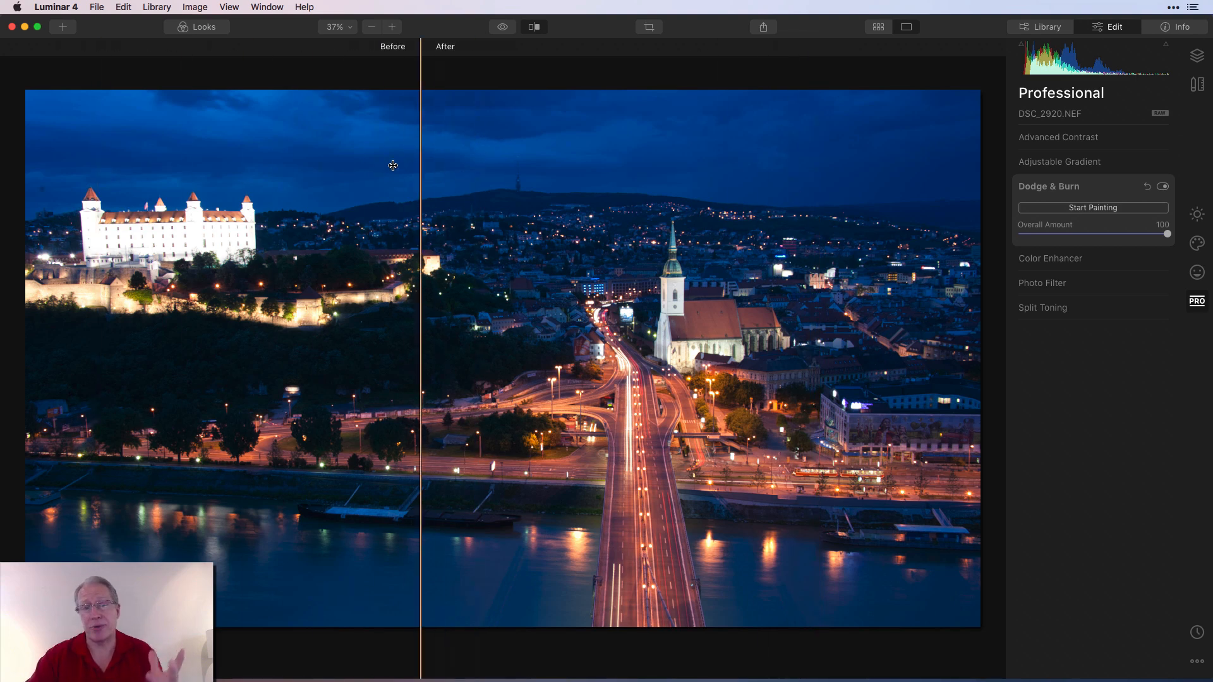
pyautogui.click(501, 27)
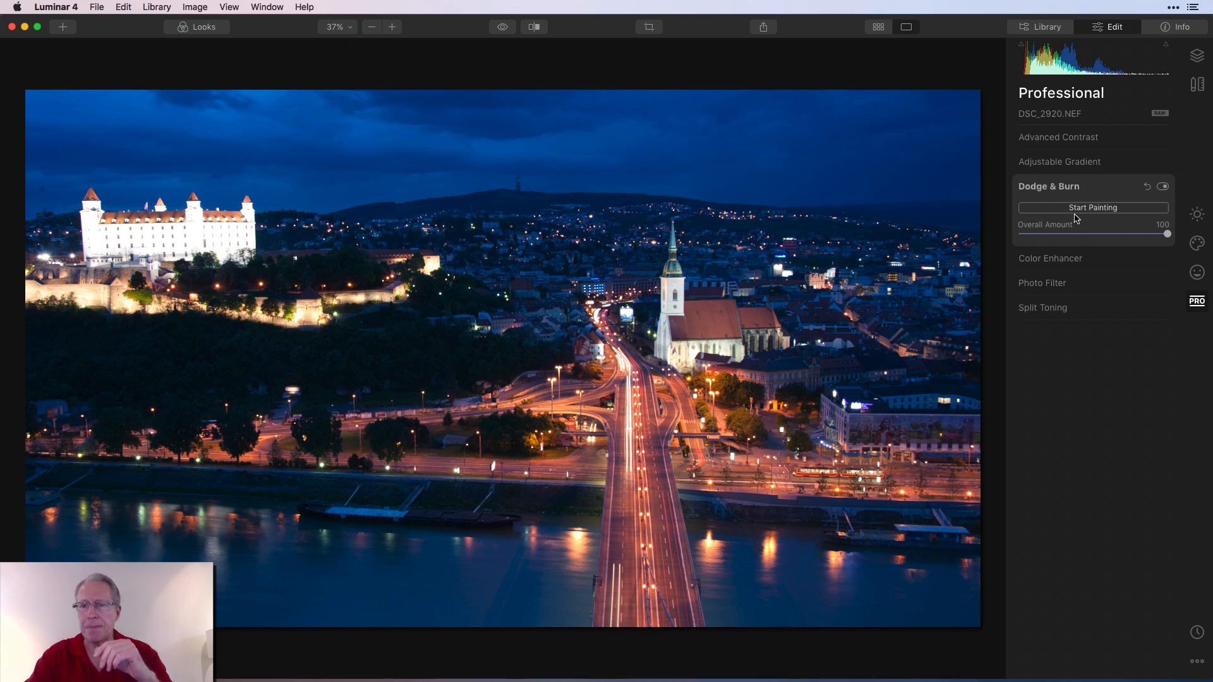
pyautogui.moveTo(1090, 224)
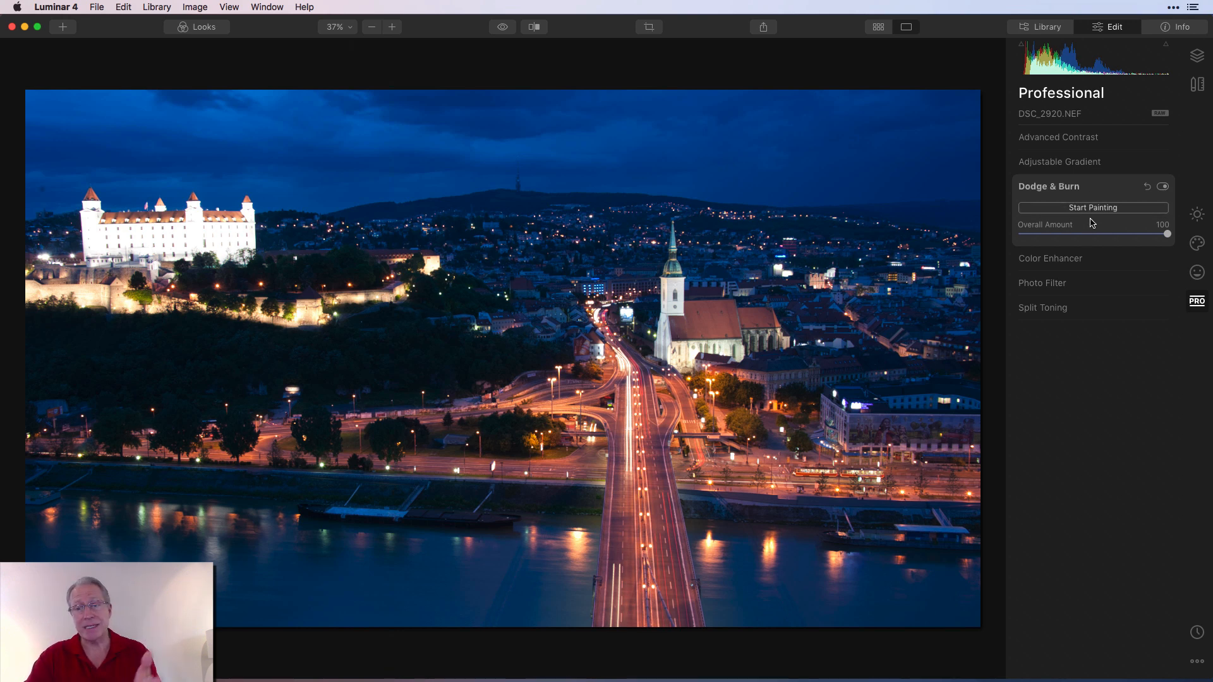
pyautogui.moveTo(1097, 234)
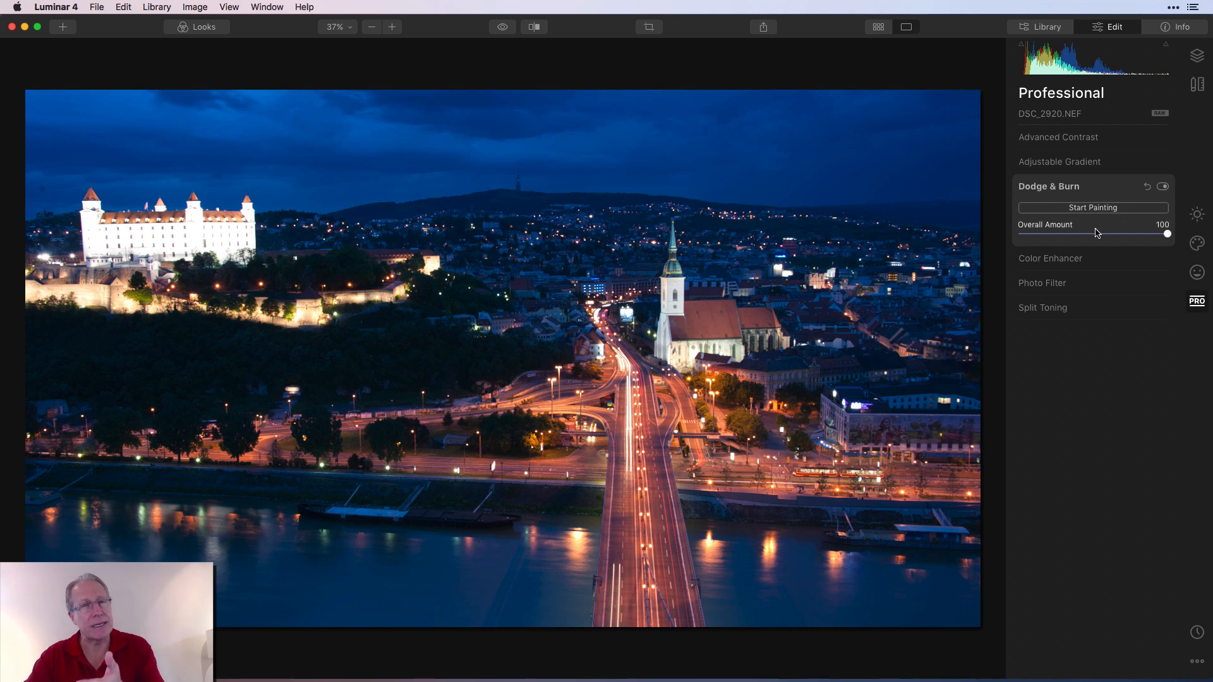
# Start Dodge & Burn painting and brush a trial lighten stroke over the sky above the castle.
pyautogui.click(1092, 207)
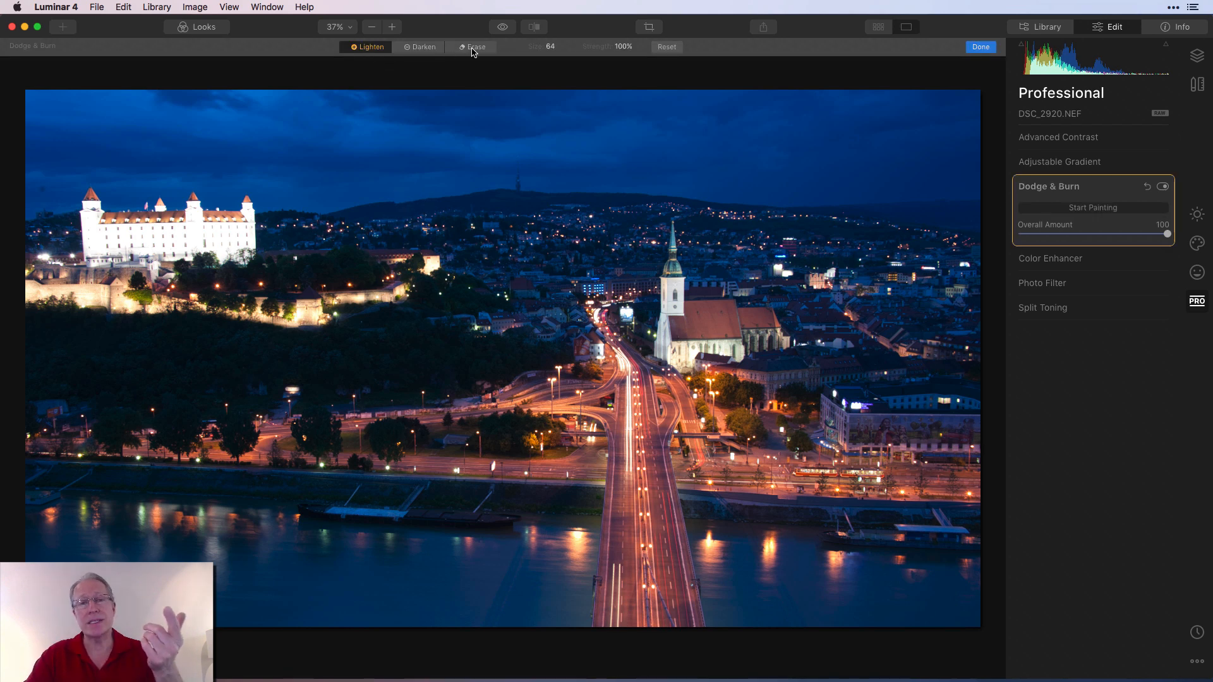
pyautogui.moveTo(550, 52)
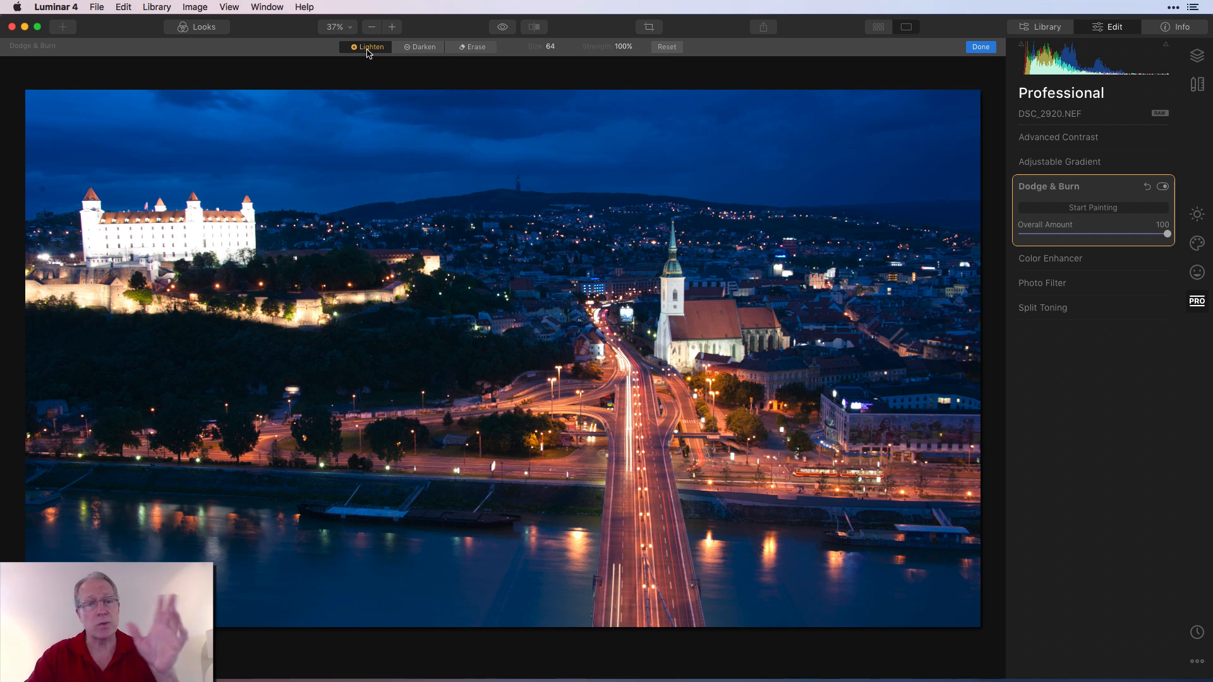
pyautogui.moveTo(398, 142)
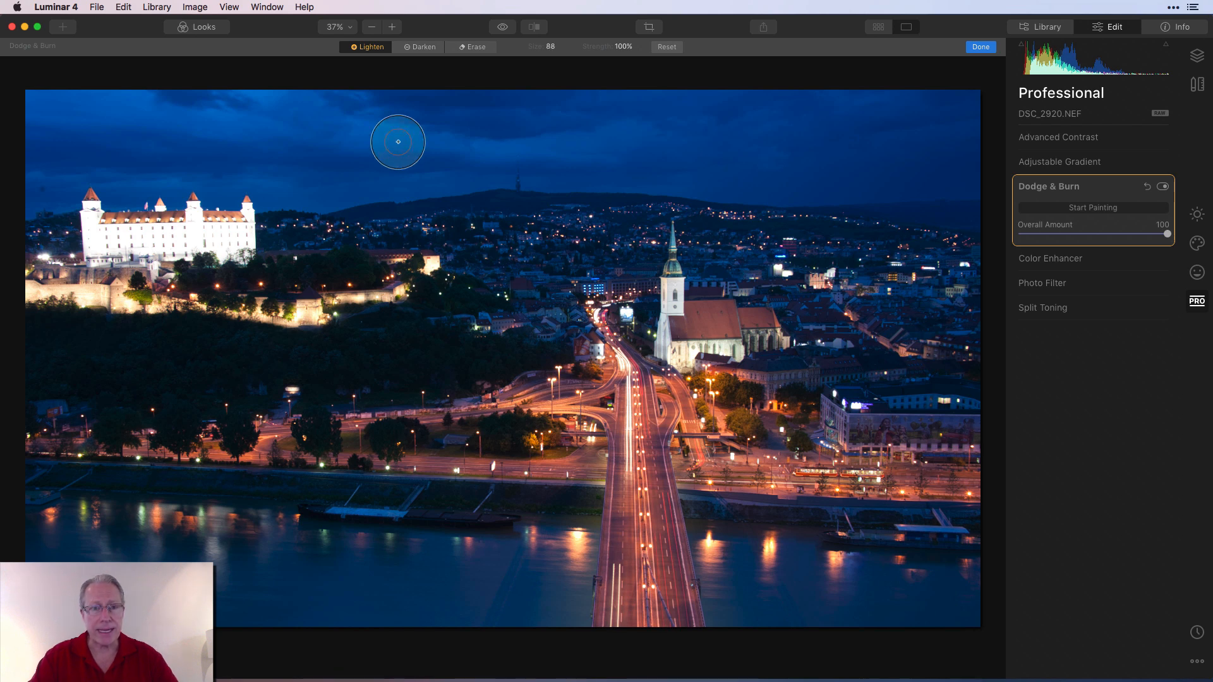
pyautogui.moveTo(398, 142); pyautogui.dragTo(256, 135)
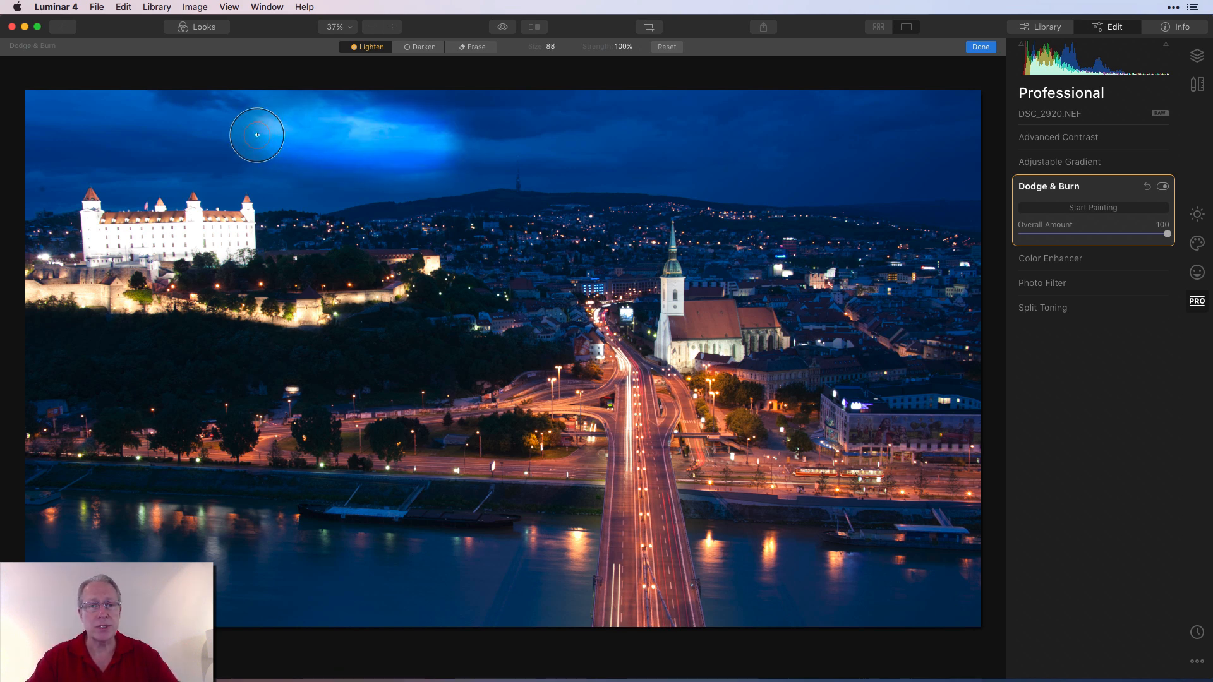
pyautogui.moveTo(256, 135); pyautogui.dragTo(15, 92)
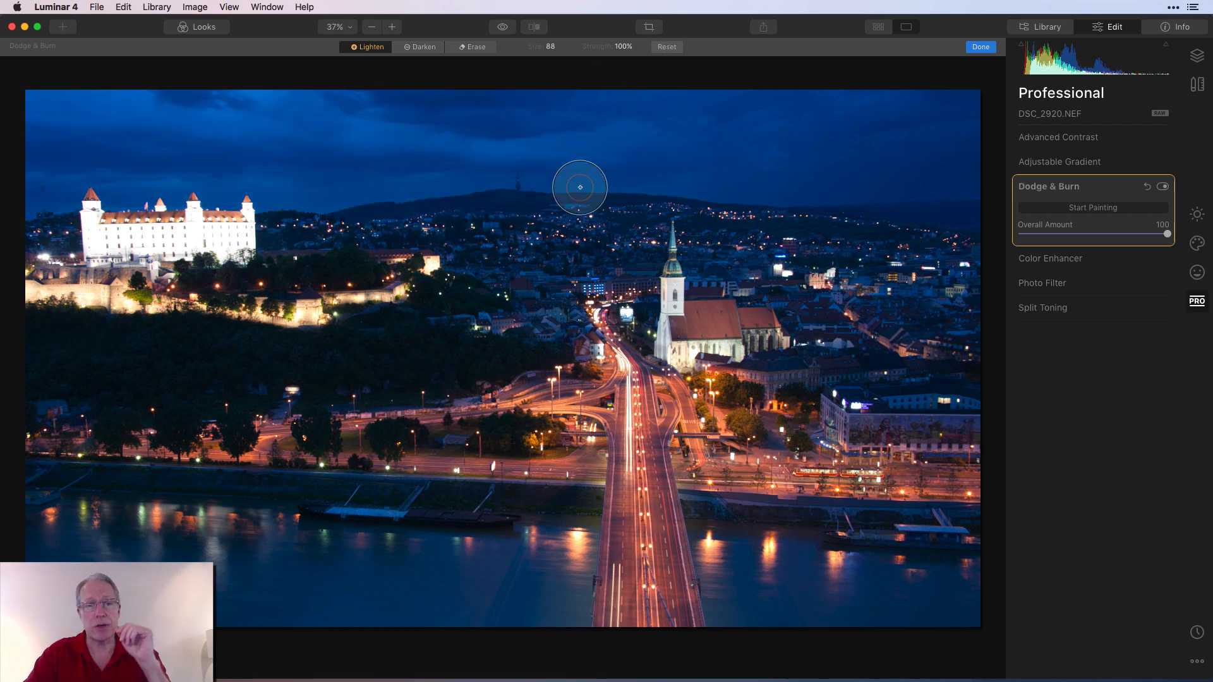
# Switch to Darken, paint a band across the upper sky, then clear the stroke again.
pyautogui.click(419, 47)
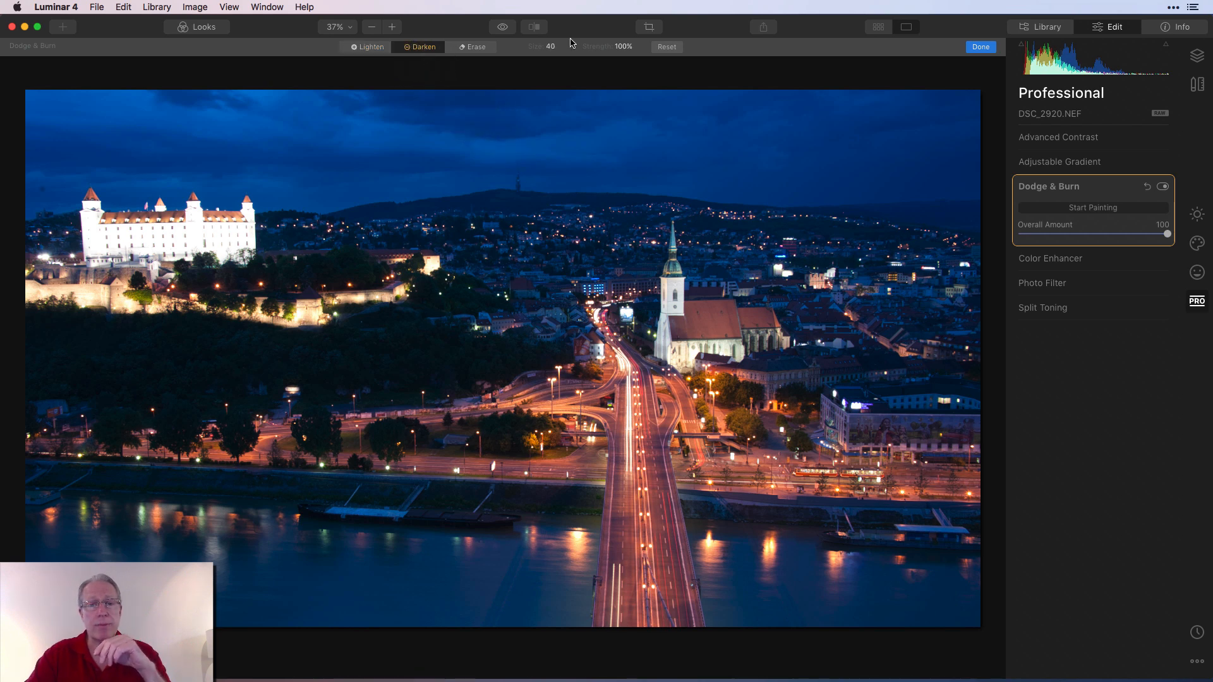
pyautogui.moveTo(401, 147)
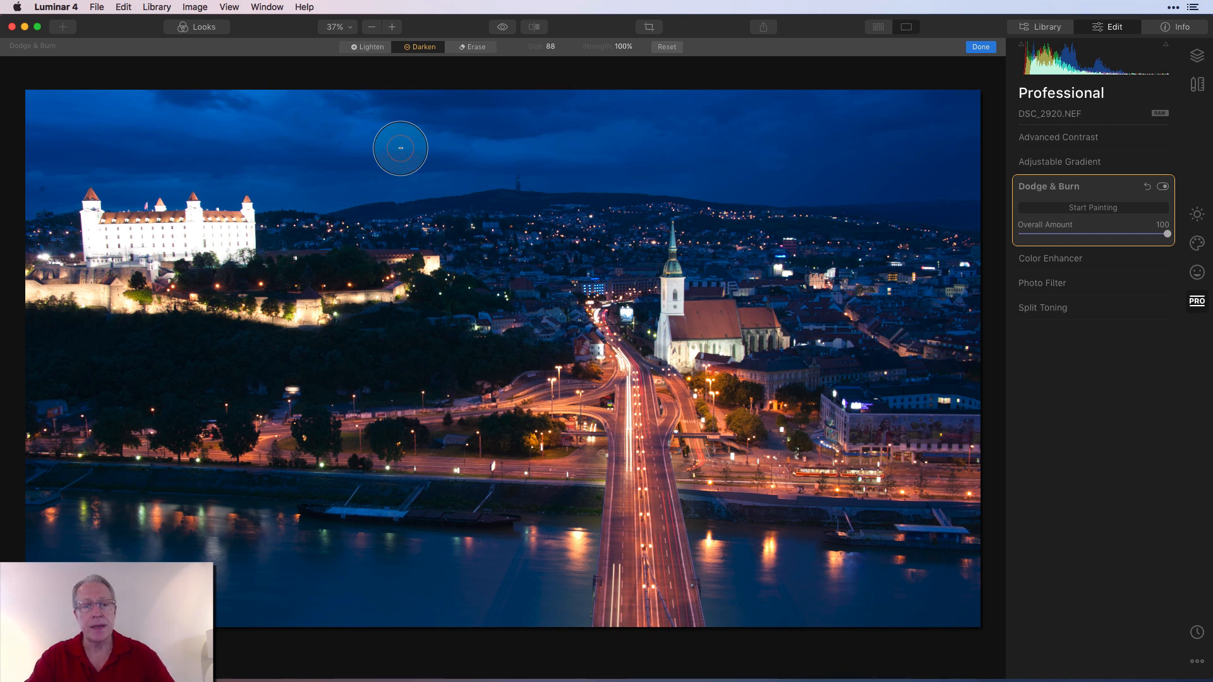
pyautogui.moveTo(401, 148); pyautogui.dragTo(248, 131)
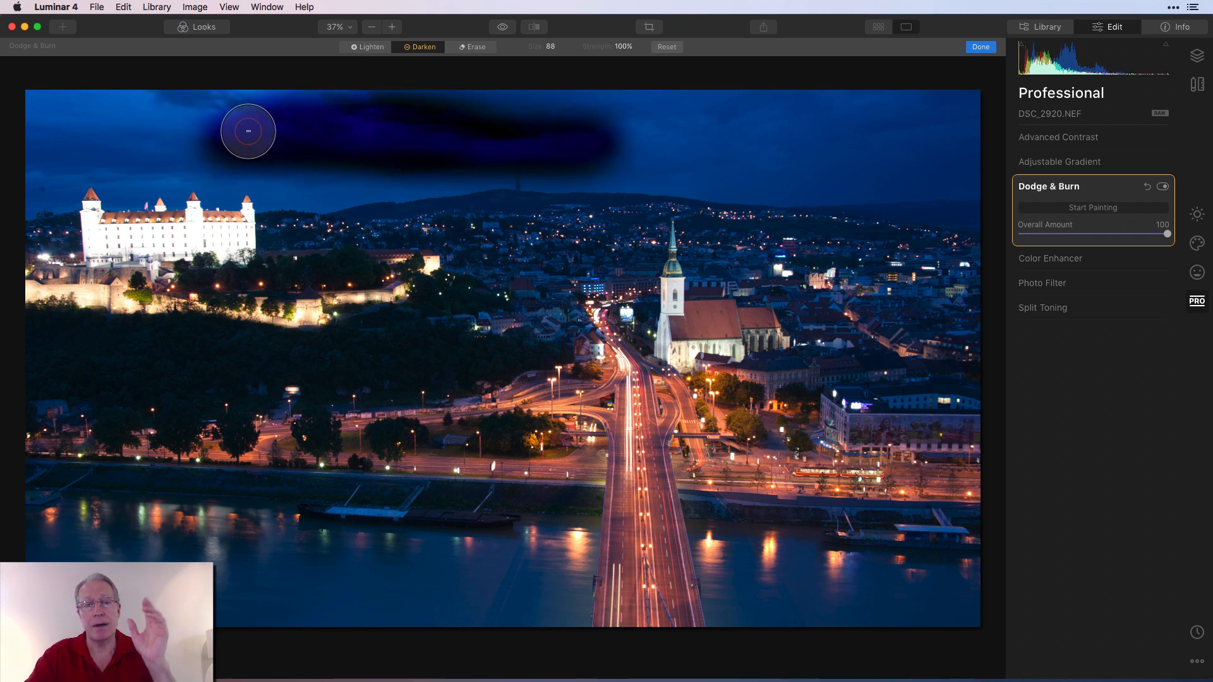
pyautogui.moveTo(470, 95)
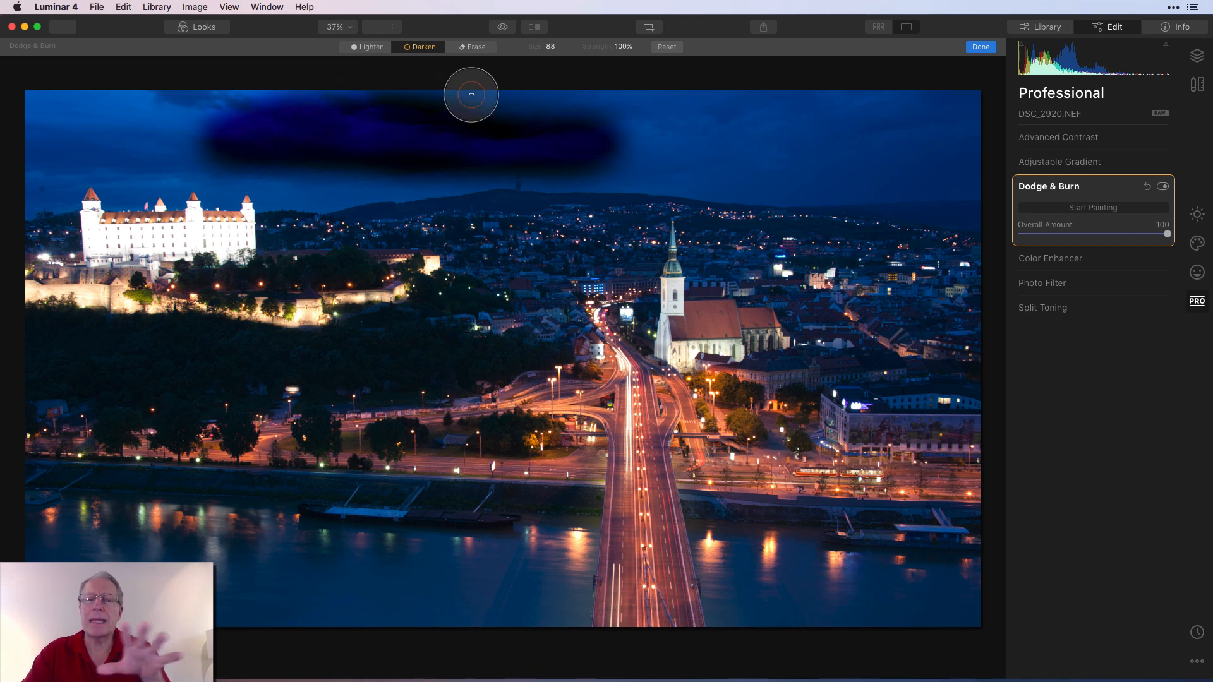
pyautogui.click(472, 47)
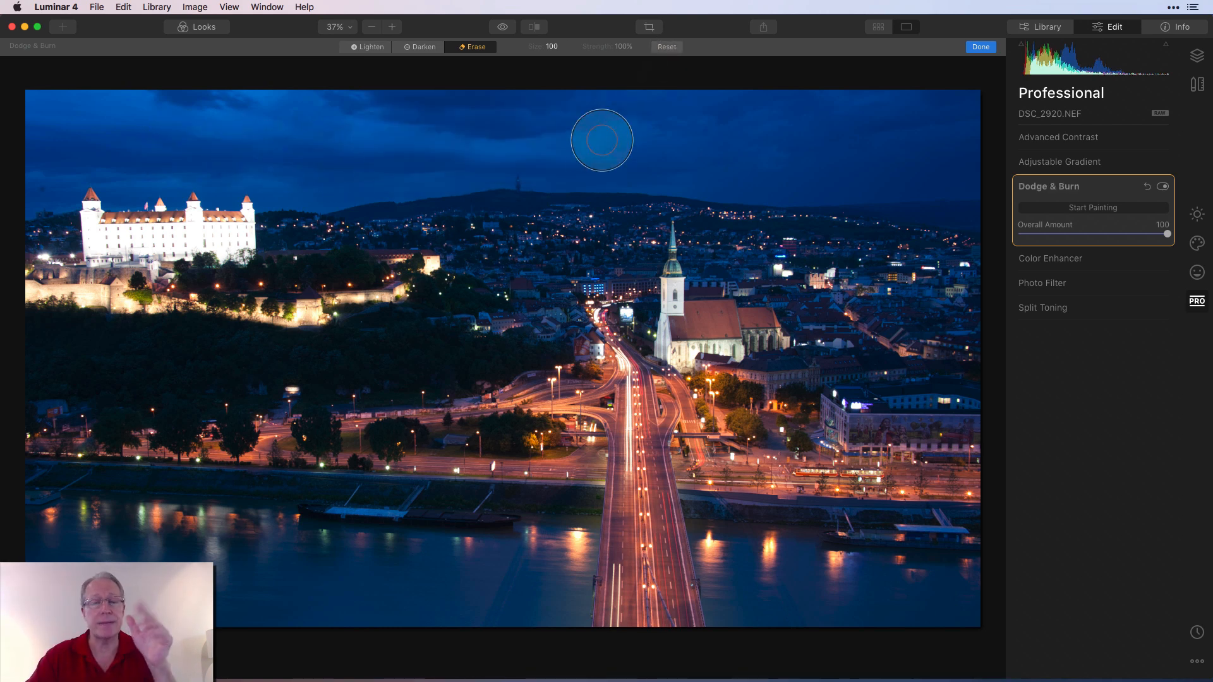
pyautogui.moveTo(596, 144)
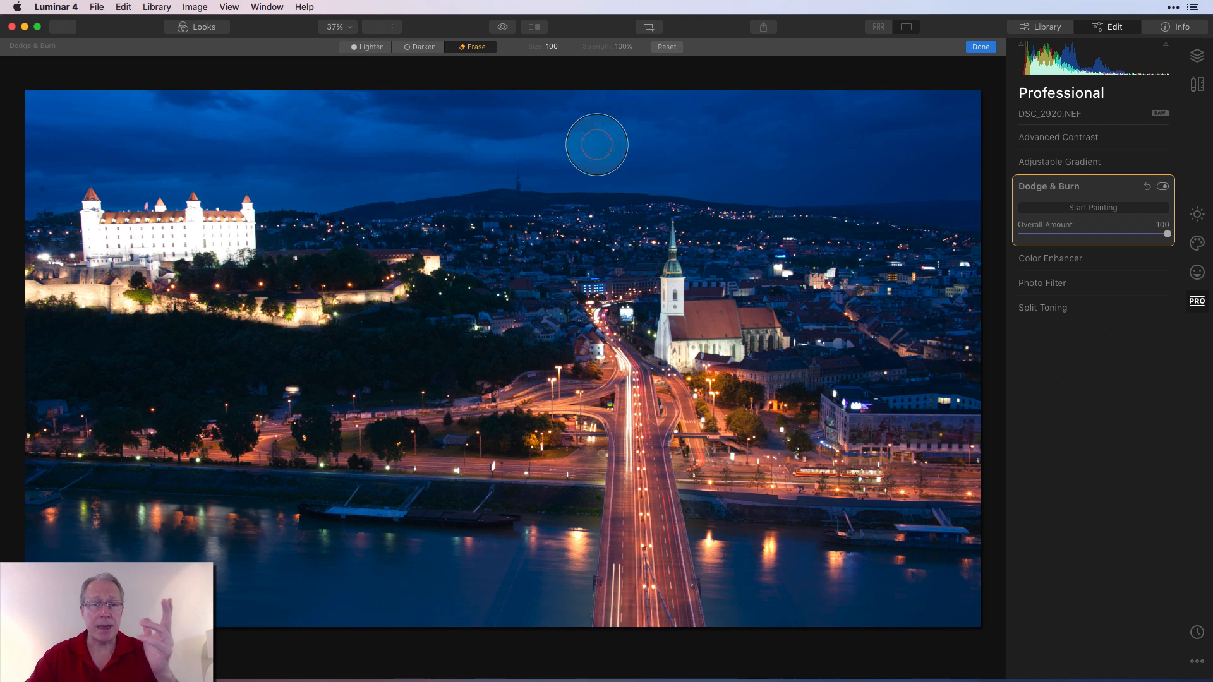
pyautogui.moveTo(416, 61)
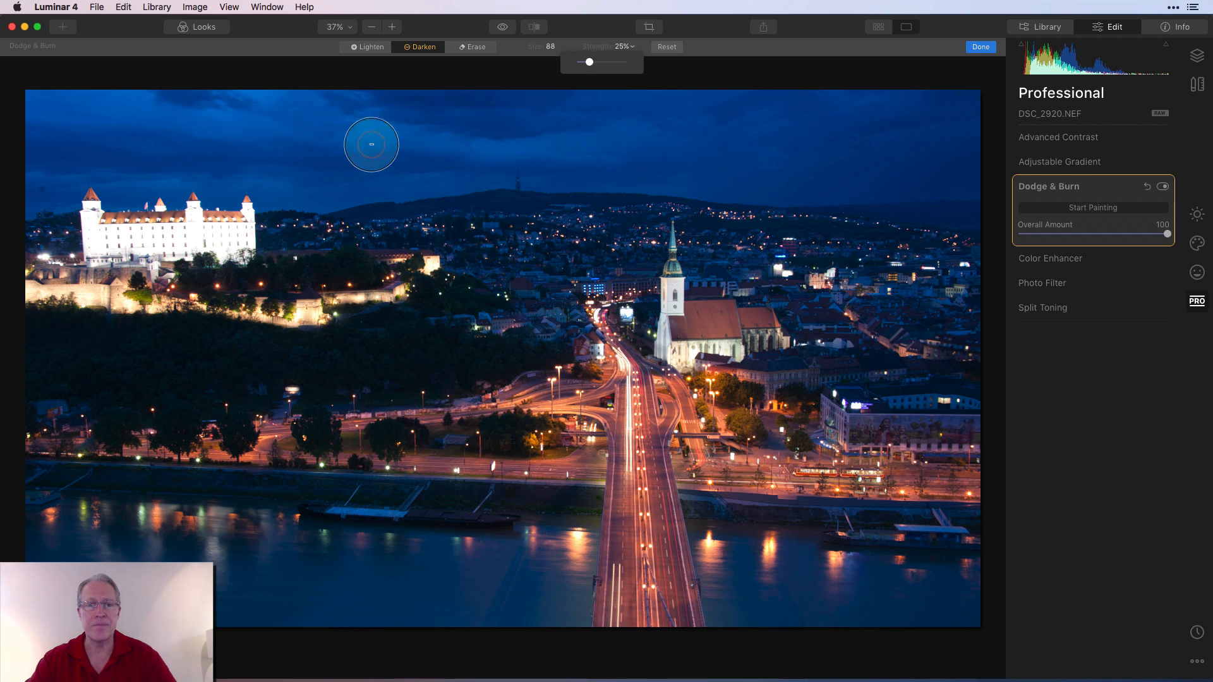
pyautogui.moveTo(101, 92)
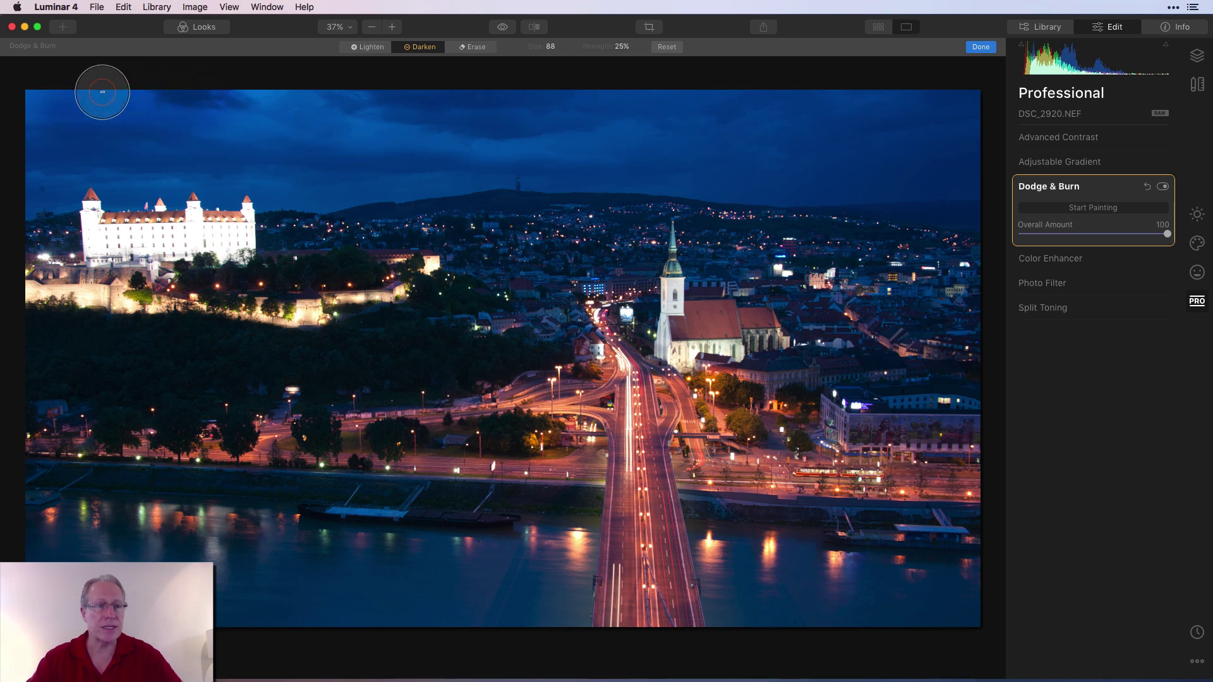
pyautogui.moveTo(262, 167)
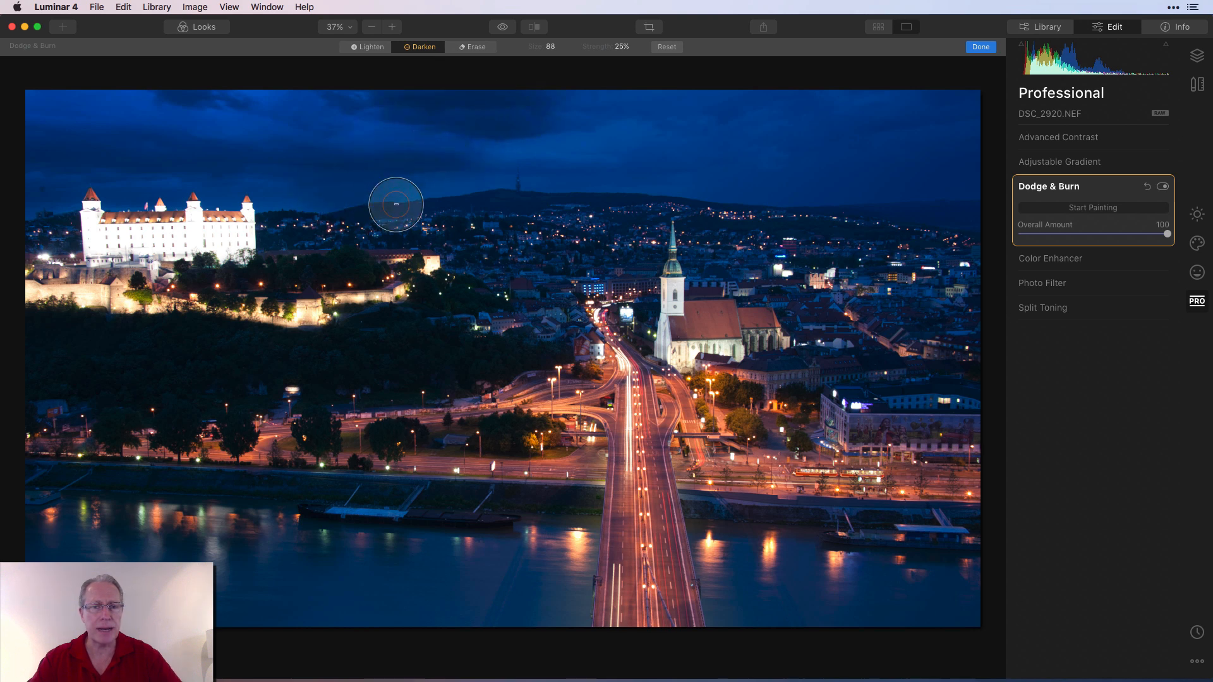
pyautogui.moveTo(815, 182)
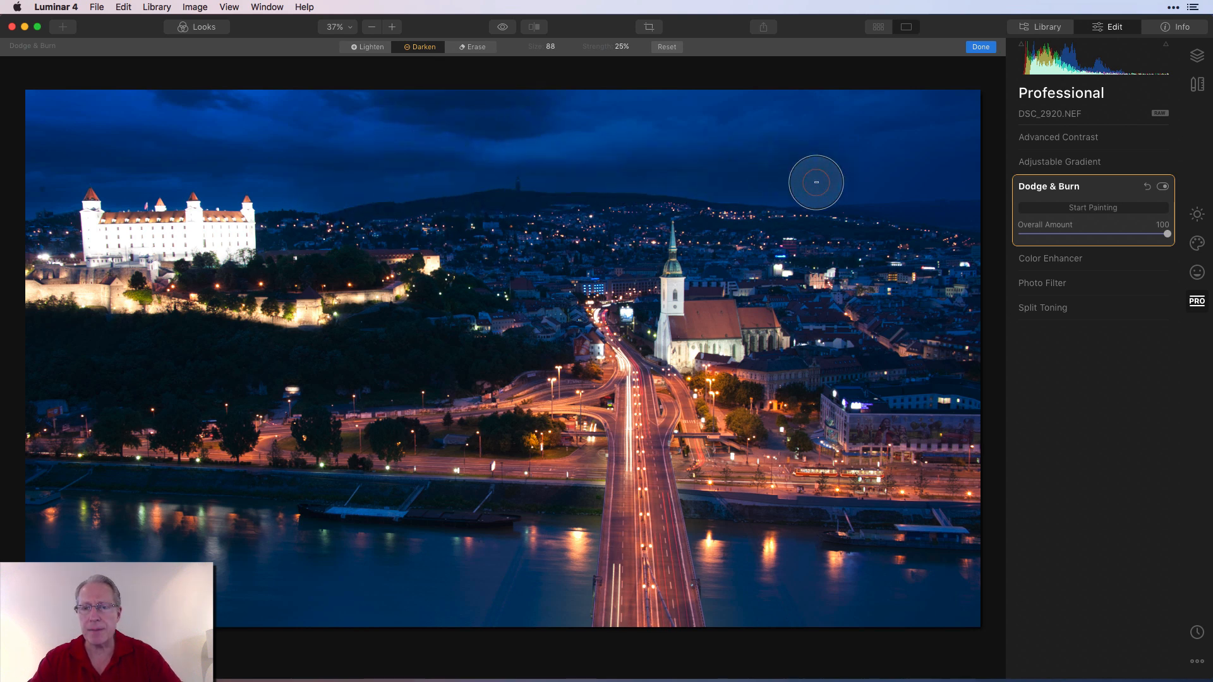
pyautogui.moveTo(771, 110)
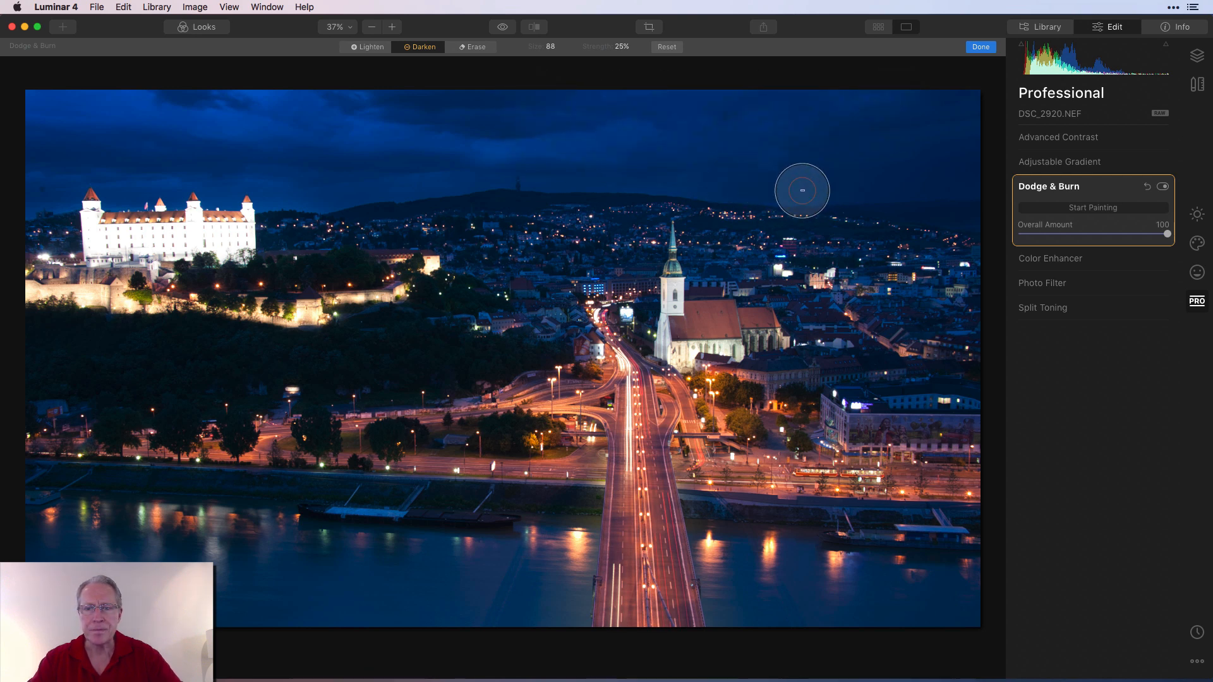
pyautogui.moveTo(374, 168)
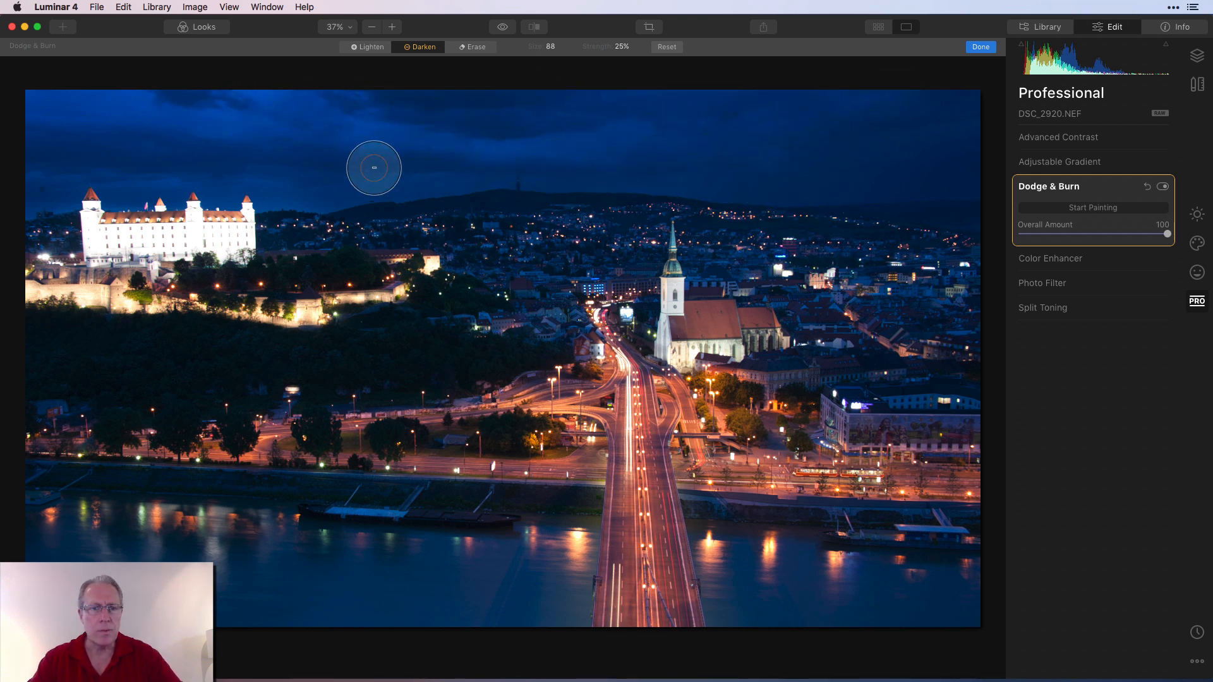
pyautogui.moveTo(27, 122)
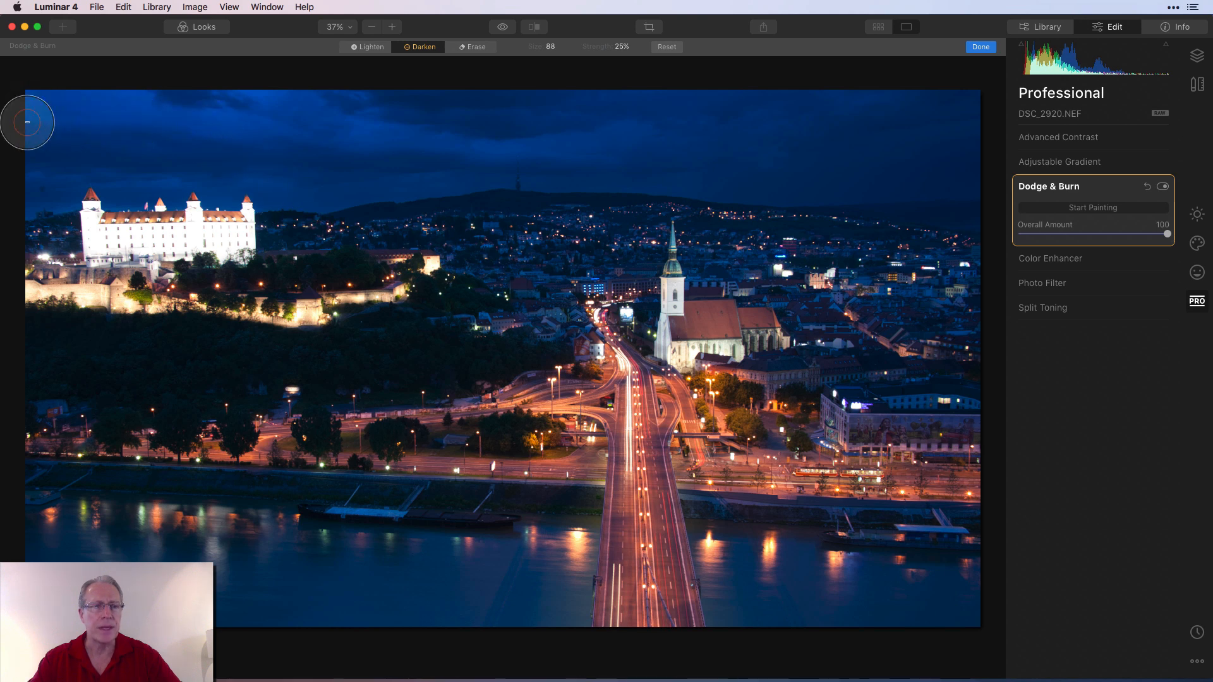
pyautogui.moveTo(35, 202)
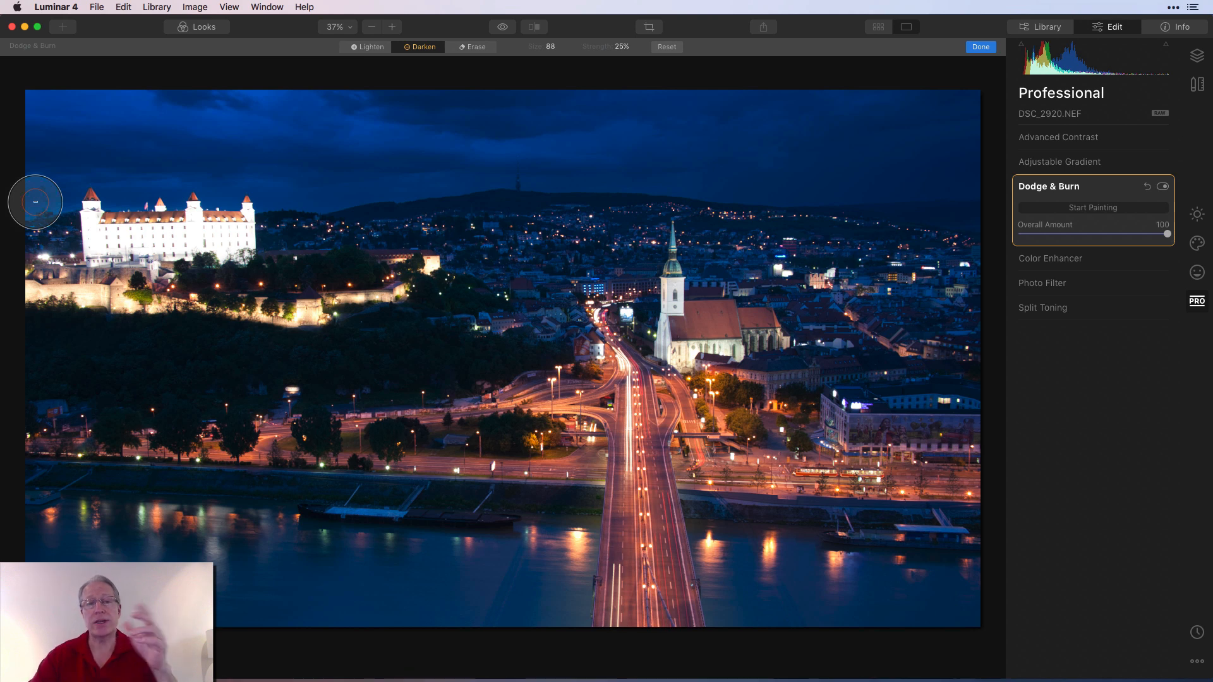
pyautogui.moveTo(1091, 188)
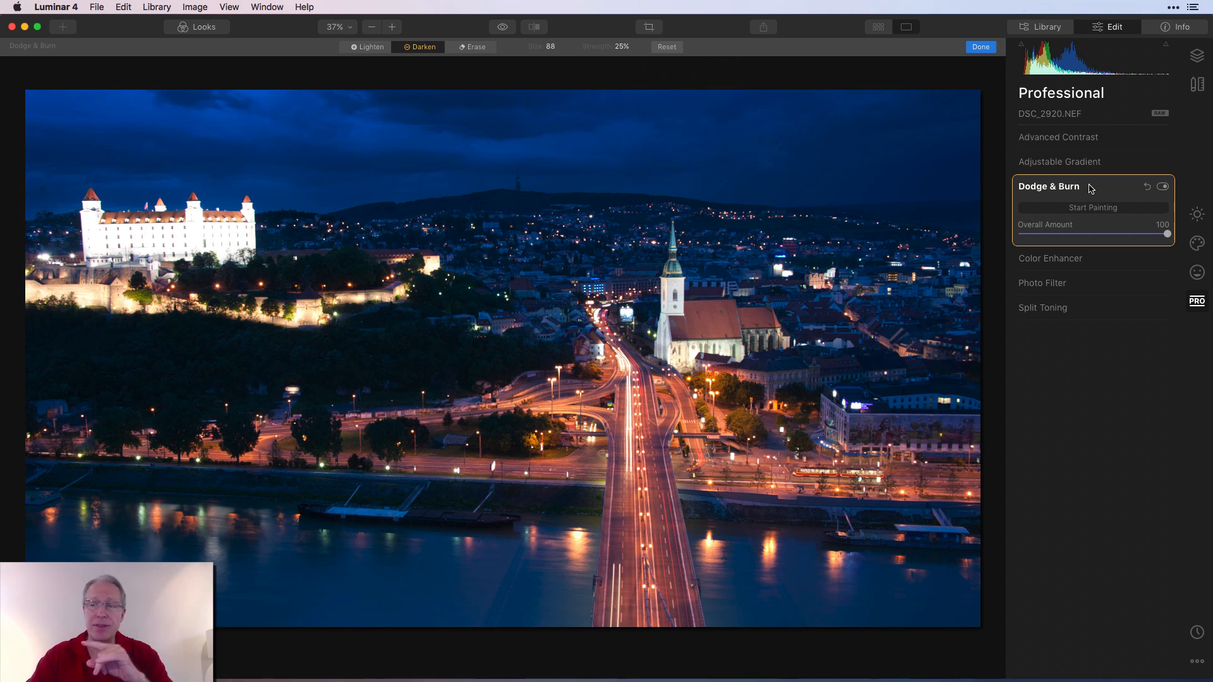
pyautogui.moveTo(1134, 197)
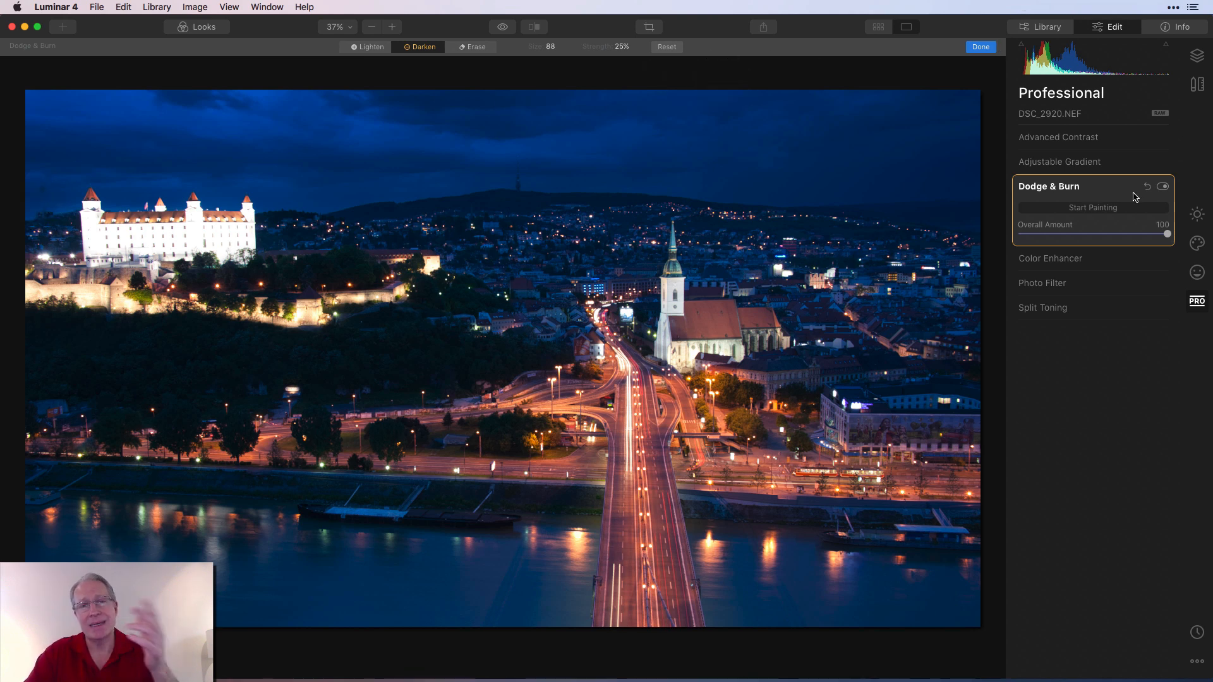
pyautogui.moveTo(671, 320)
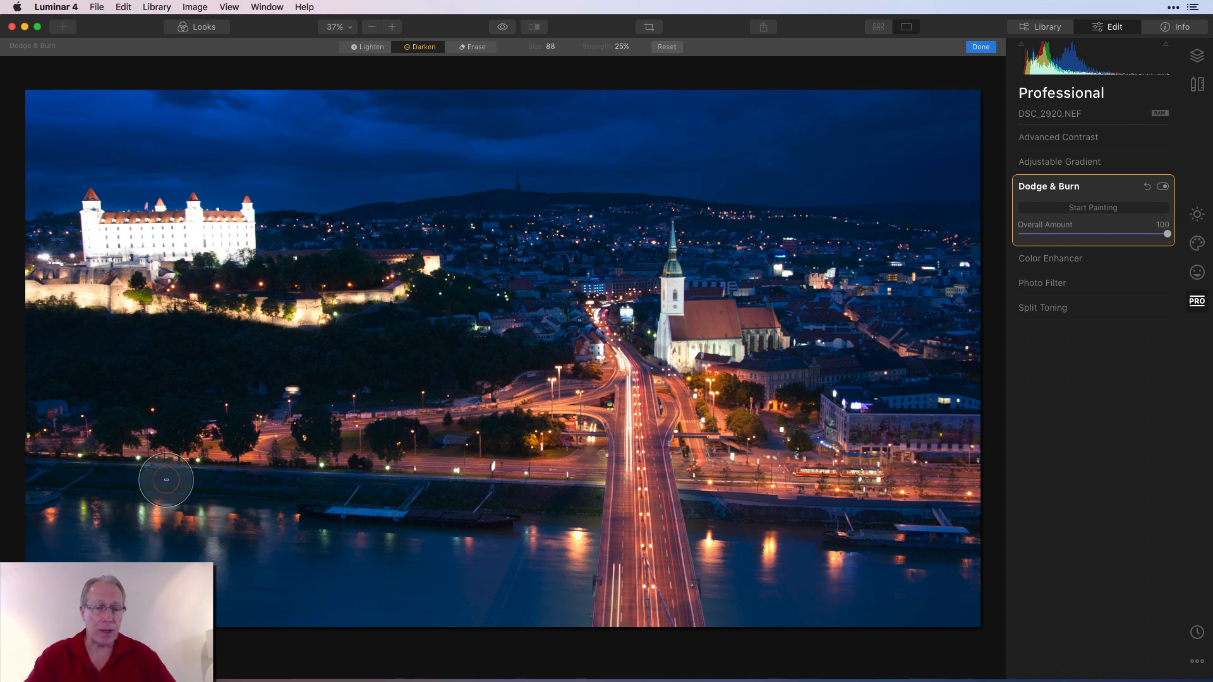
pyautogui.moveTo(255, 525)
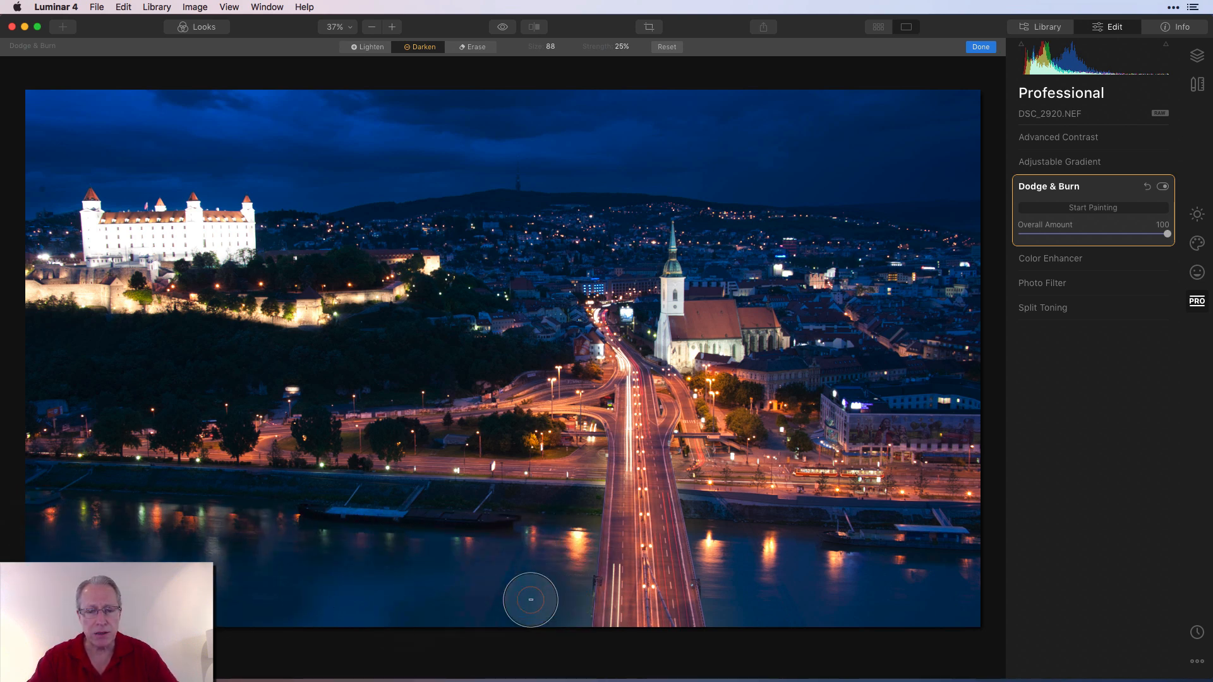
pyautogui.moveTo(720, 553)
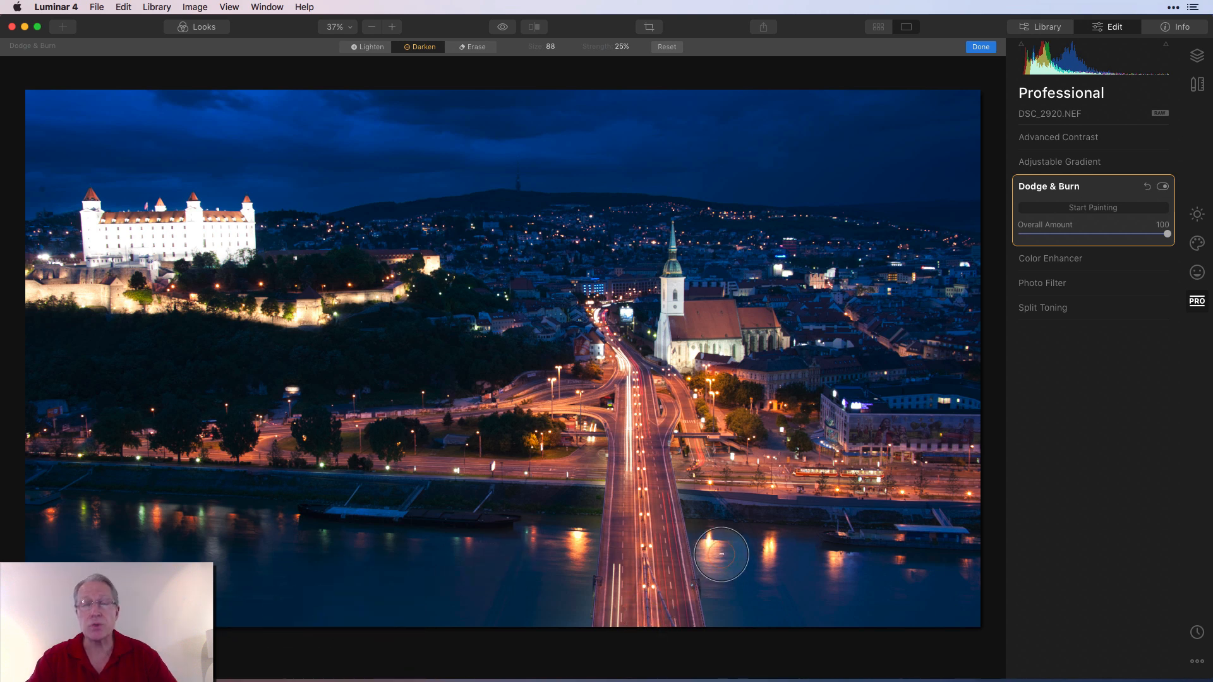
pyautogui.moveTo(832, 567)
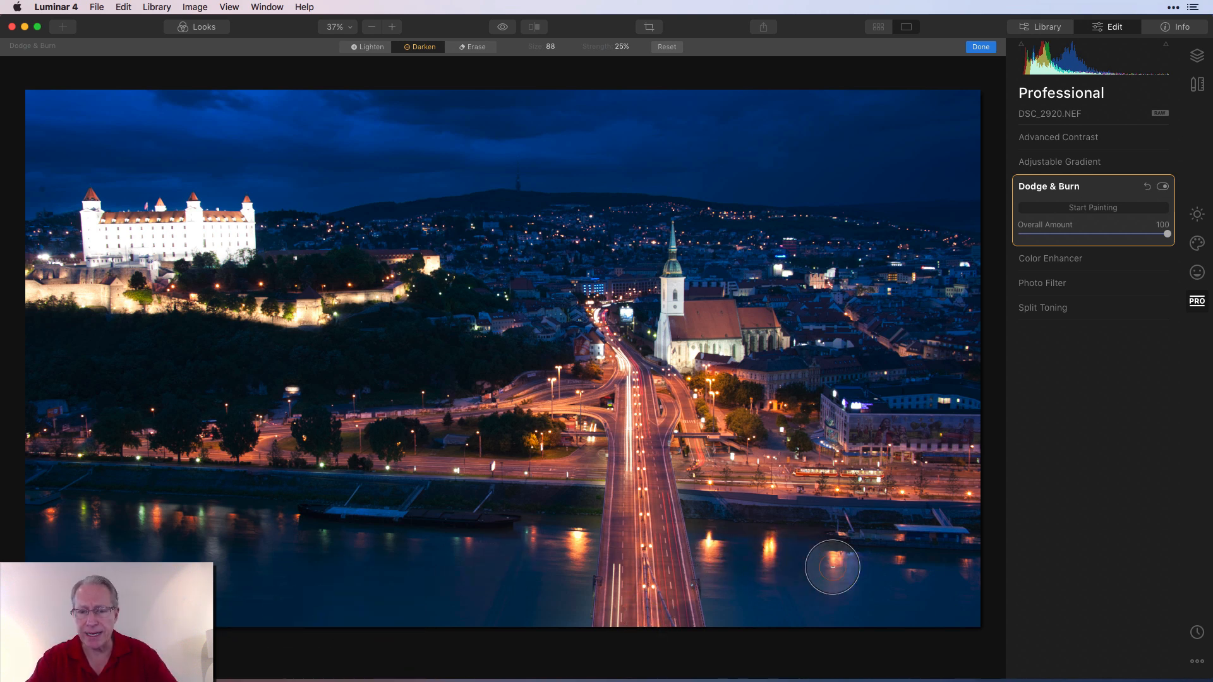
pyautogui.moveTo(740, 608)
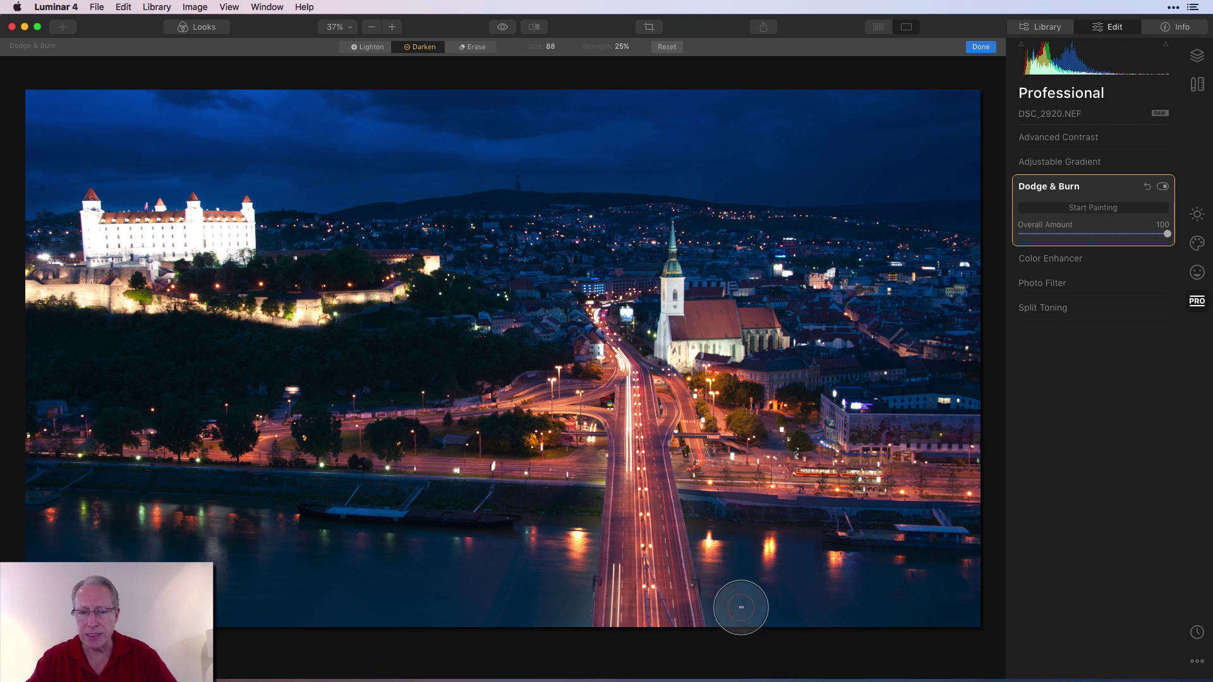
pyautogui.moveTo(870, 583)
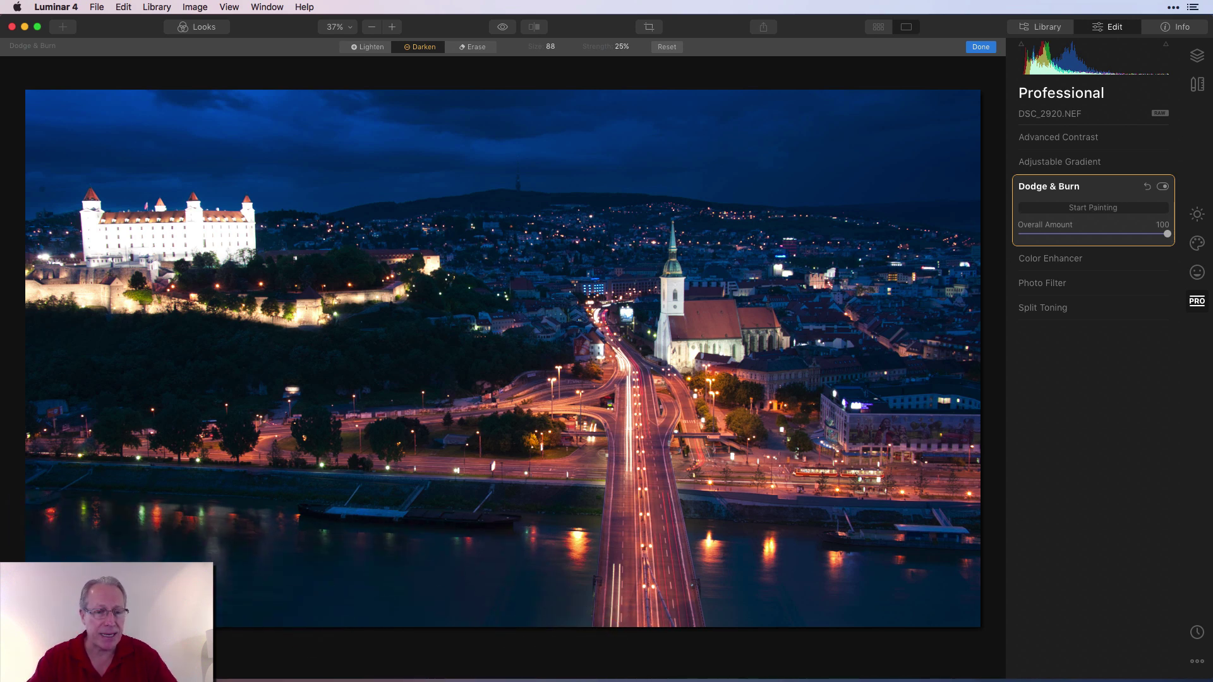
pyautogui.moveTo(712, 570)
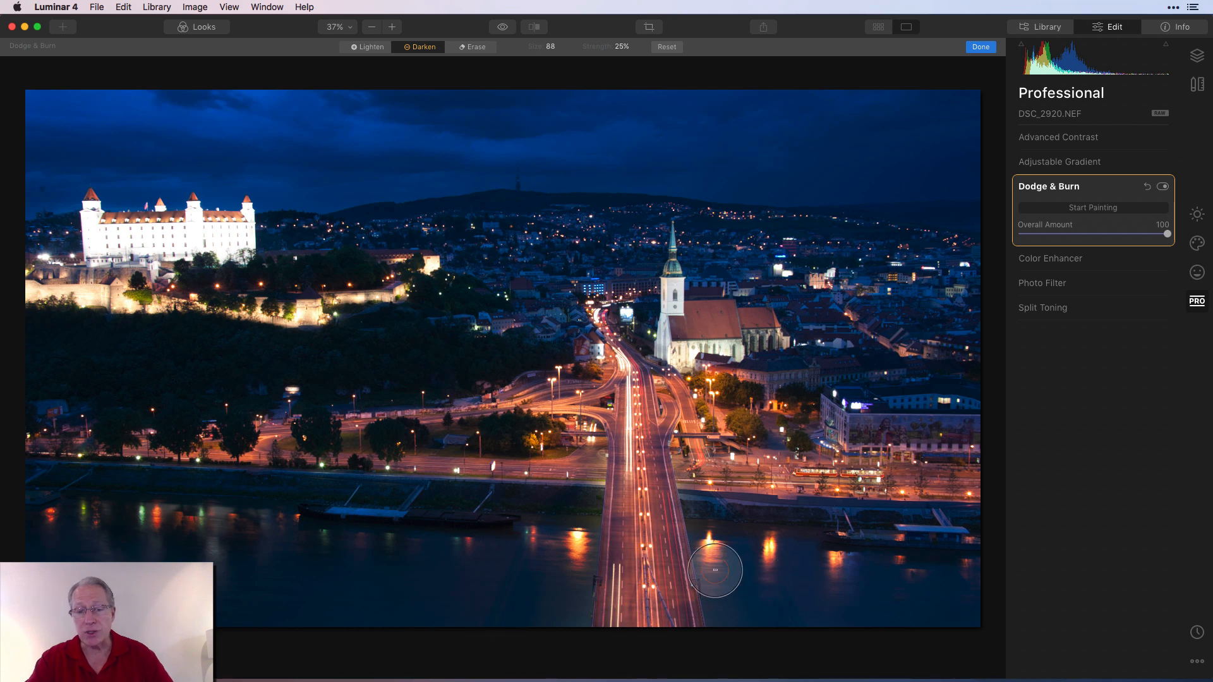
pyautogui.moveTo(771, 632)
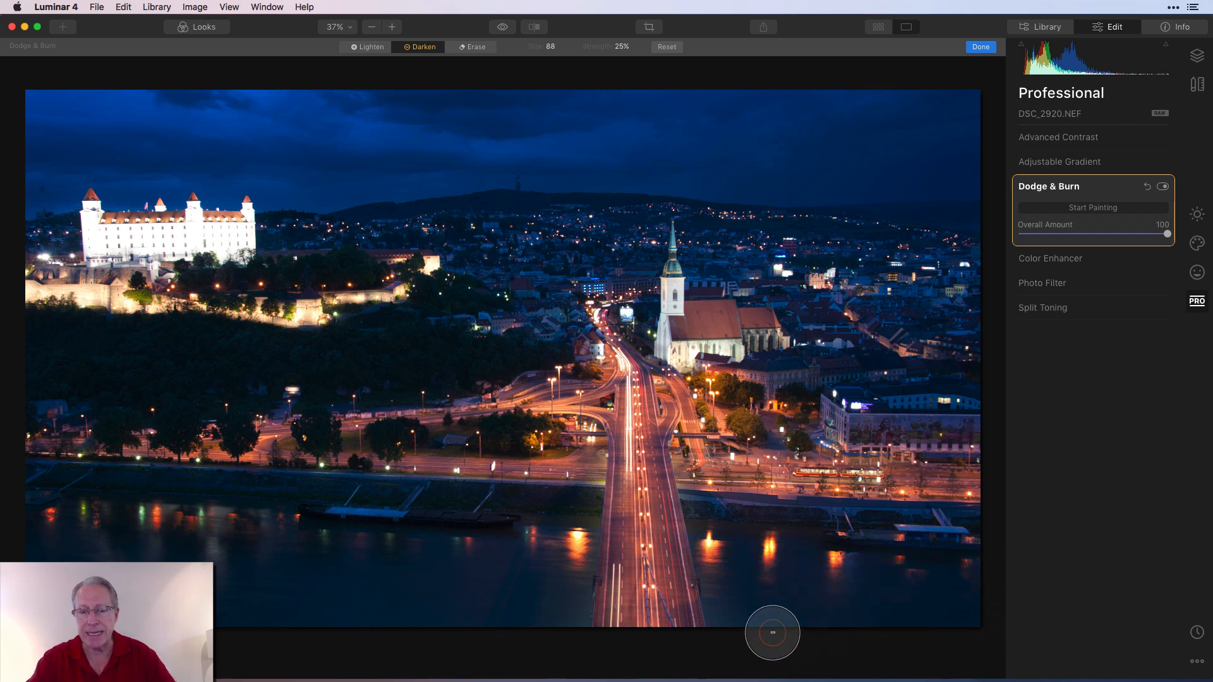
pyautogui.moveTo(586, 131)
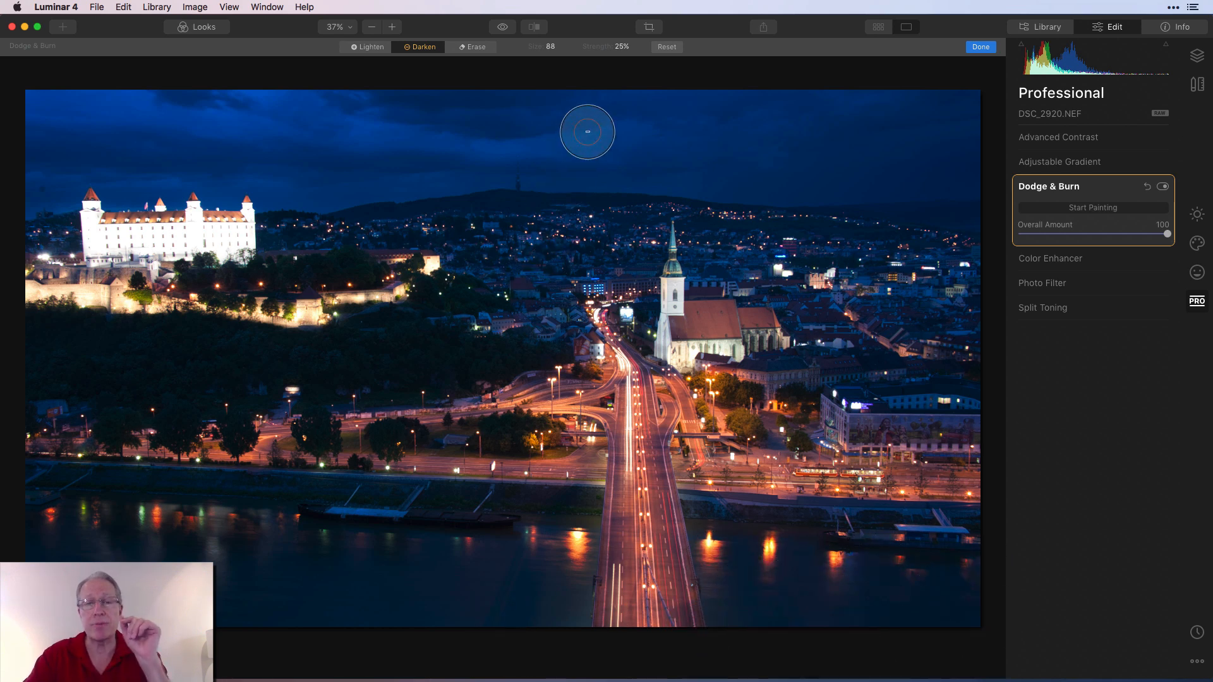
pyautogui.moveTo(677, 432)
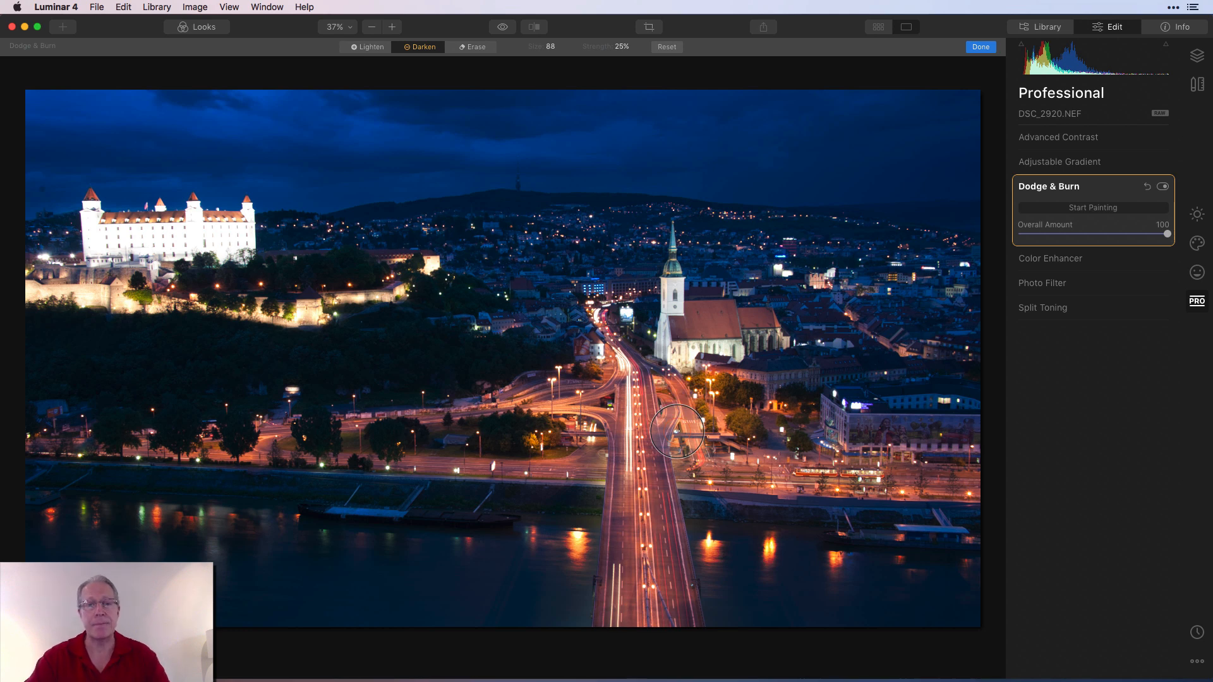
pyautogui.moveTo(776, 532)
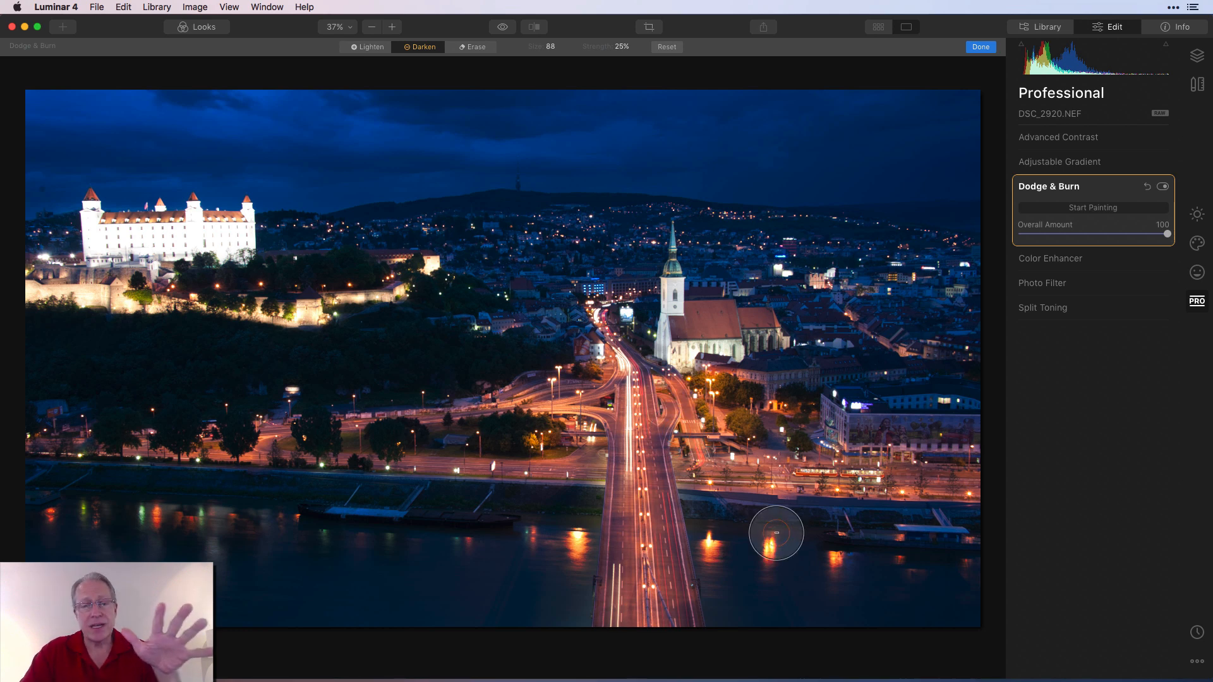
pyautogui.moveTo(650, 466)
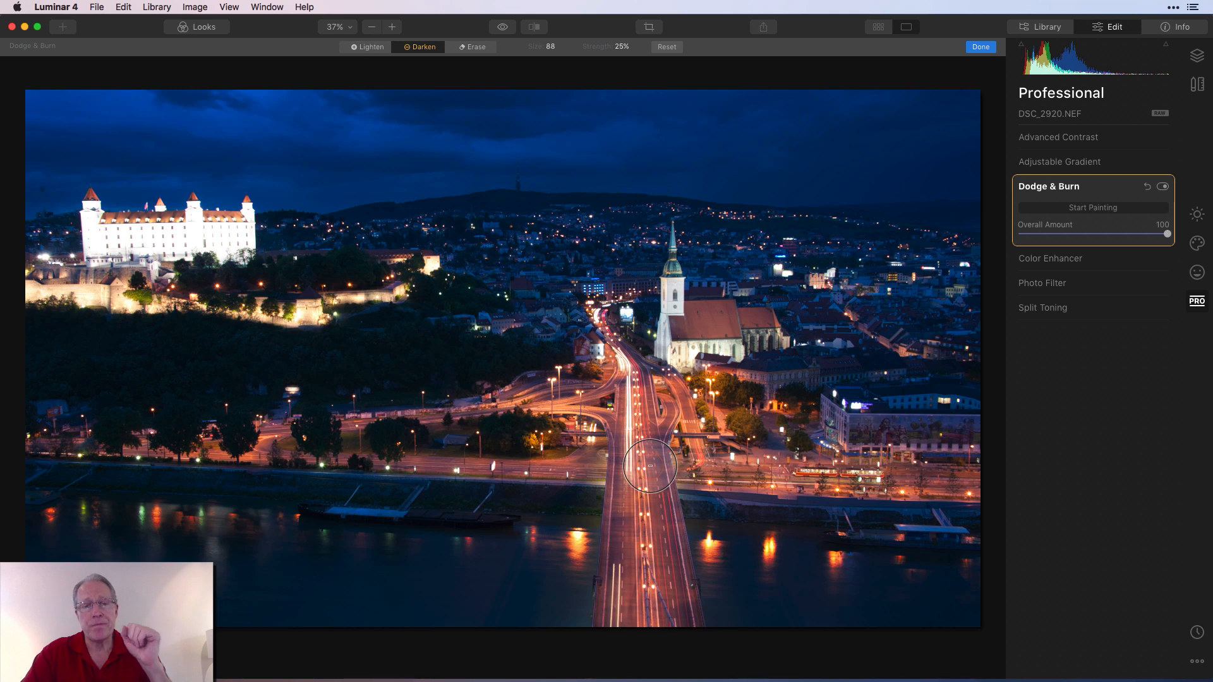
pyautogui.moveTo(505, 215)
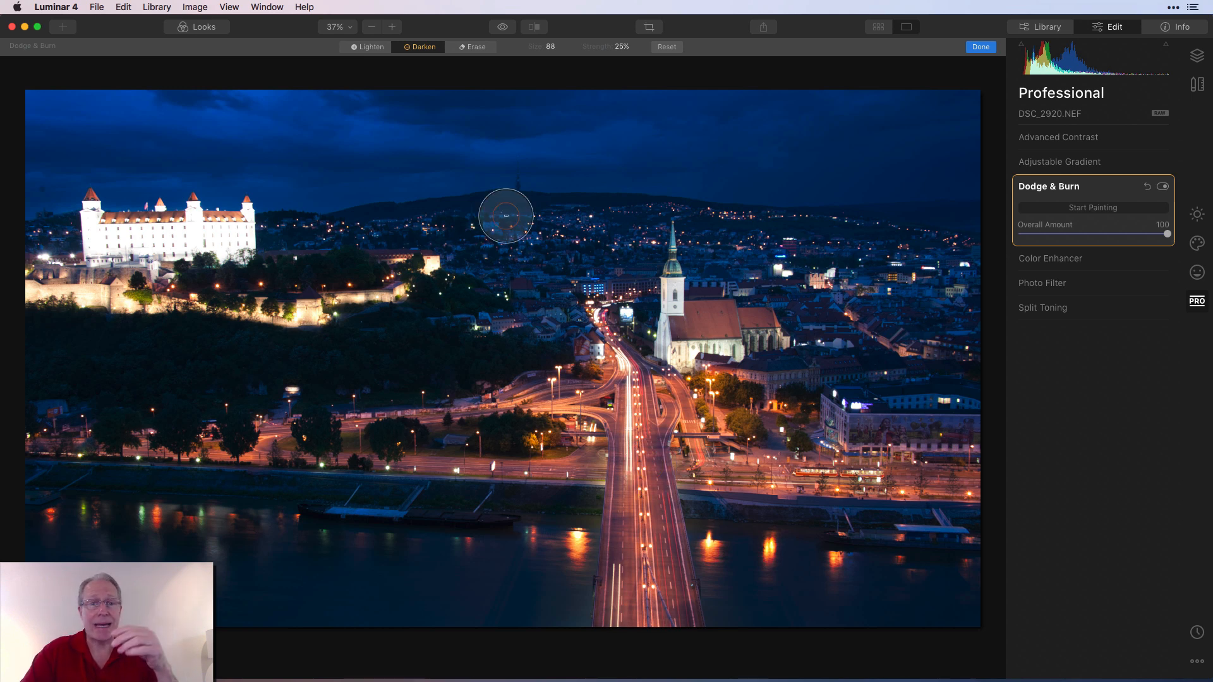
pyautogui.moveTo(428, 75)
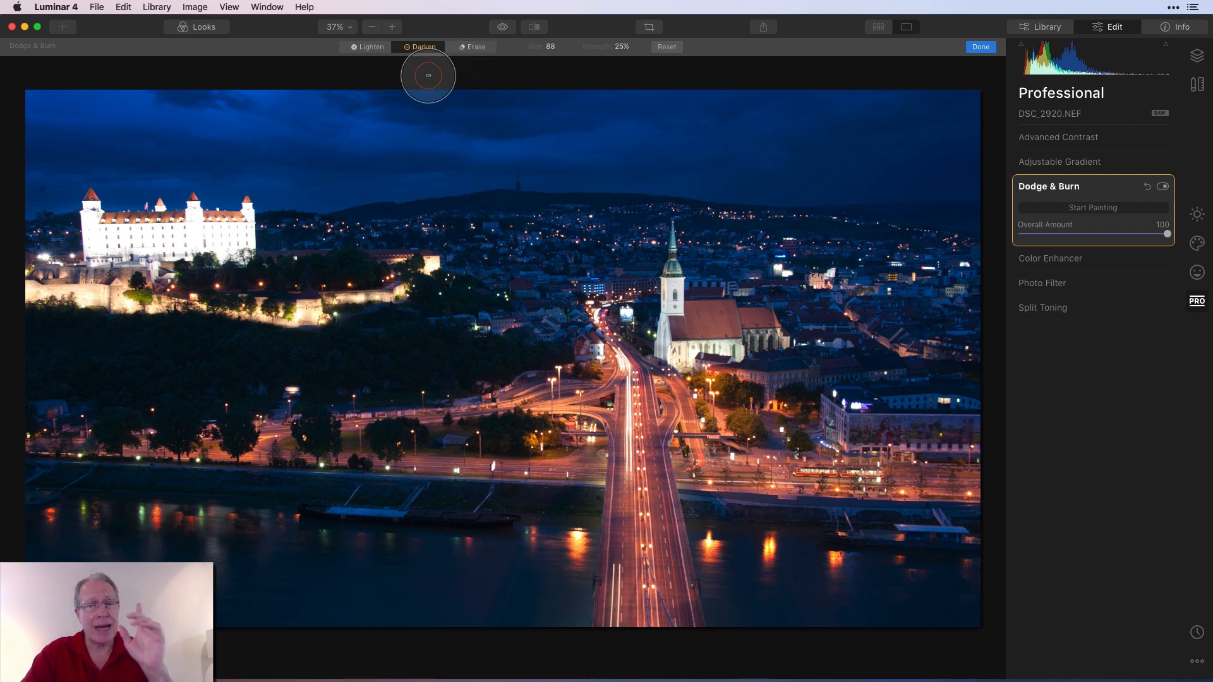
pyautogui.moveTo(581, 73)
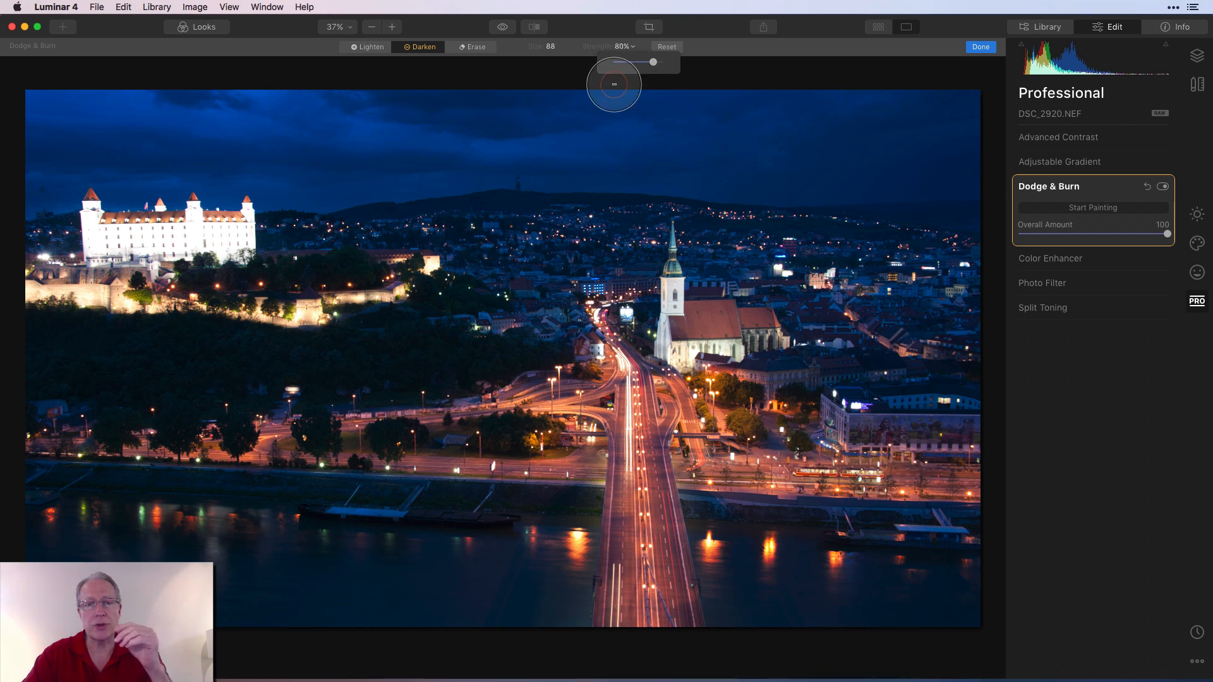
pyautogui.moveTo(186, 238)
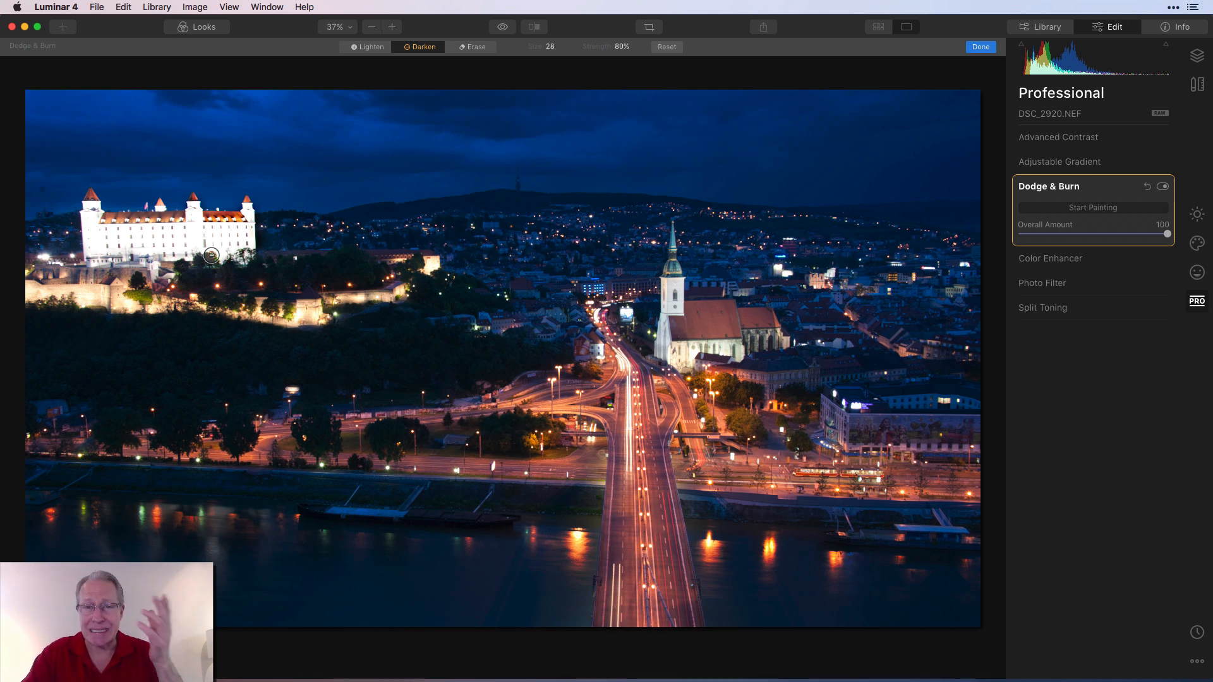
pyautogui.moveTo(189, 253)
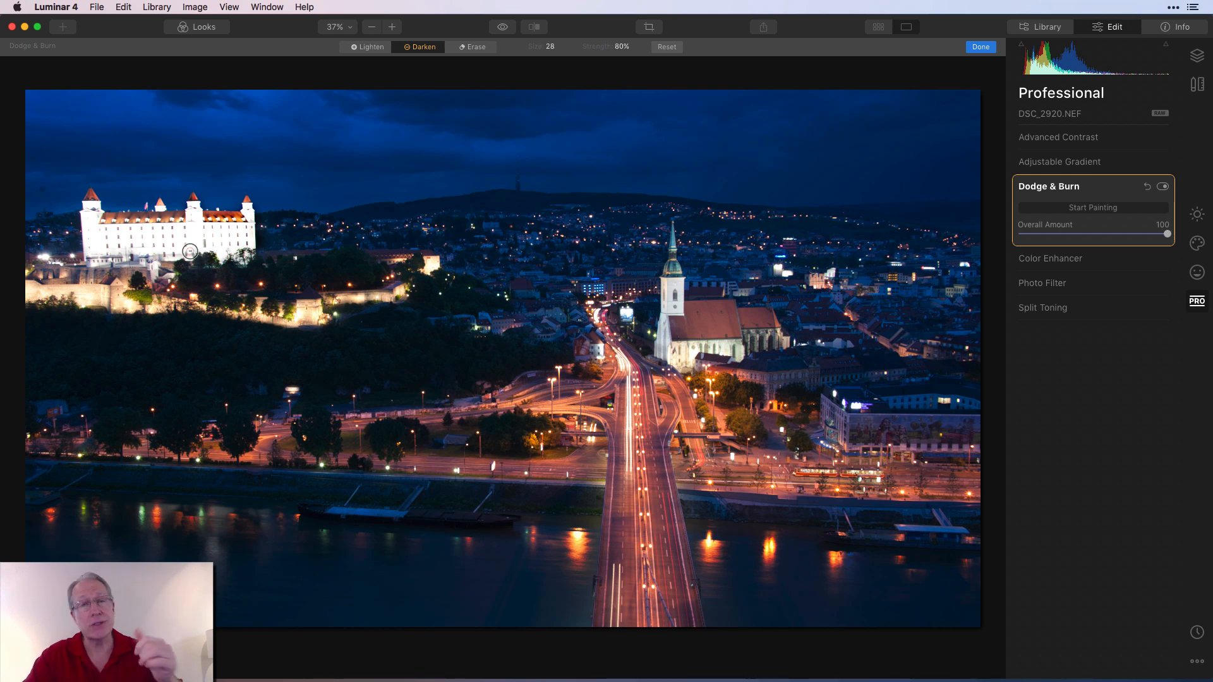
pyautogui.moveTo(187, 229)
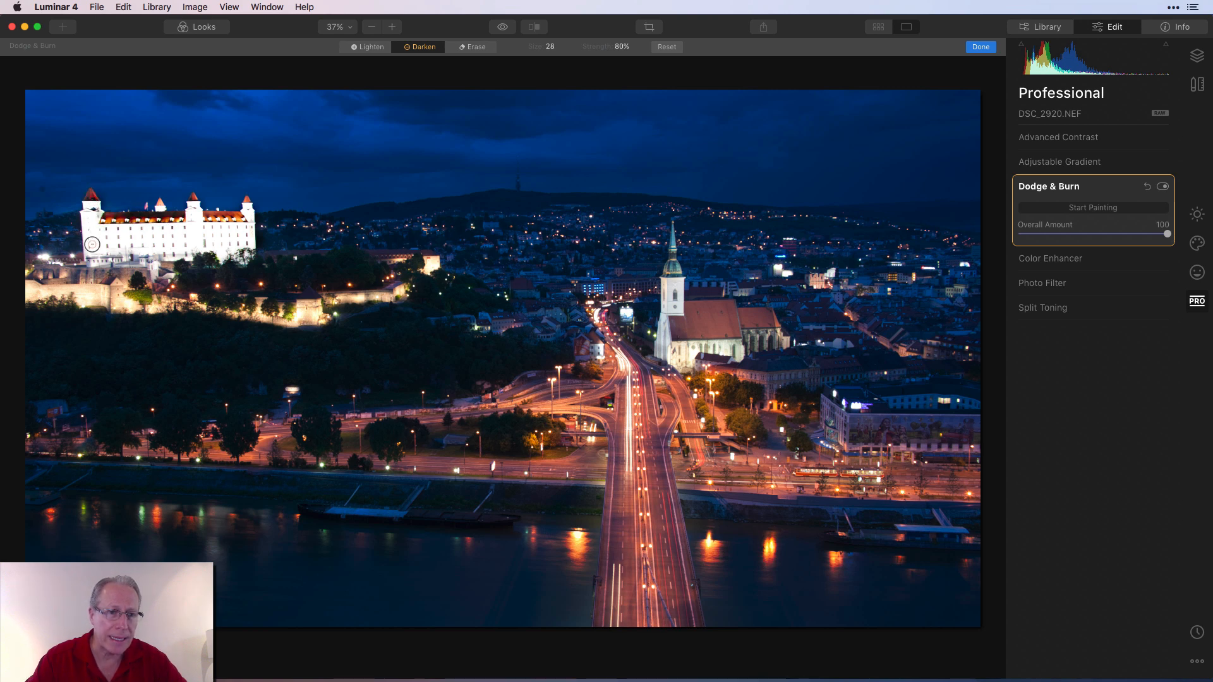
pyautogui.moveTo(165, 246)
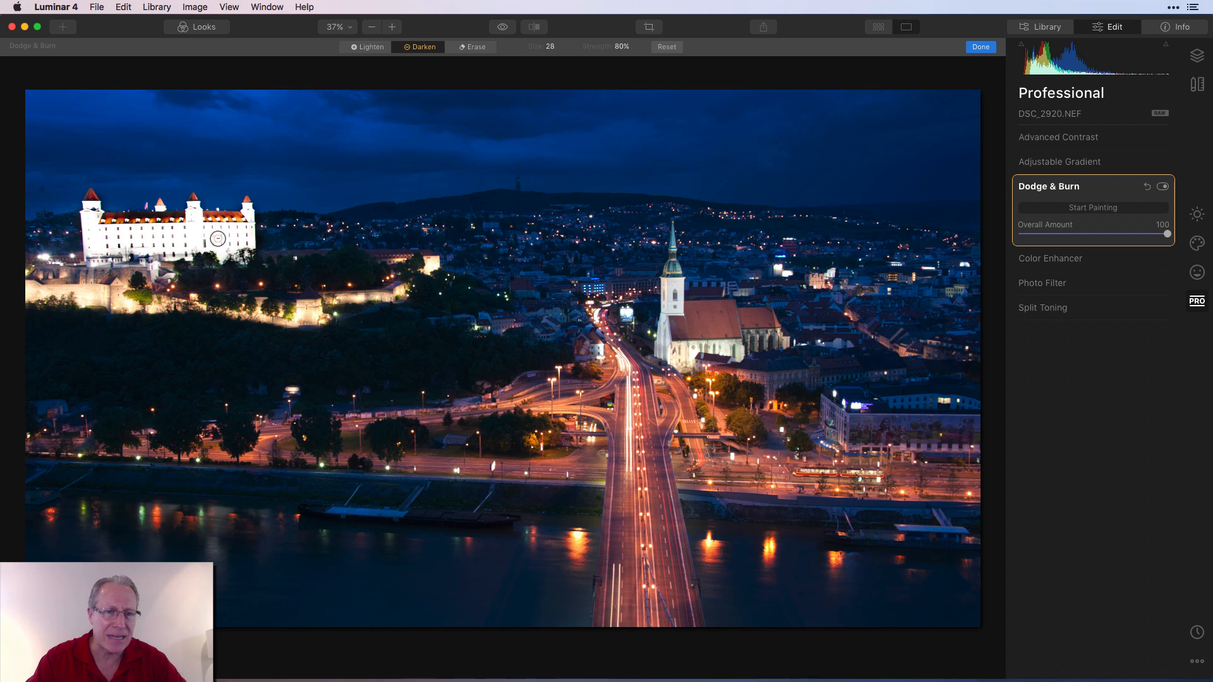
pyautogui.moveTo(91, 228)
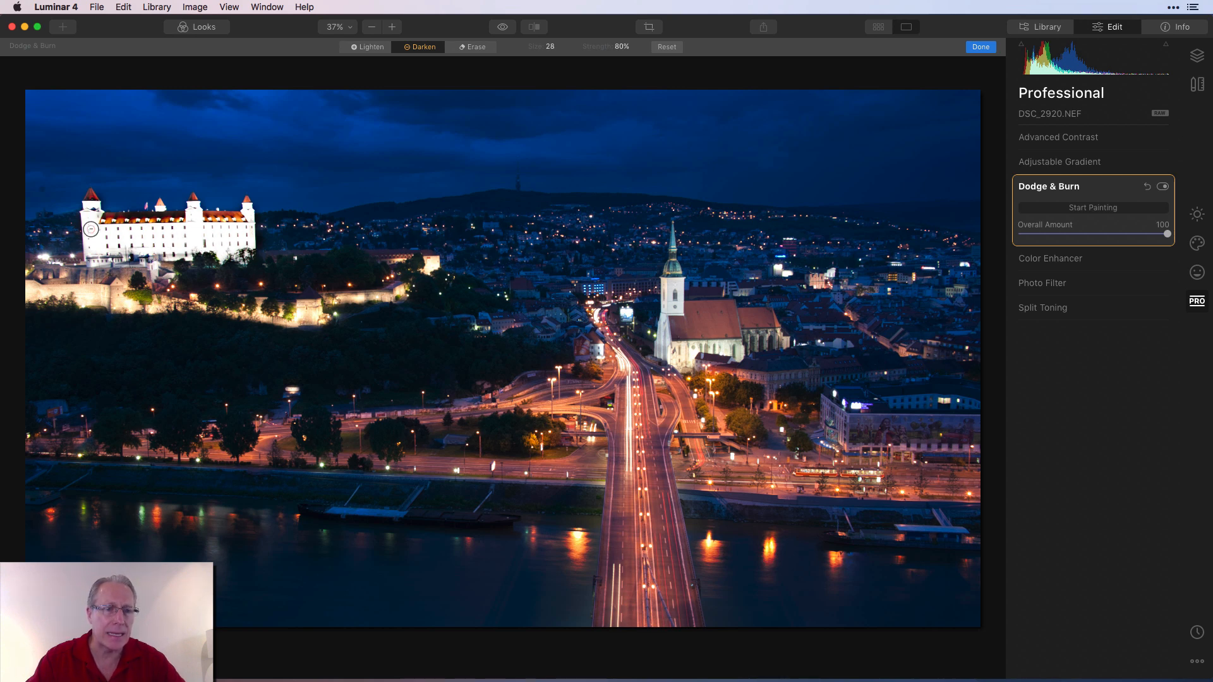
pyautogui.moveTo(99, 256)
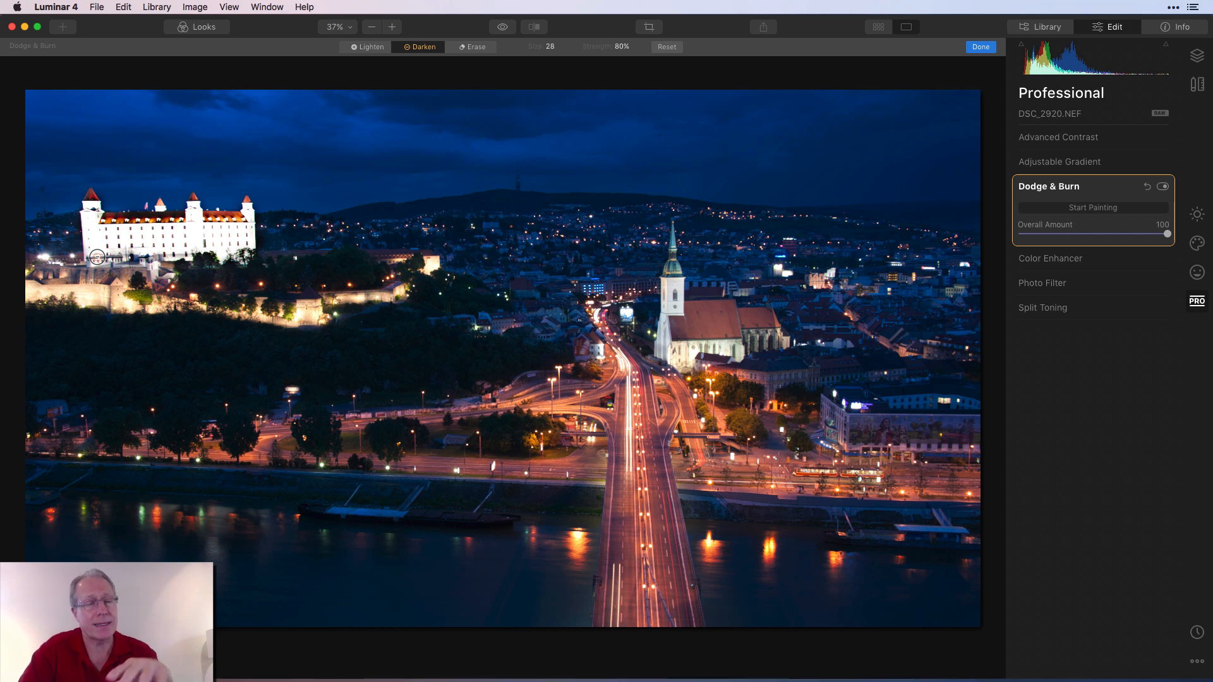
pyautogui.moveTo(199, 237)
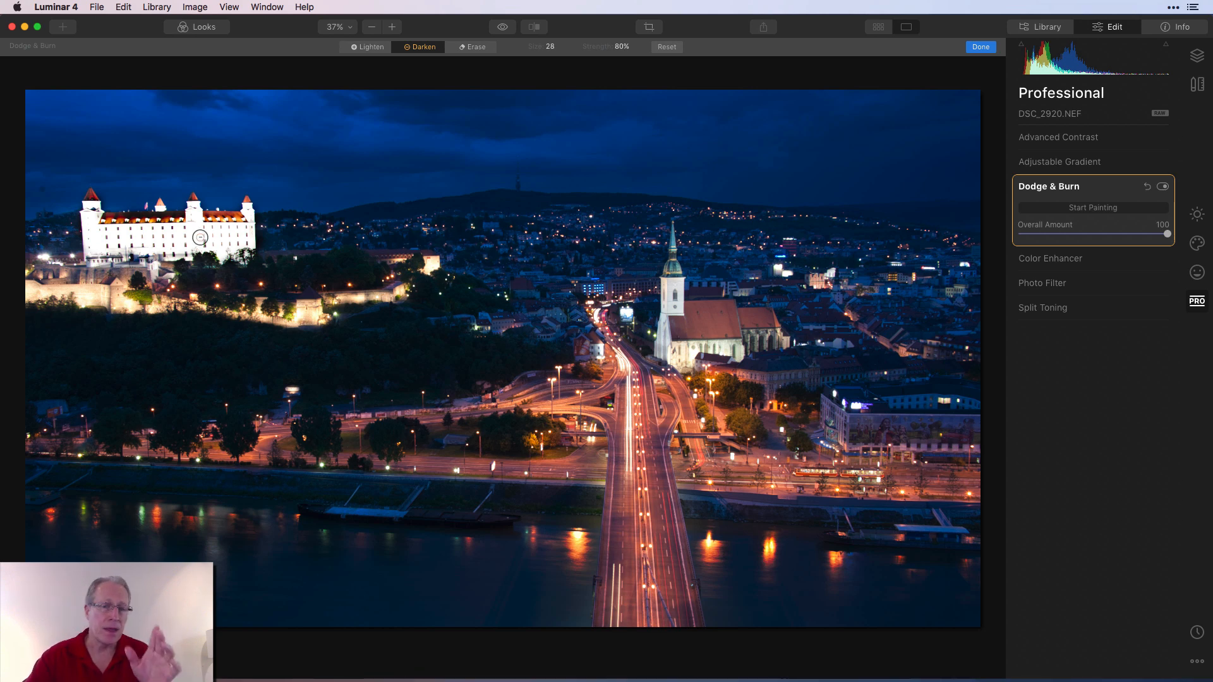
pyautogui.moveTo(668, 304)
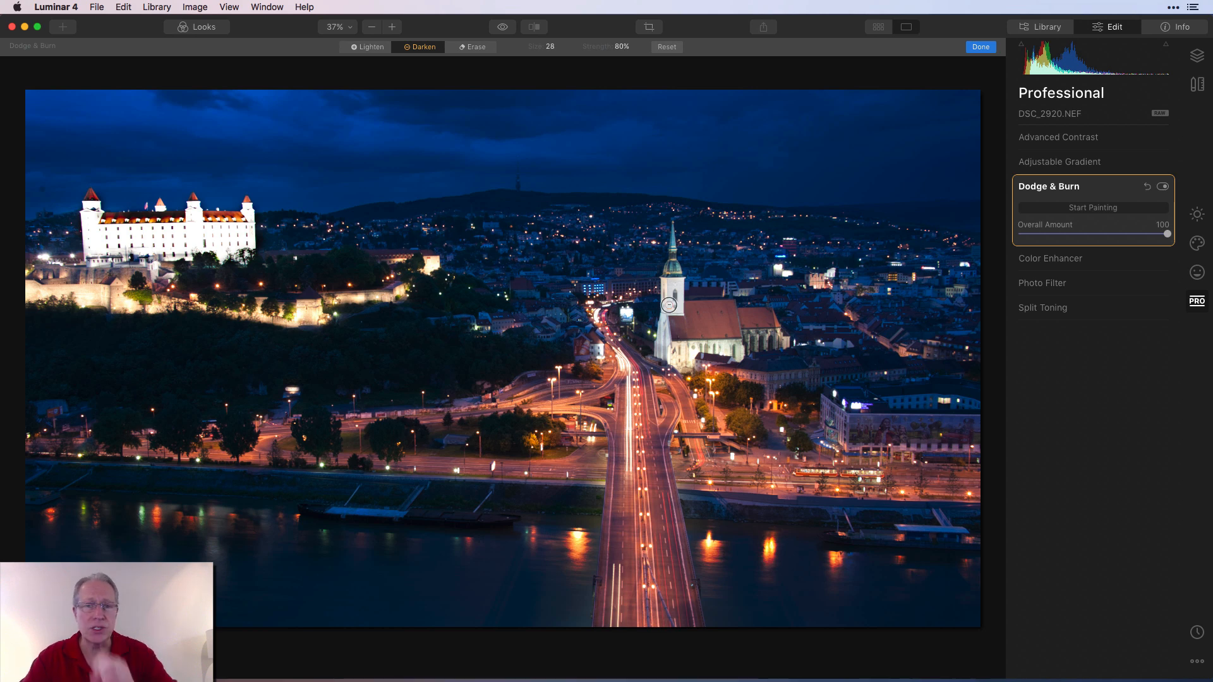
pyautogui.moveTo(675, 282)
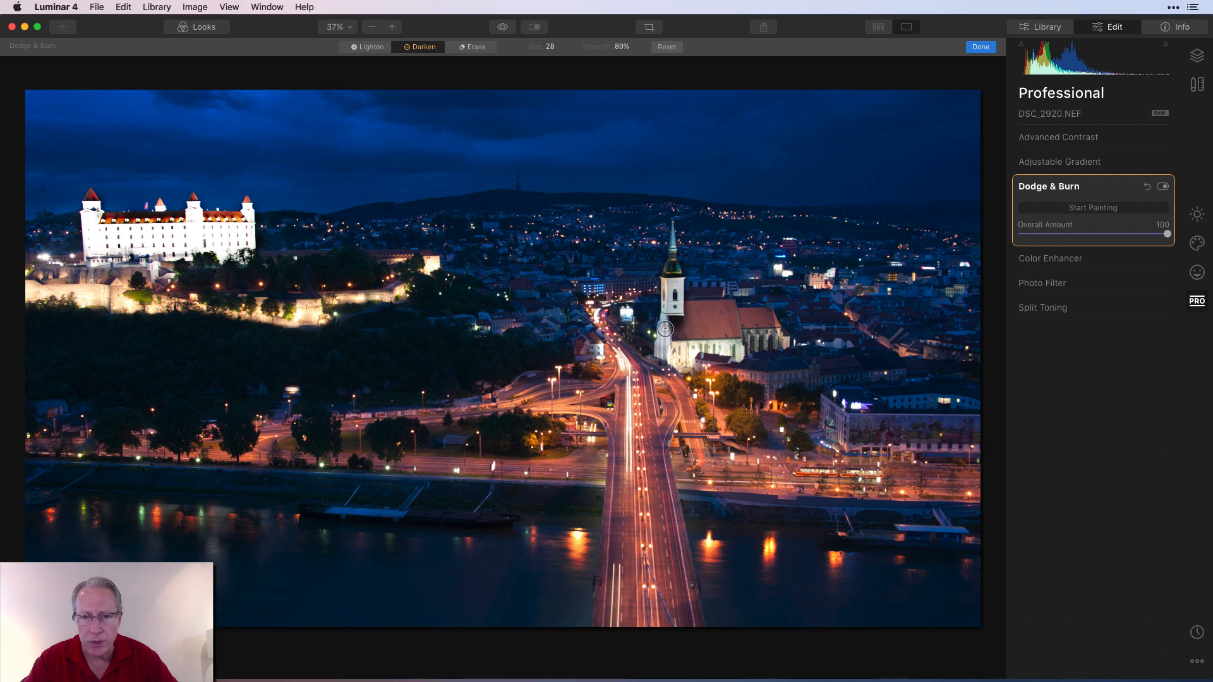
pyautogui.moveTo(705, 308)
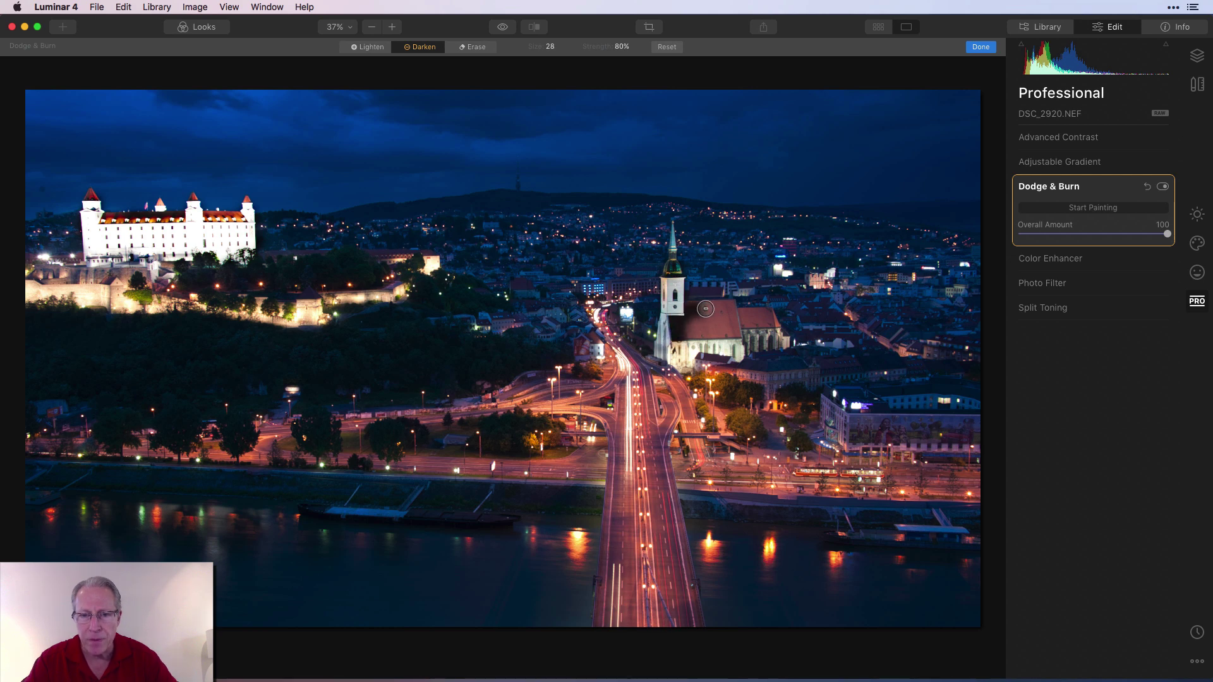
pyautogui.moveTo(728, 304)
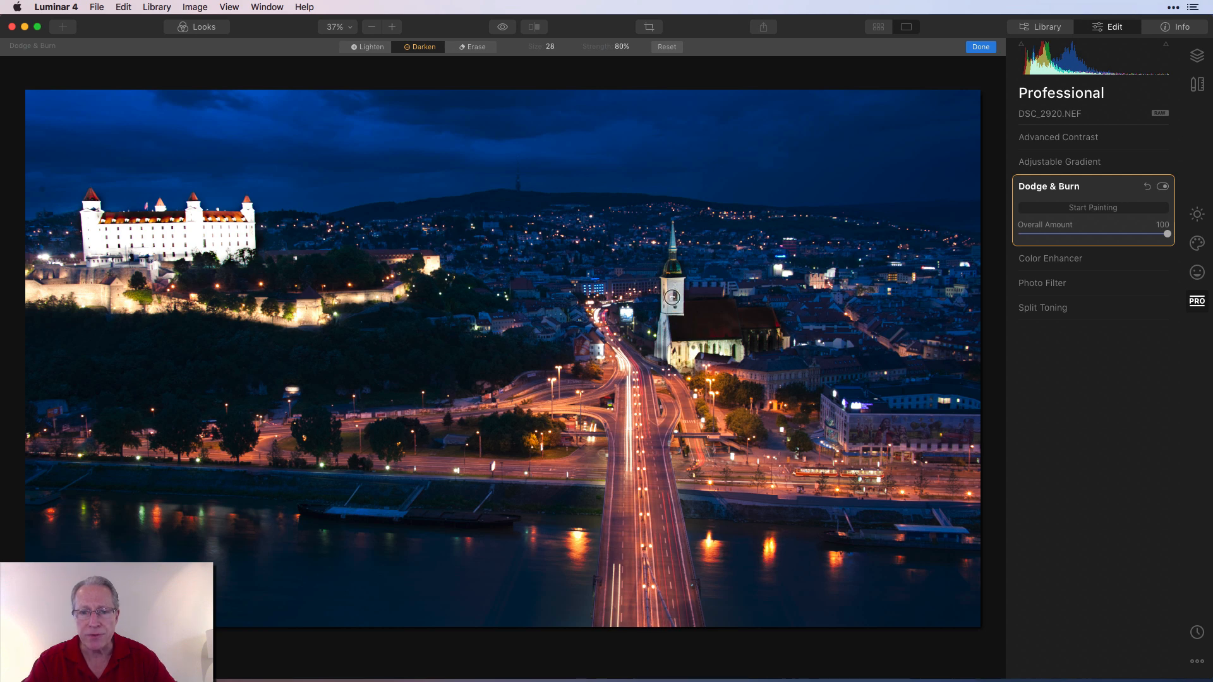
pyautogui.moveTo(552, 333)
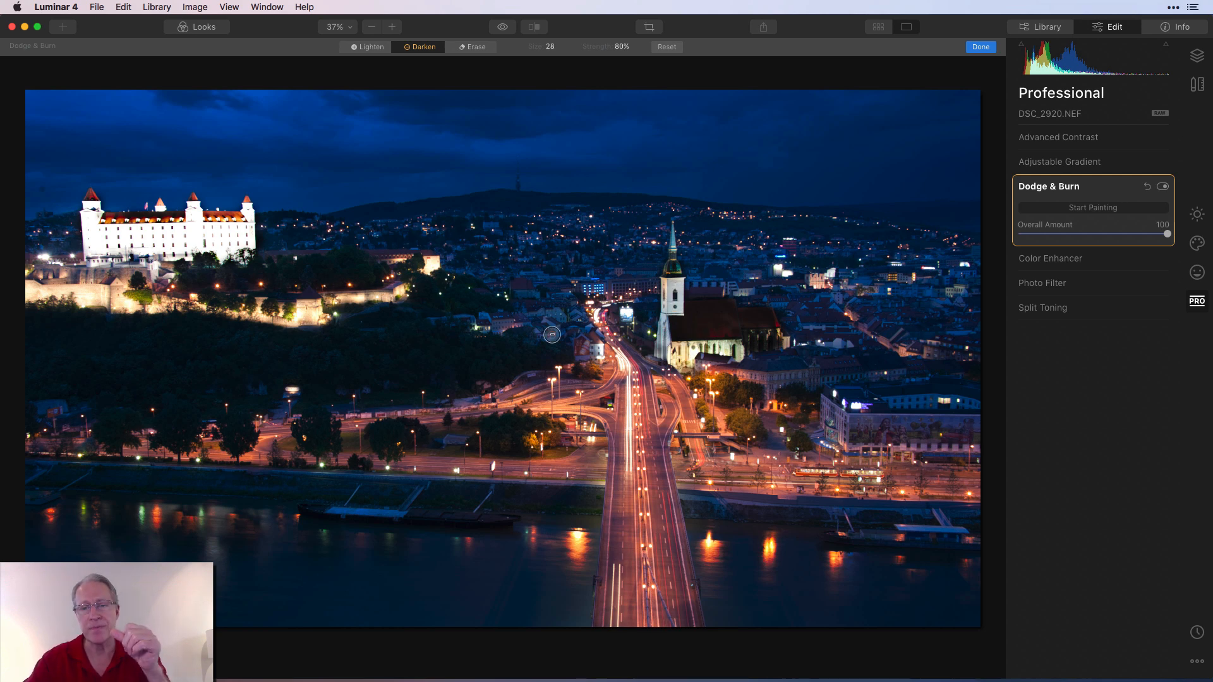
# Choose a gentle lighten brush over the darkened cathedral roof and tower.
pyautogui.click(370, 47)
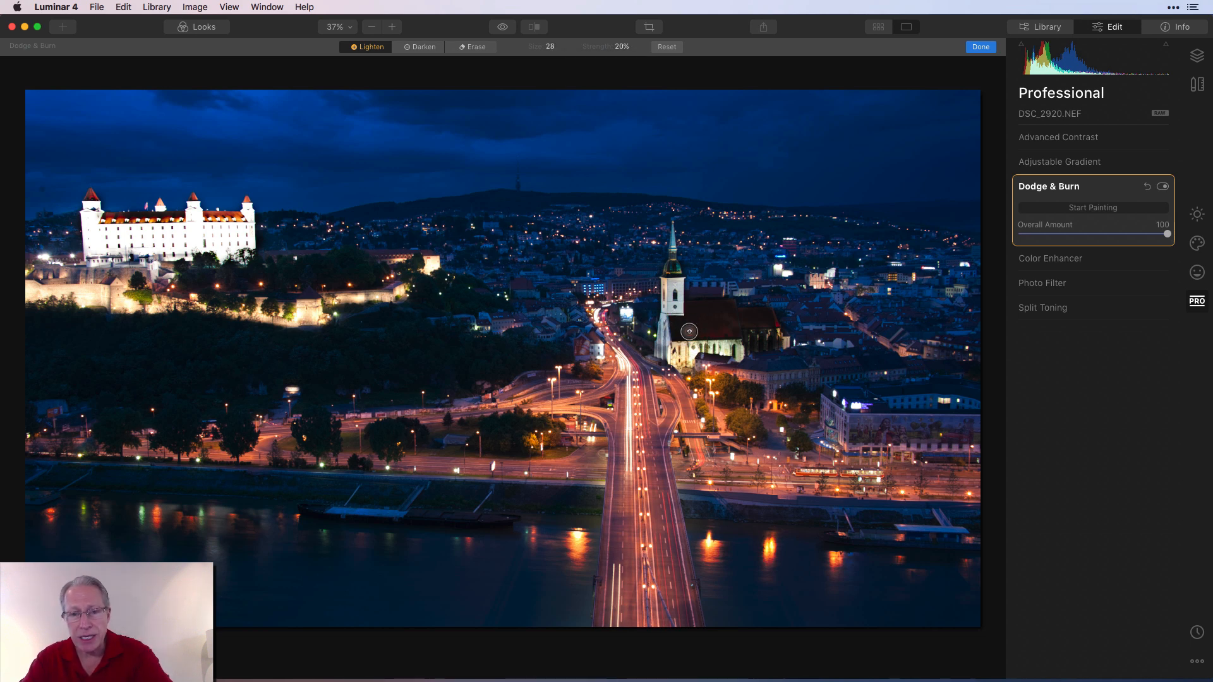
pyautogui.moveTo(767, 313)
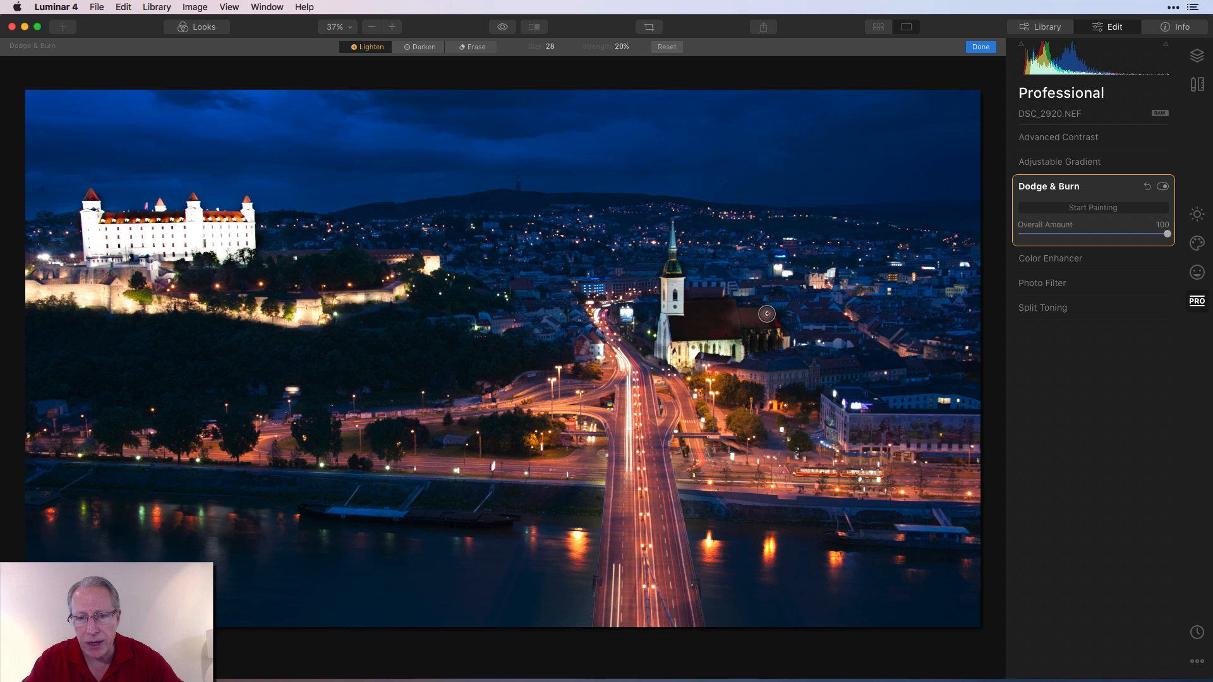
pyautogui.moveTo(689, 305)
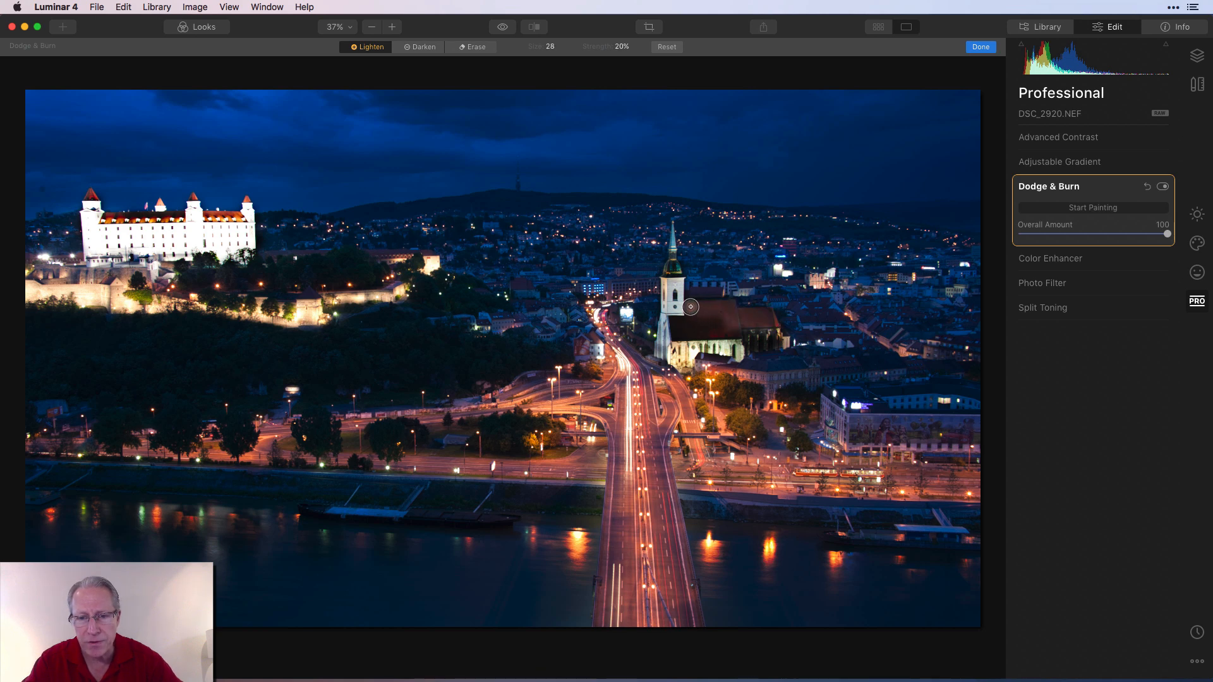
pyautogui.moveTo(697, 329)
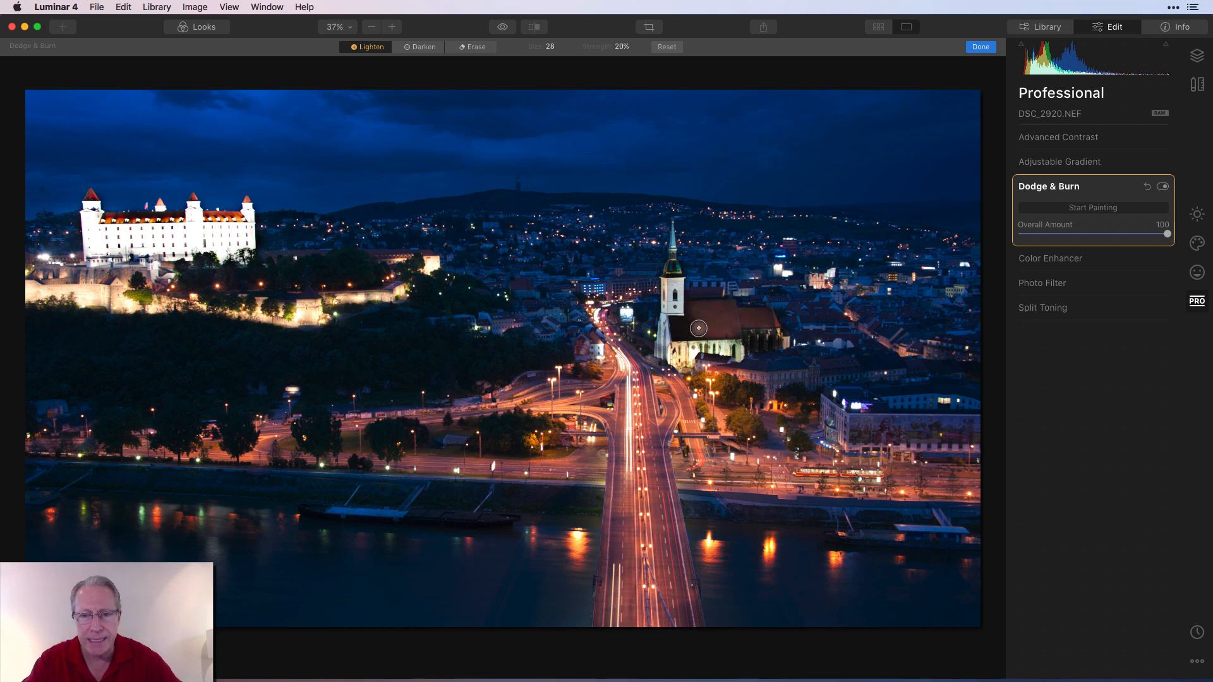
pyautogui.moveTo(688, 325)
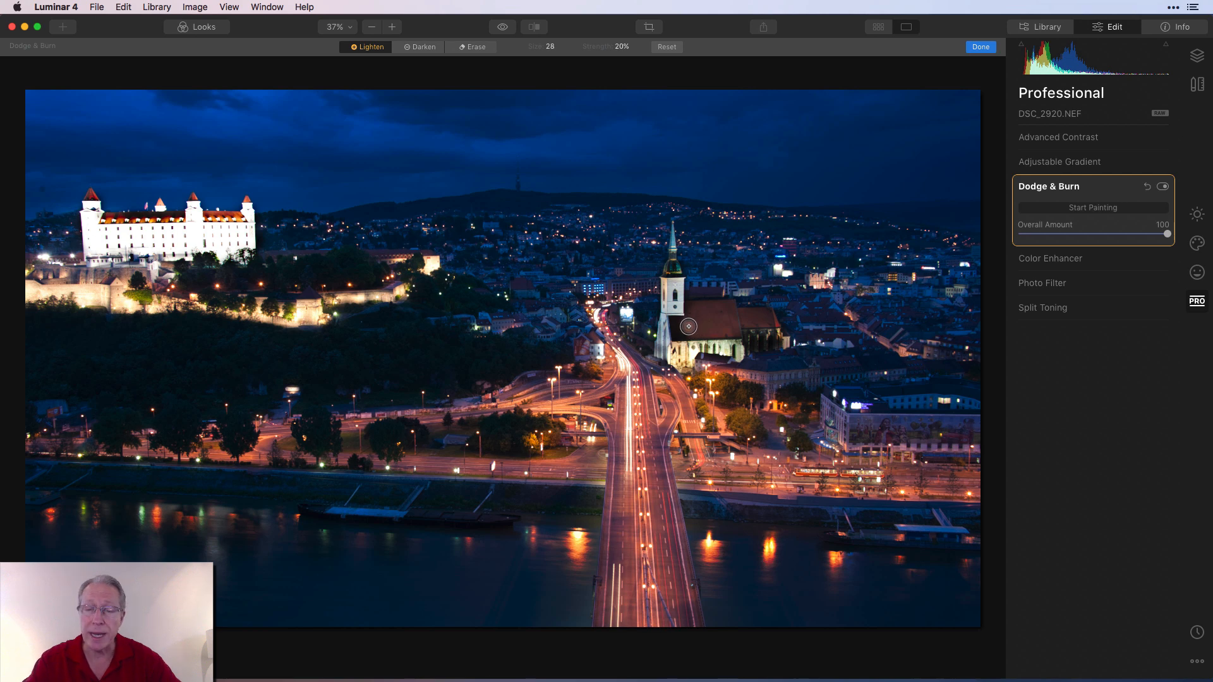
pyautogui.moveTo(676, 329)
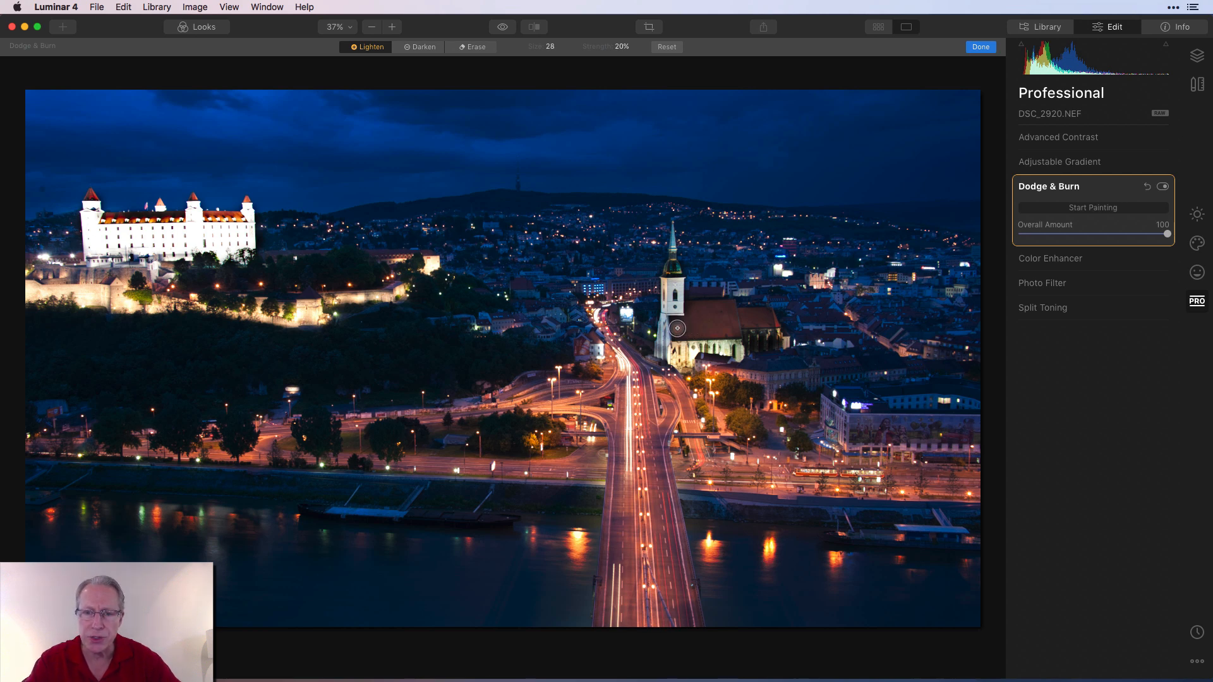
pyautogui.moveTo(671, 331)
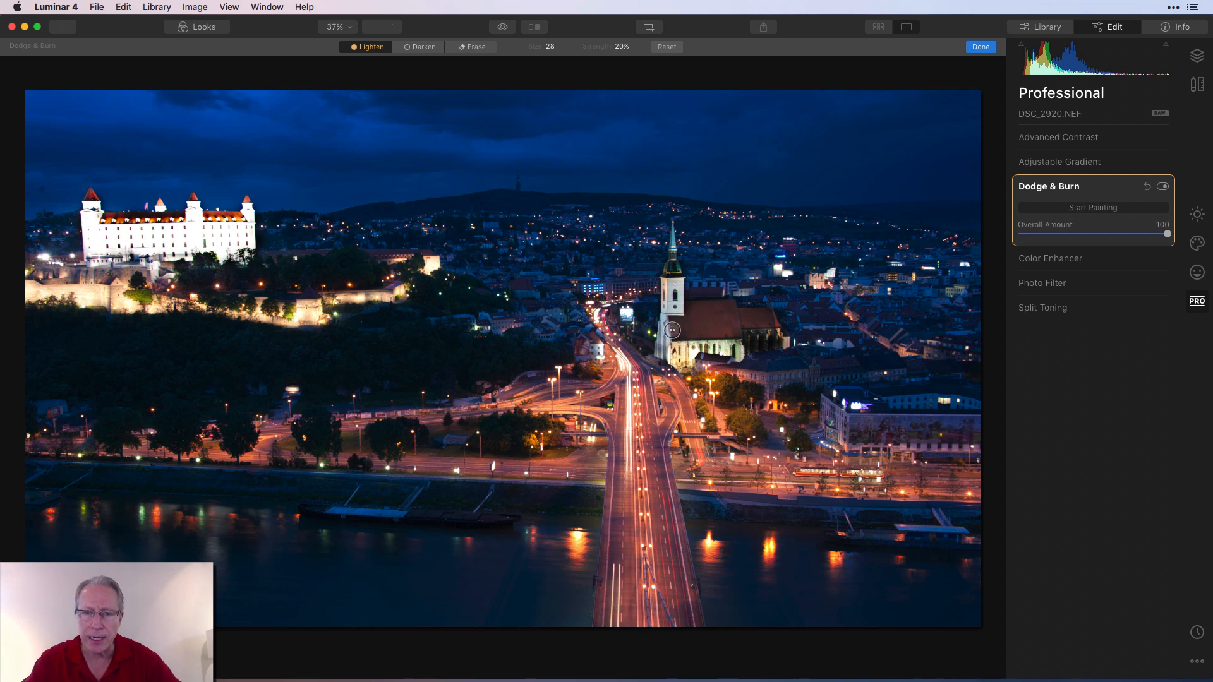
pyautogui.moveTo(760, 317)
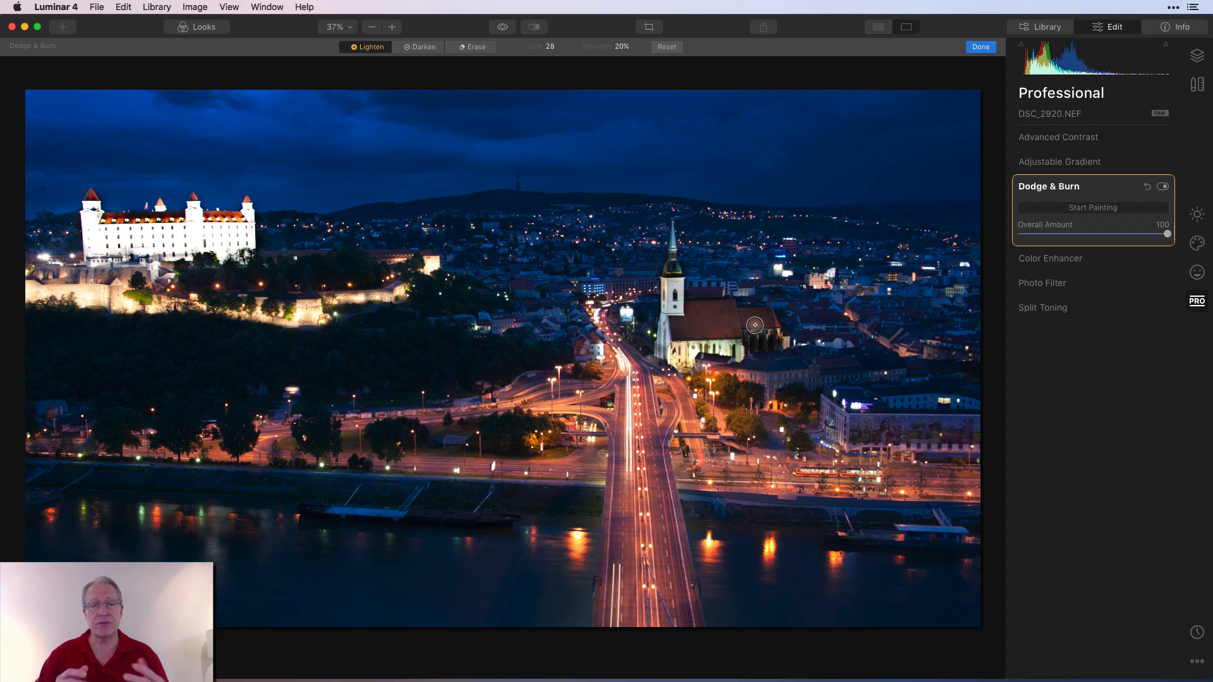
pyautogui.click(422, 47)
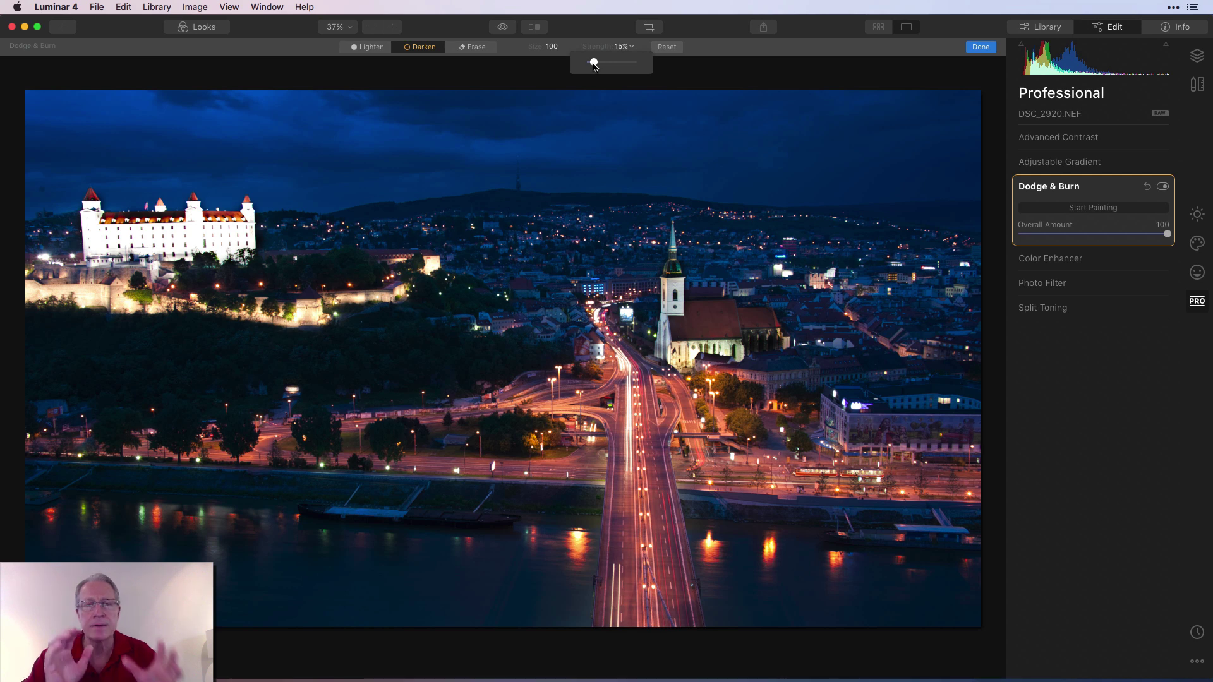
pyautogui.moveTo(281, 244)
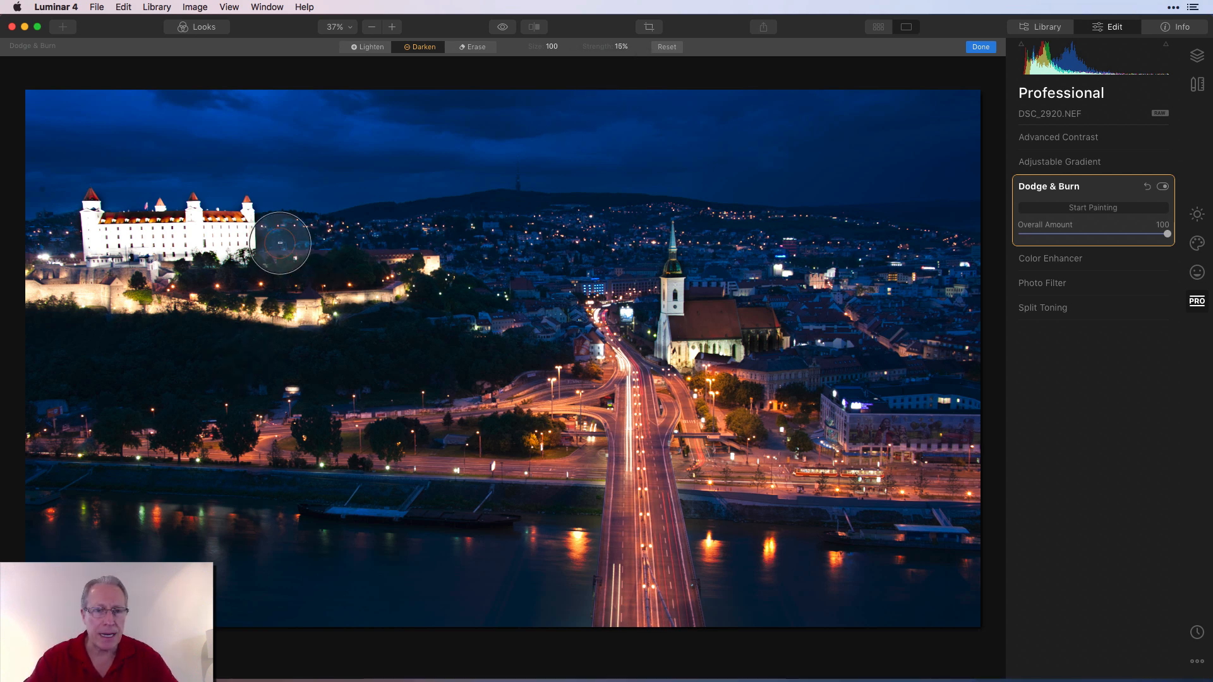
pyautogui.moveTo(640, 239)
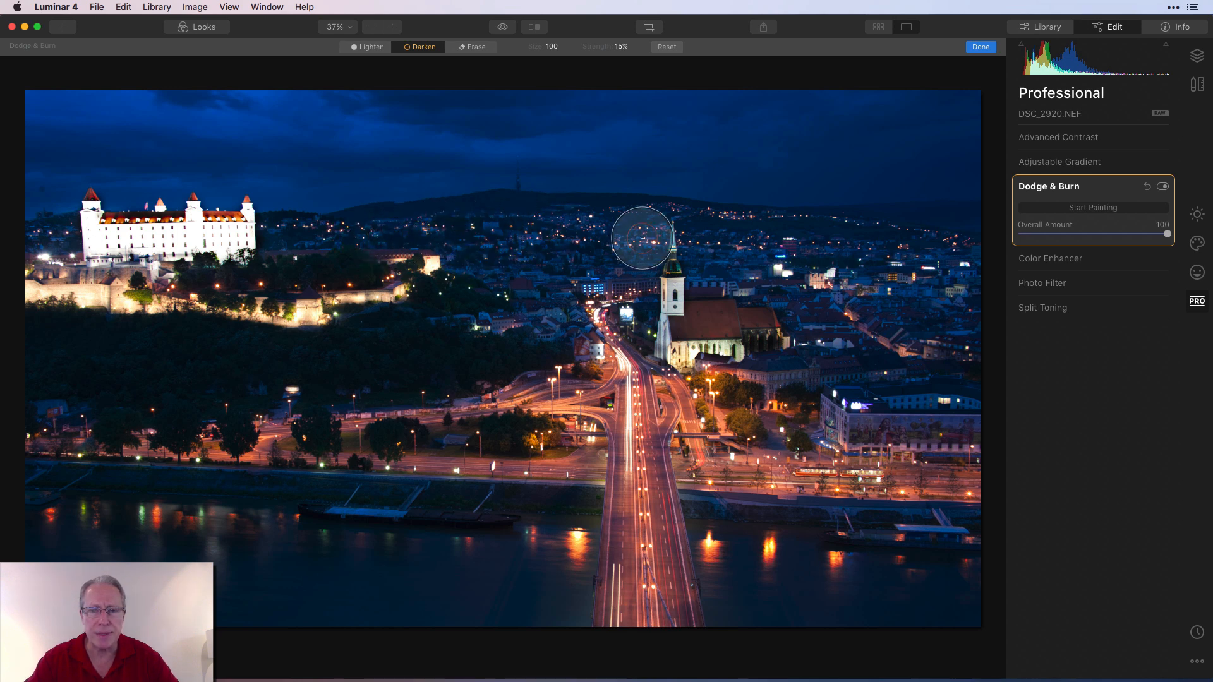
pyautogui.moveTo(565, 262)
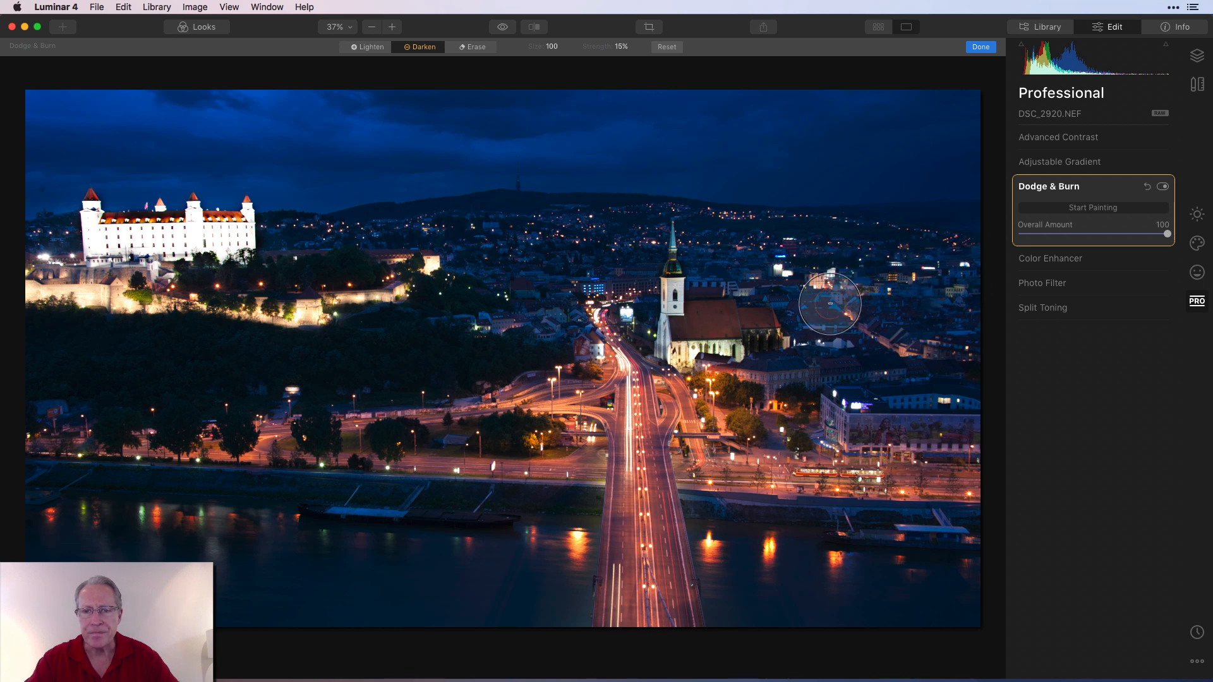
pyautogui.moveTo(871, 405)
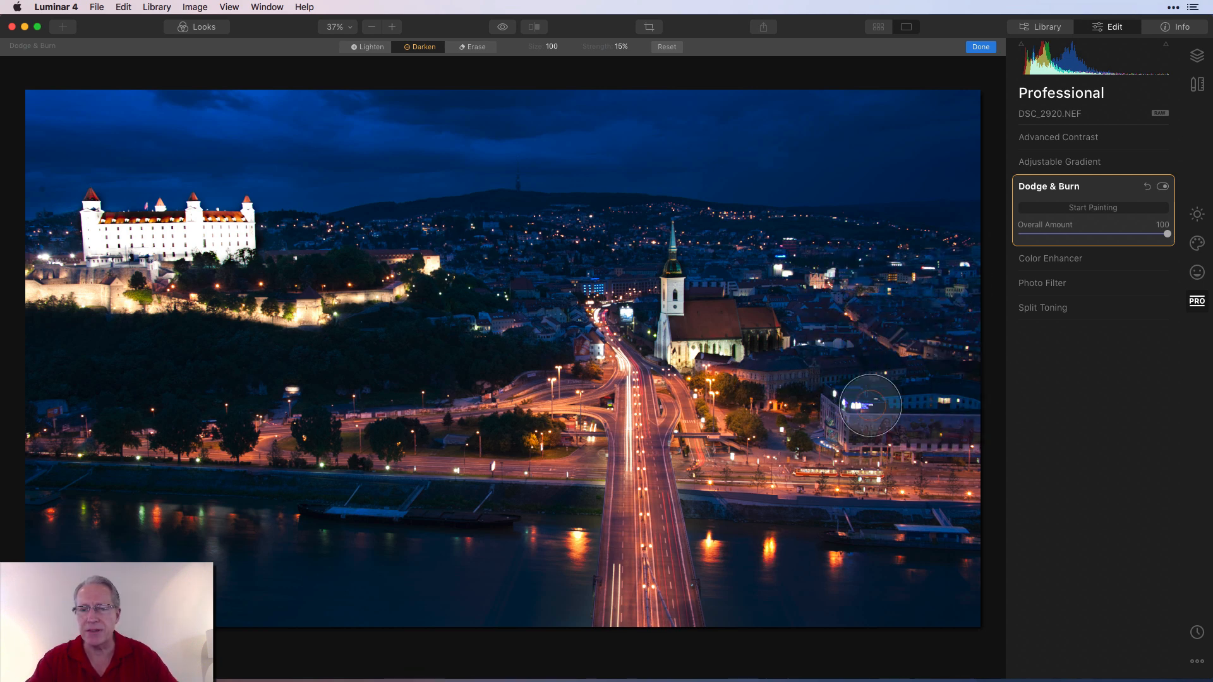
pyautogui.moveTo(813, 368)
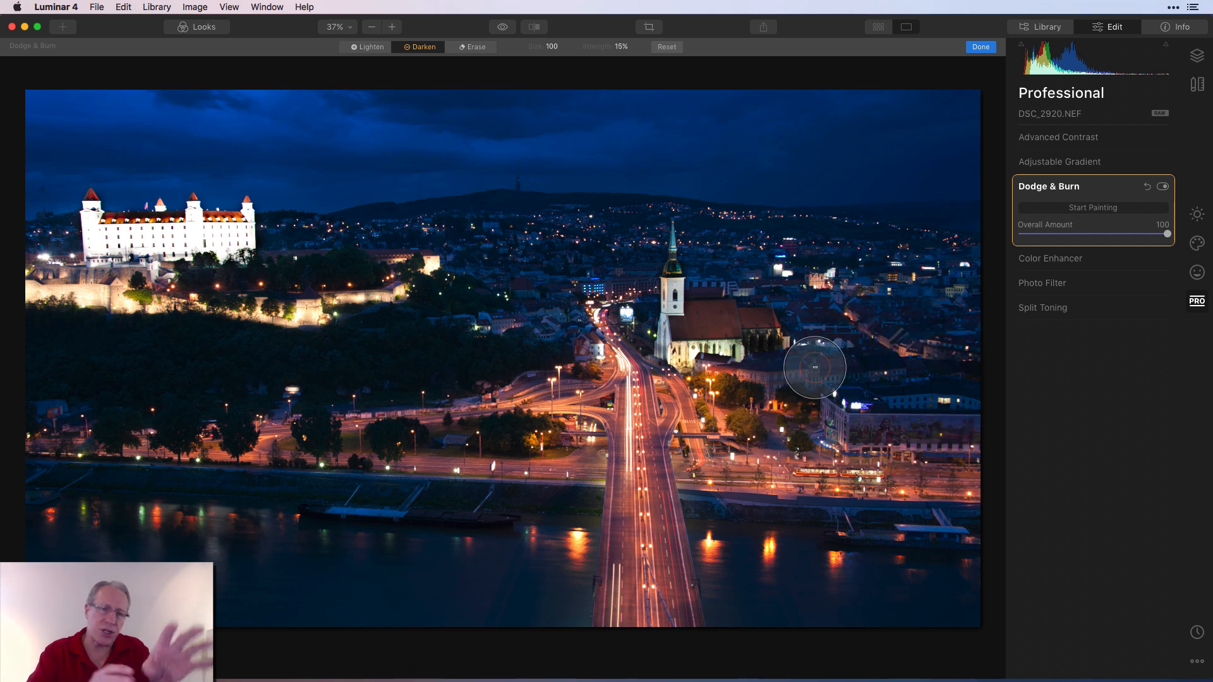
pyautogui.moveTo(855, 324)
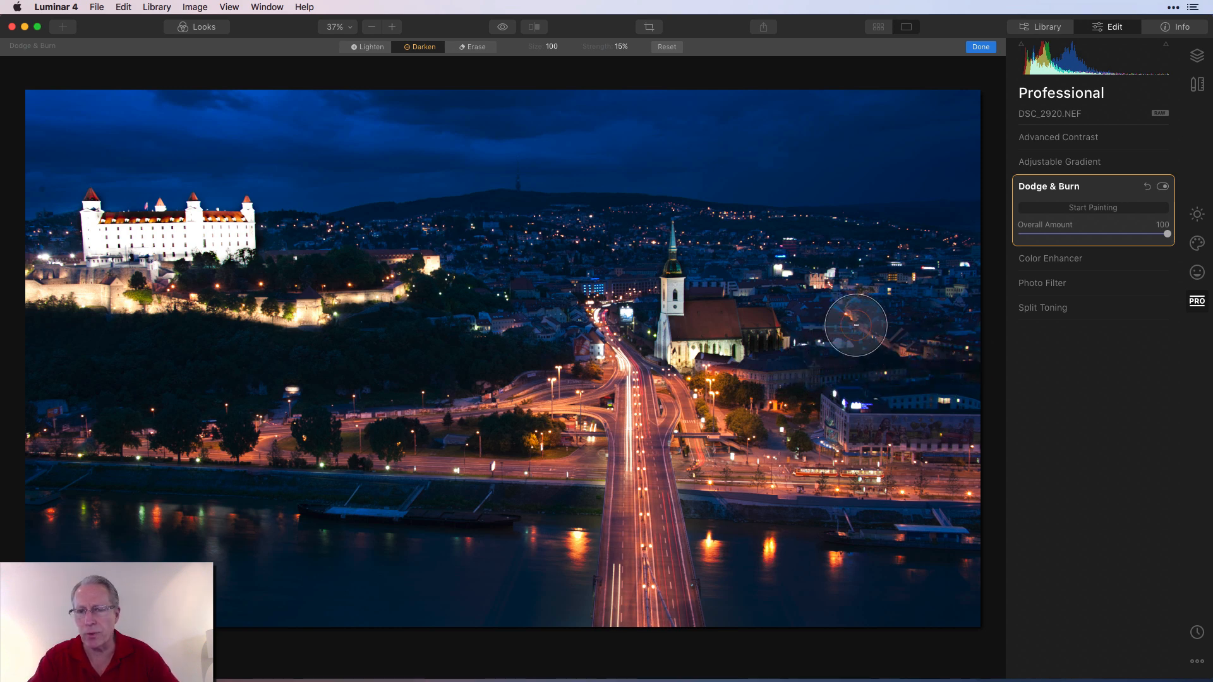
pyautogui.moveTo(969, 259)
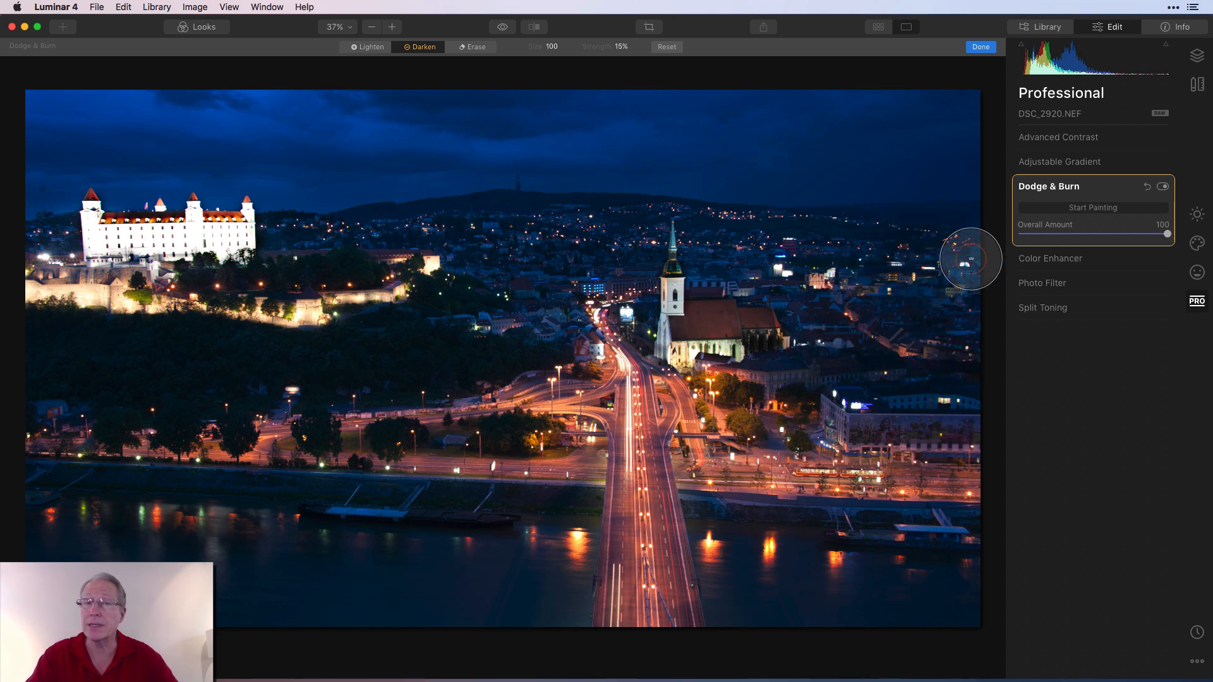
pyautogui.moveTo(733, 255)
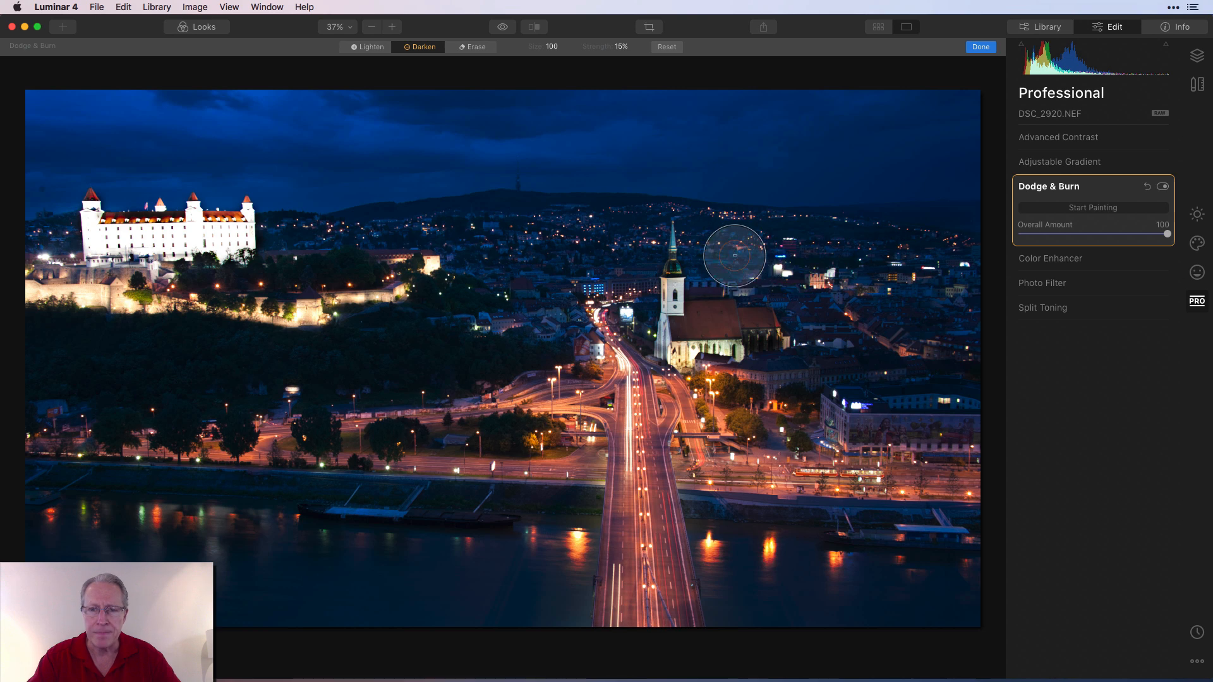
pyautogui.moveTo(494, 312)
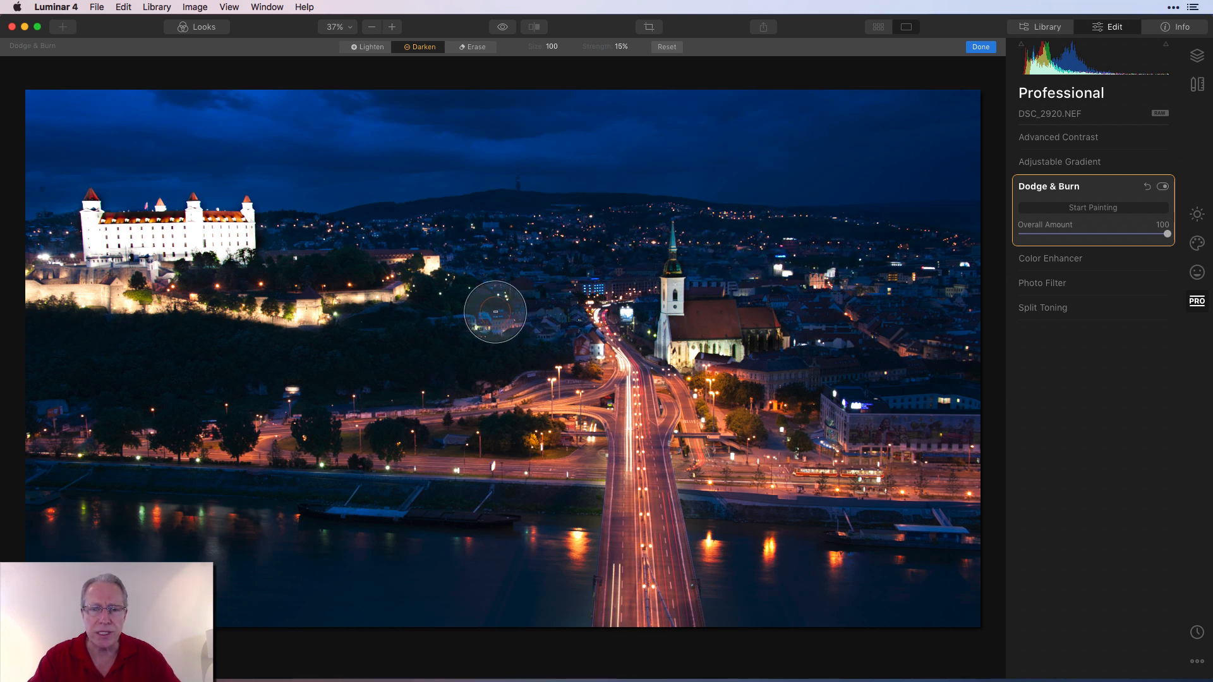
pyautogui.moveTo(500, 230)
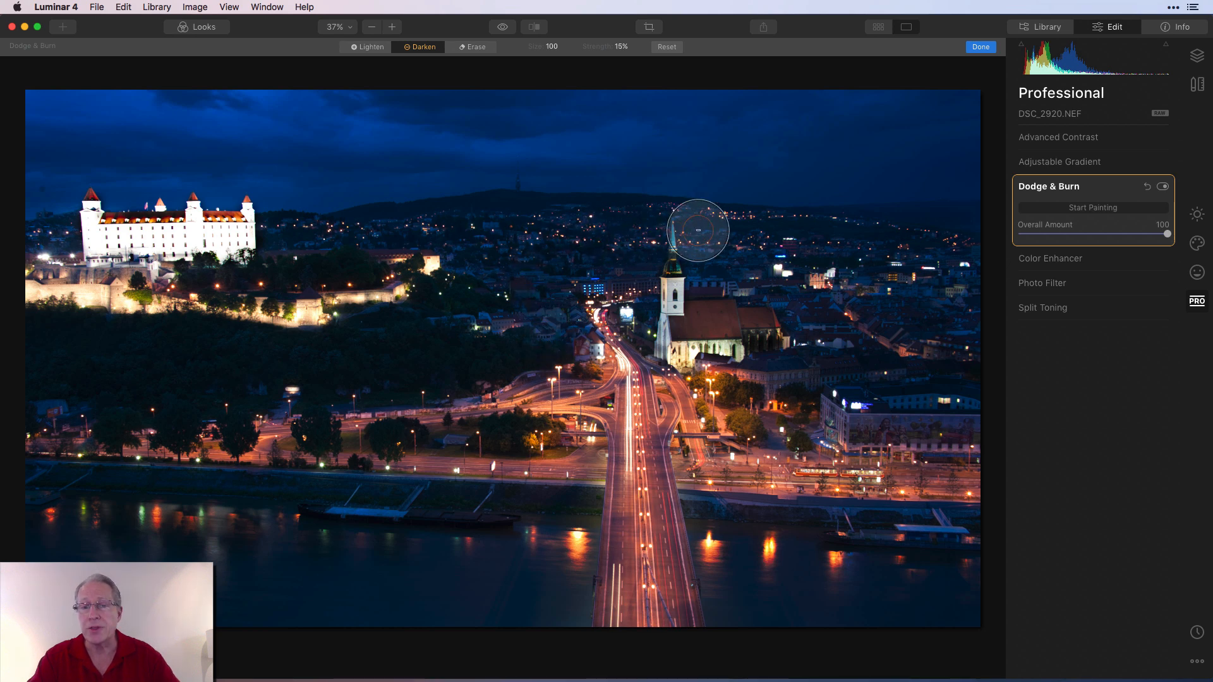
pyautogui.moveTo(942, 396)
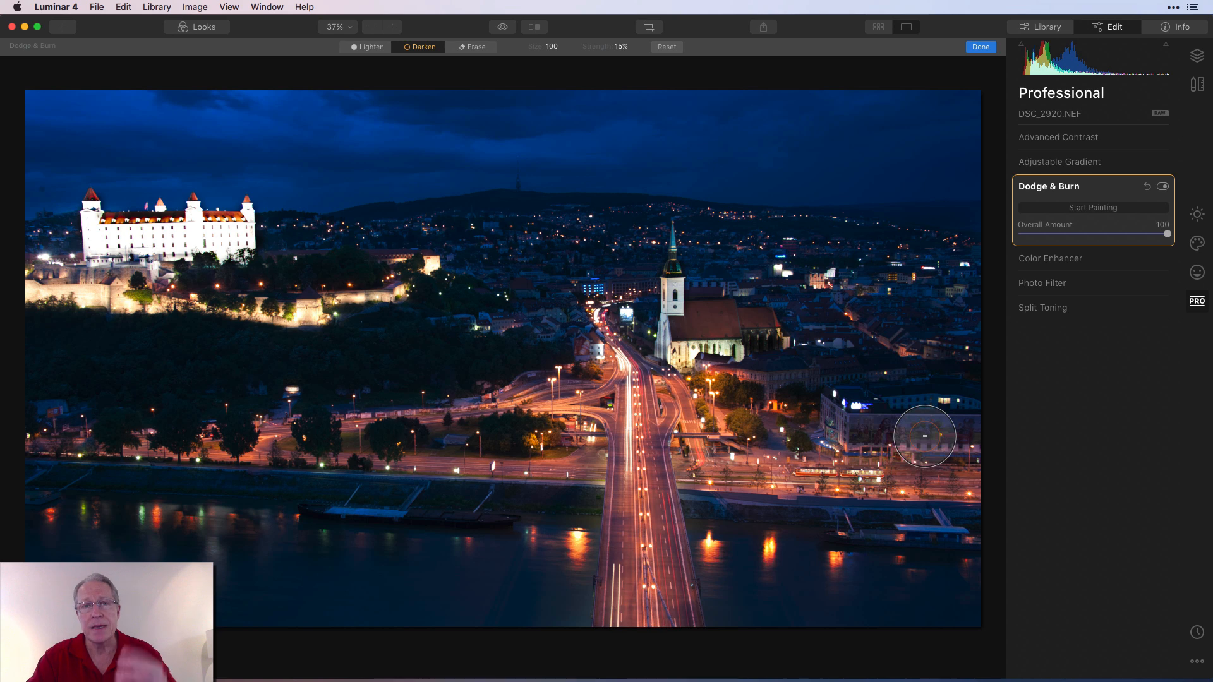
pyautogui.moveTo(203, 308)
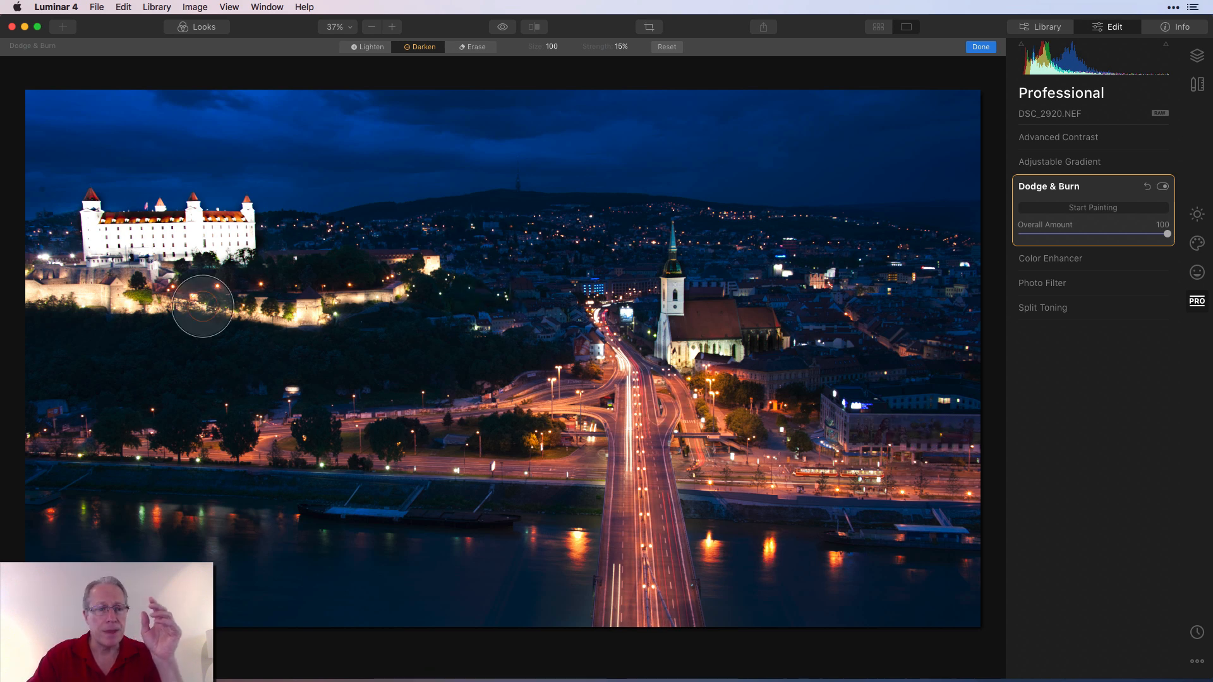
pyautogui.moveTo(456, 84)
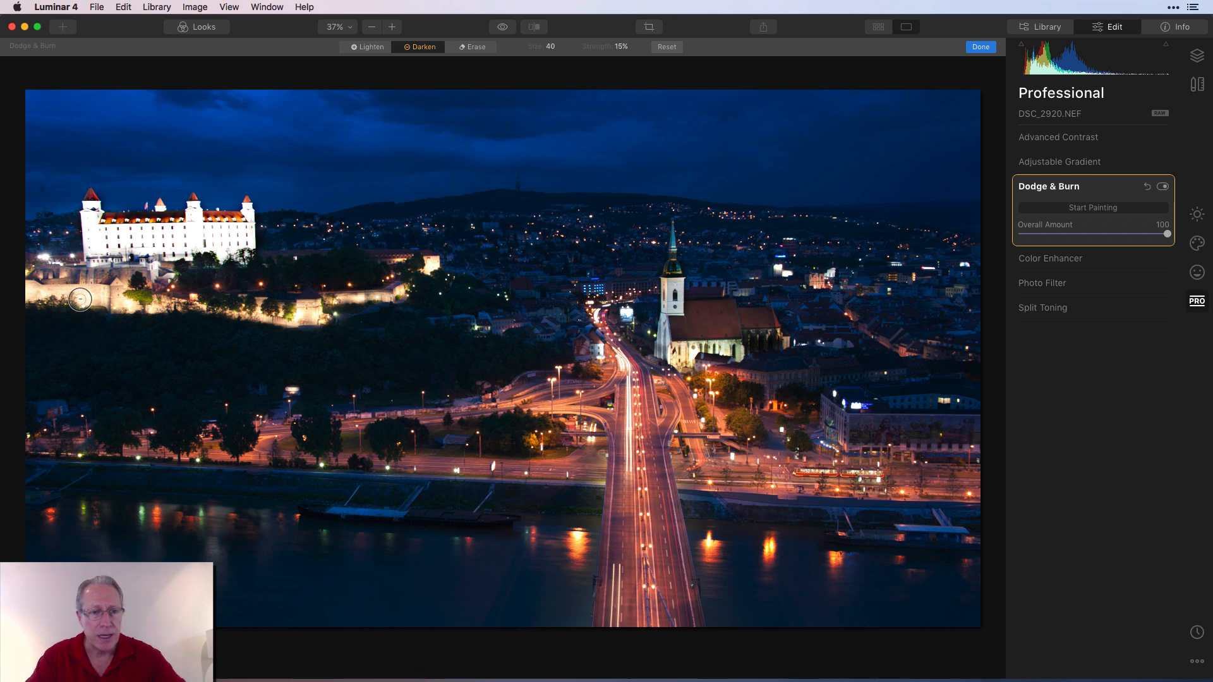
pyautogui.moveTo(70, 287)
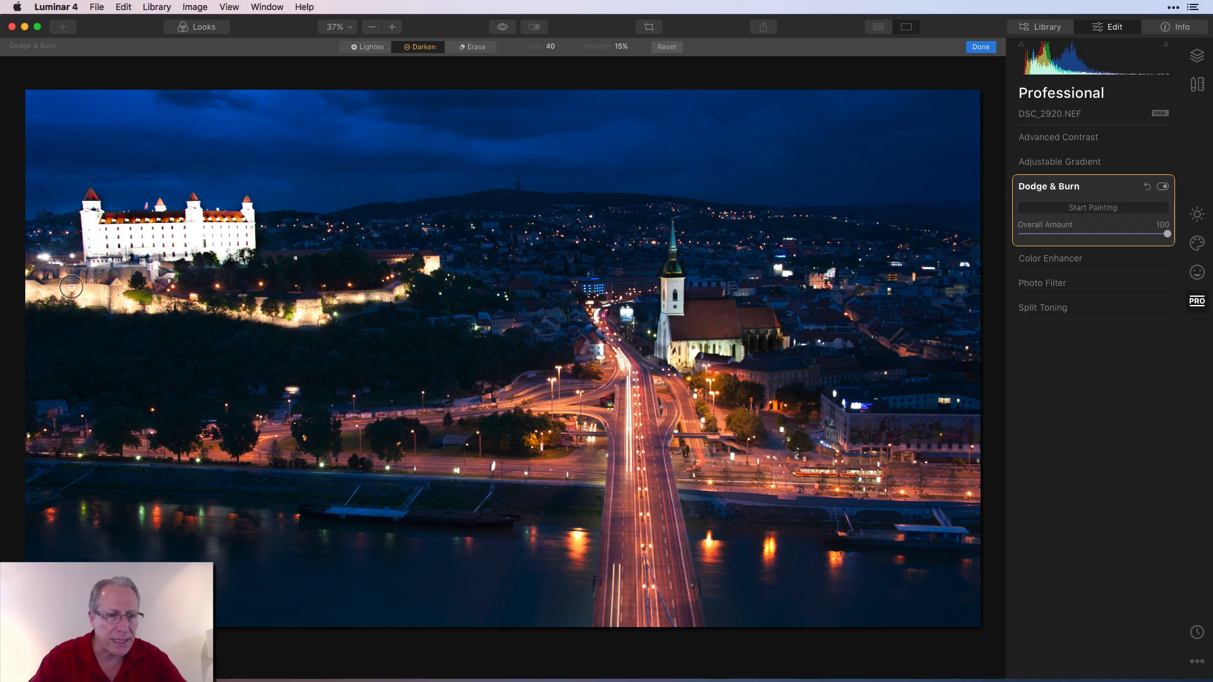
# Adjust the darken brush to a smaller size and slightly higher strength near the castle wall.
pyautogui.click(620, 47)
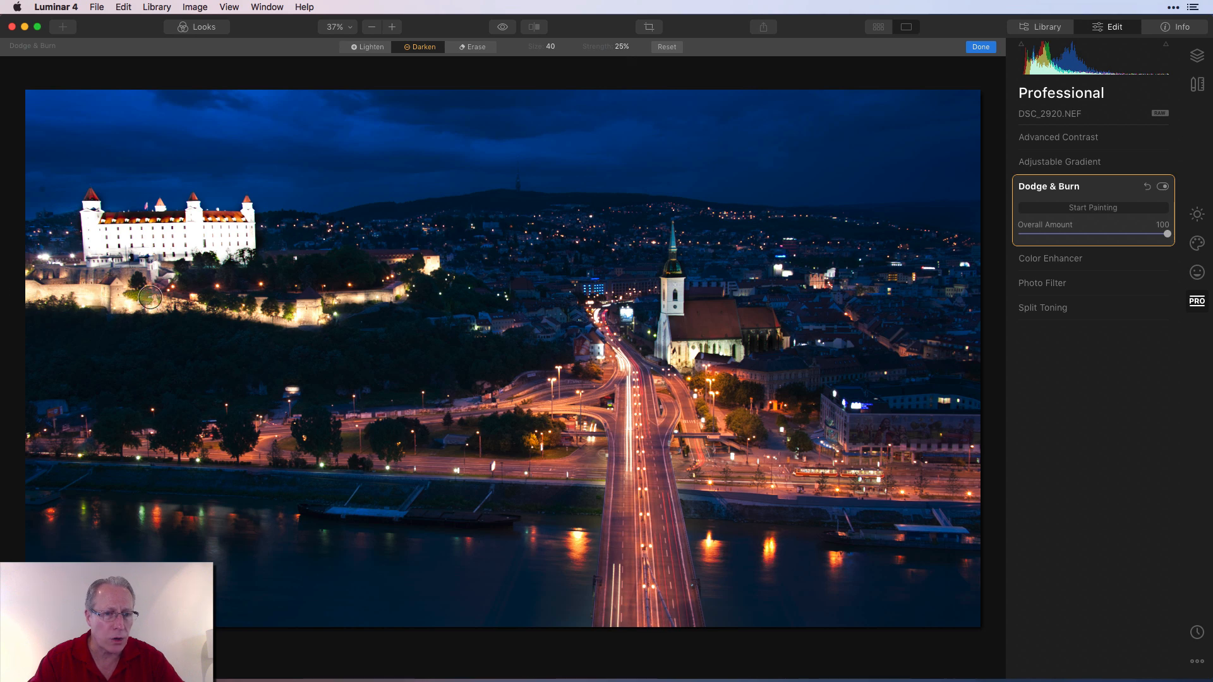
pyautogui.moveTo(370, 298)
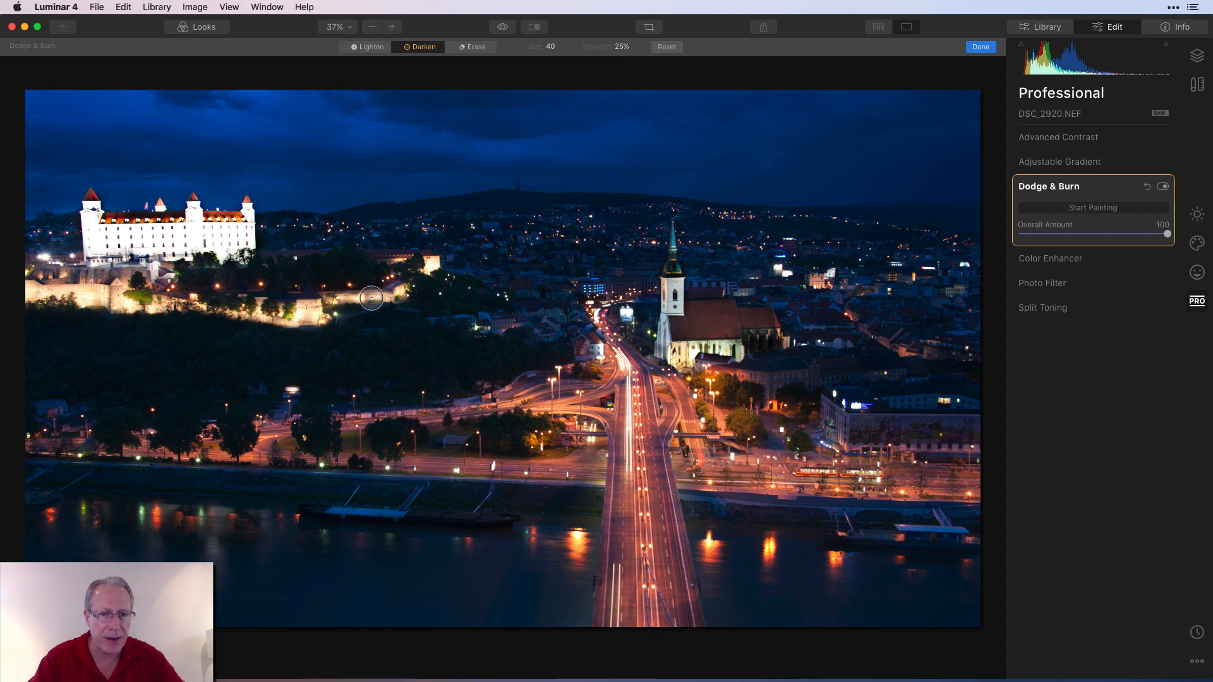
pyautogui.moveTo(287, 314)
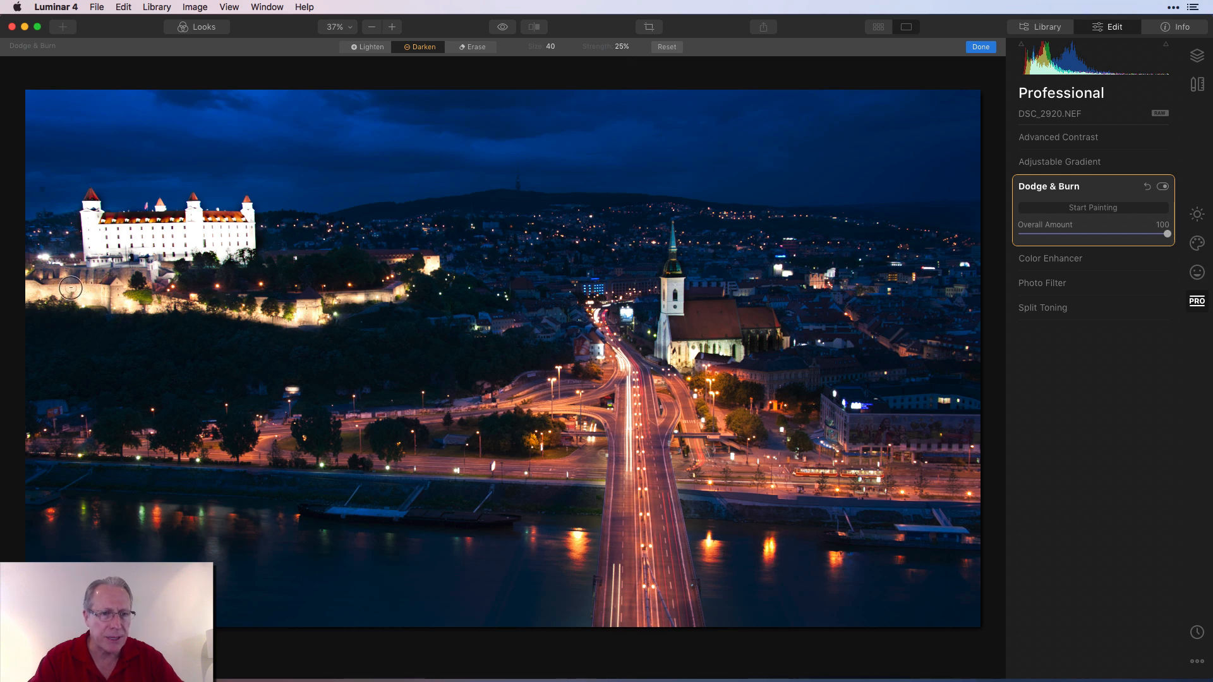
pyautogui.moveTo(871, 211)
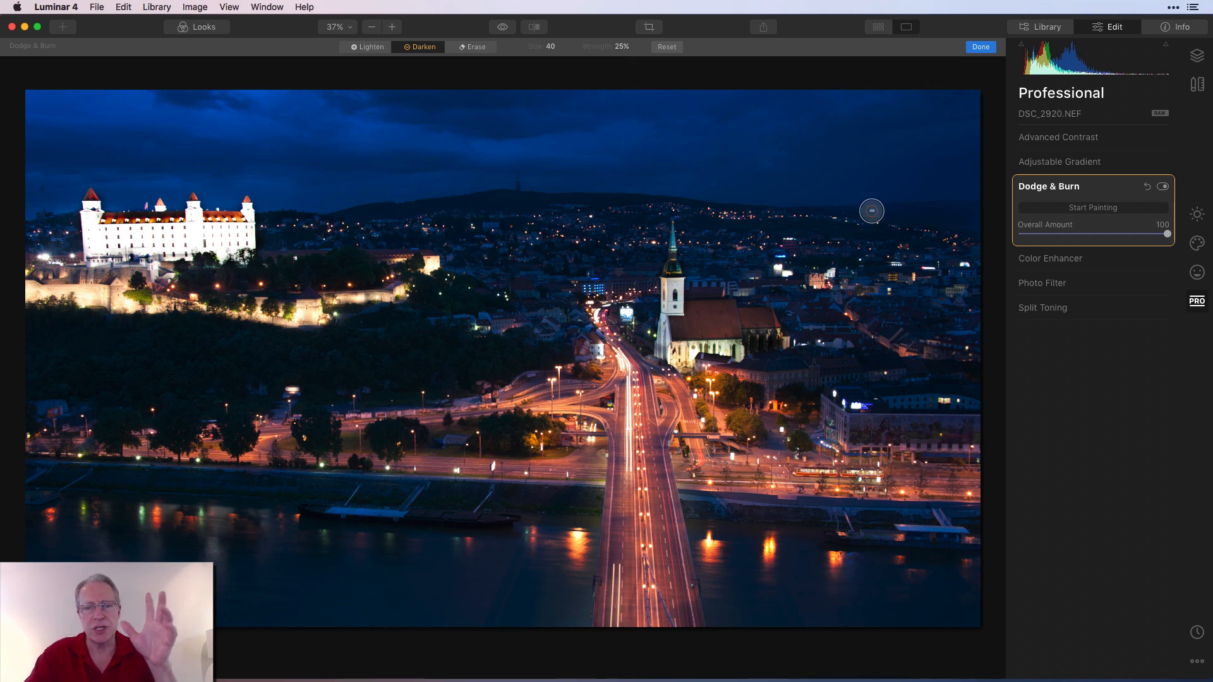
pyautogui.moveTo(869, 223)
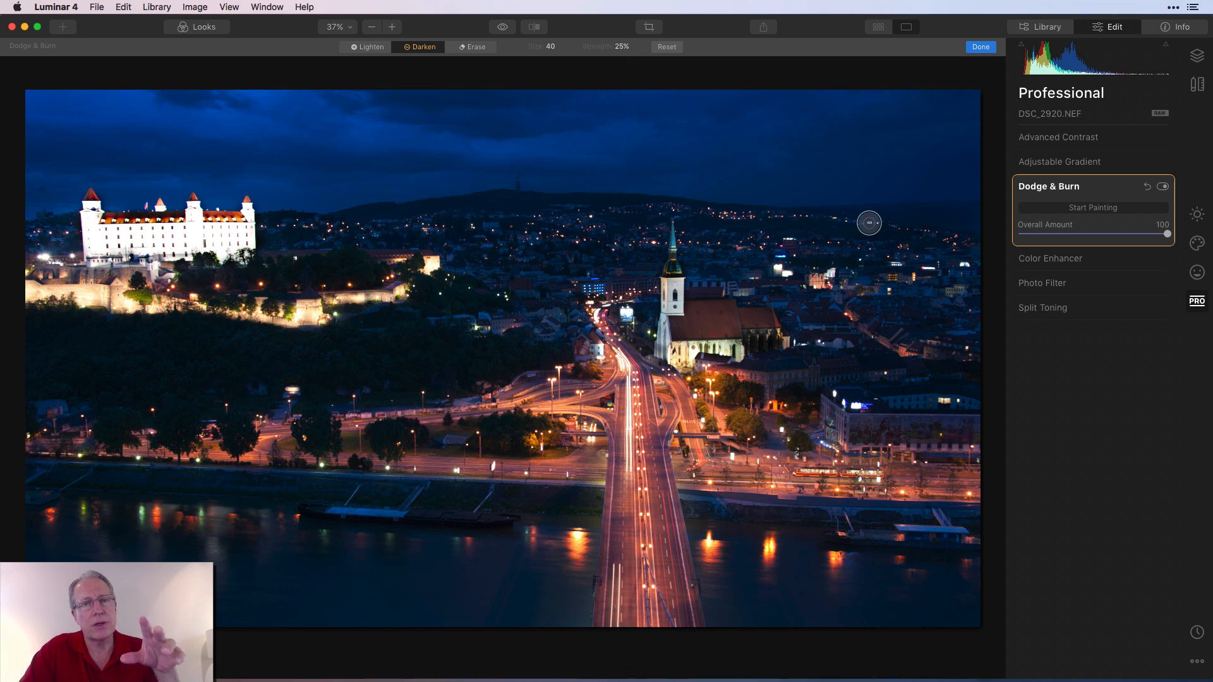
# Finish the darkening with Done, toggle Dodge & Burn off and on, then show a before/after split.
pyautogui.click(979, 47)
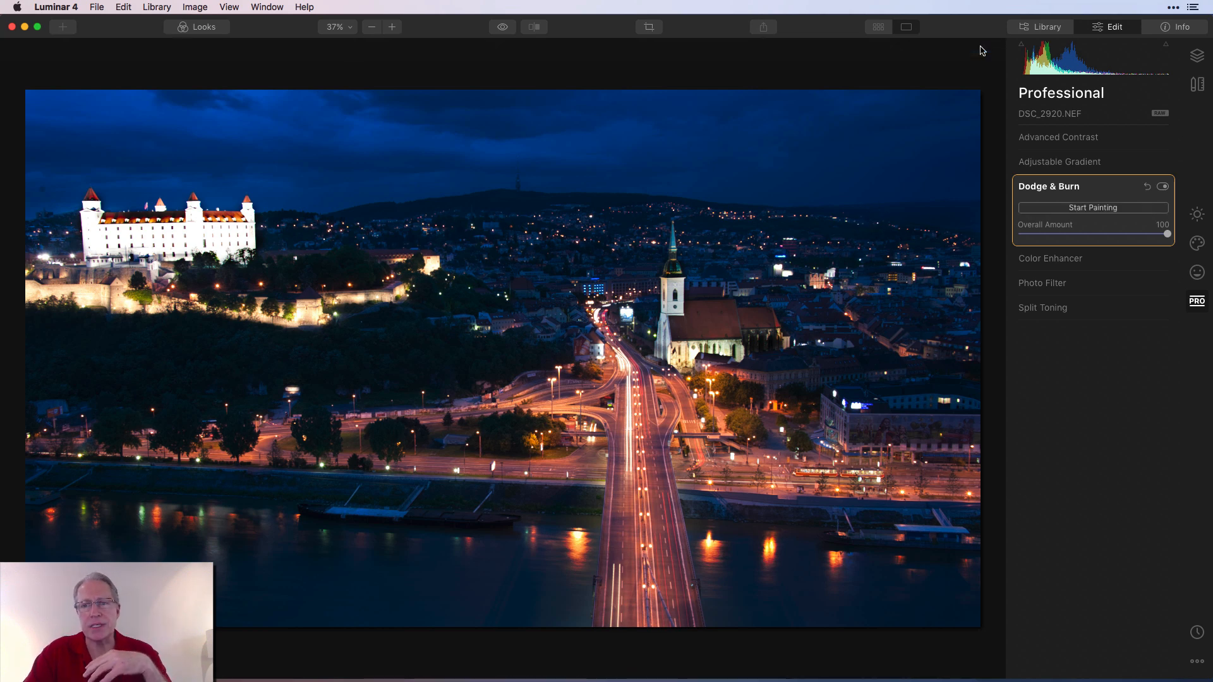
pyautogui.moveTo(1152, 201)
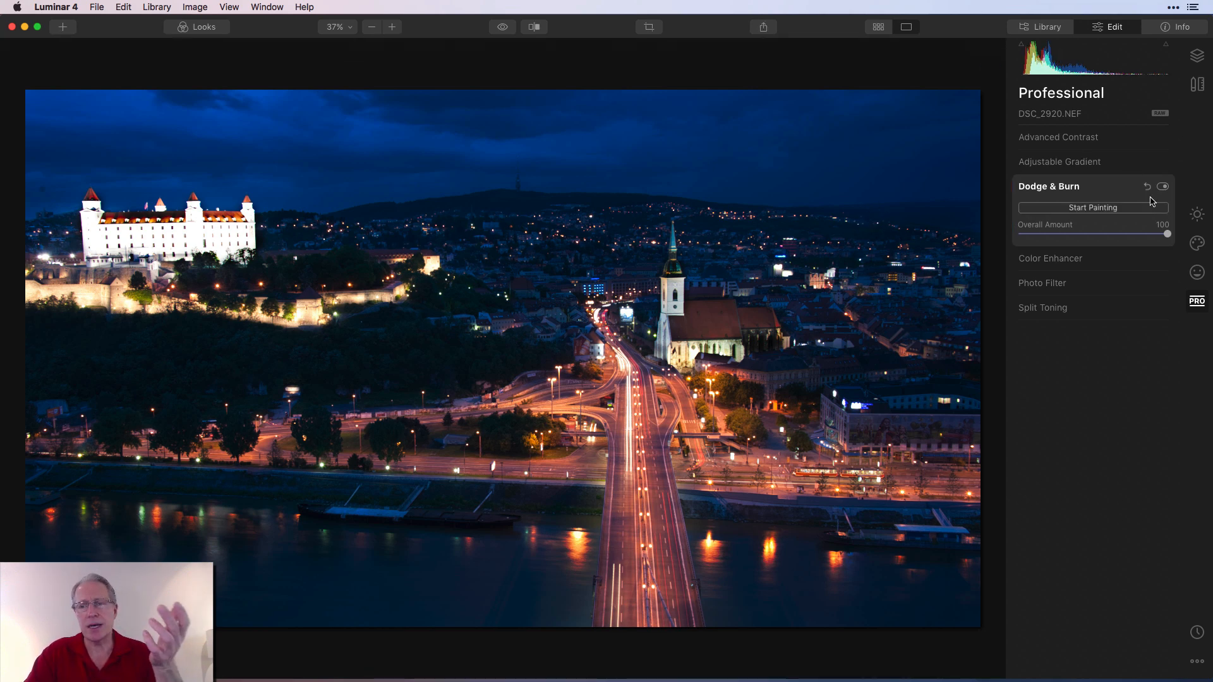
pyautogui.click(1163, 187)
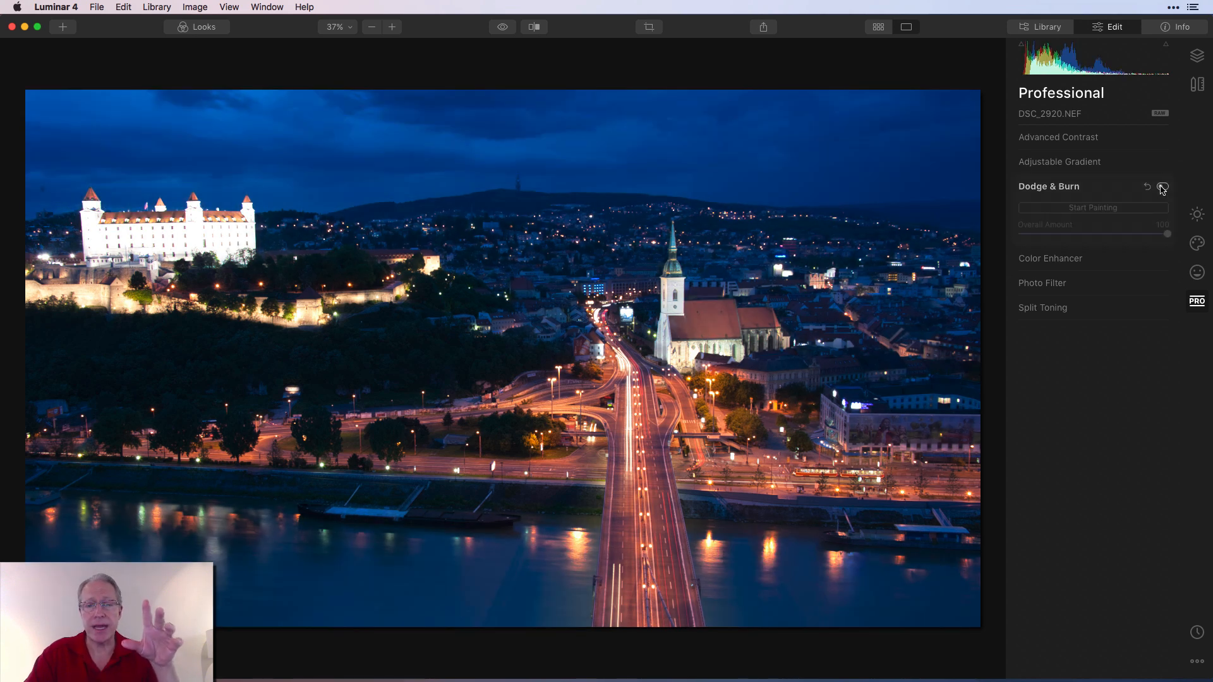
pyautogui.click(1161, 186)
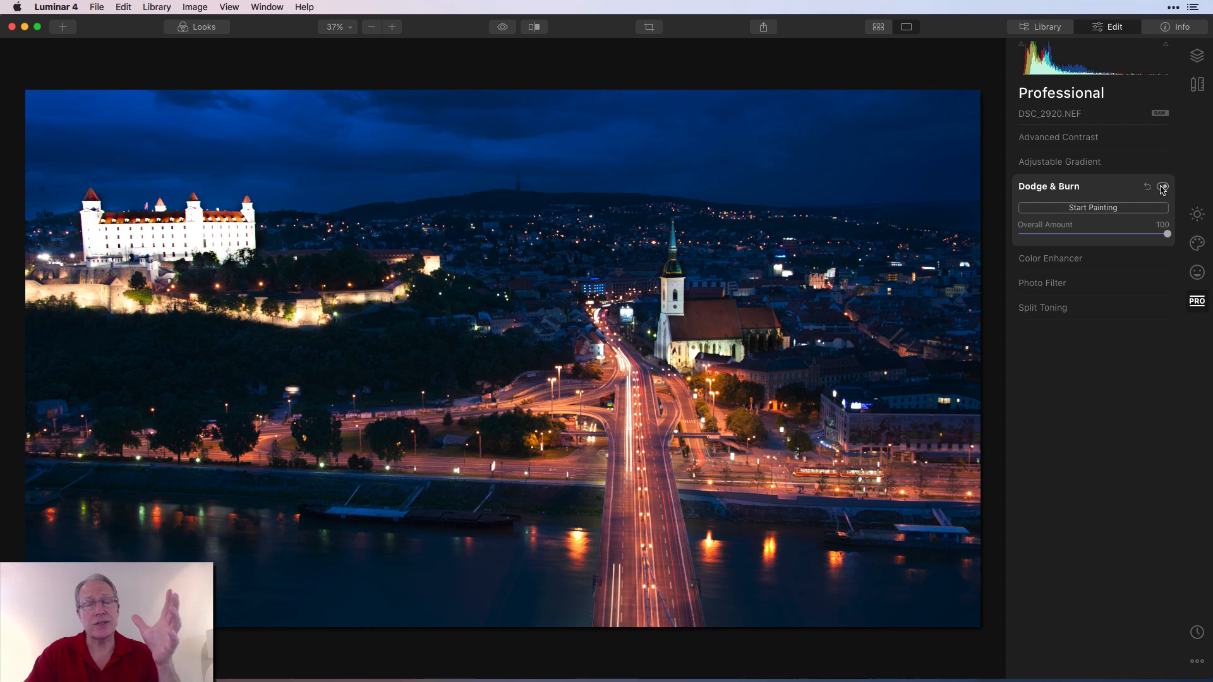
pyautogui.click(533, 26)
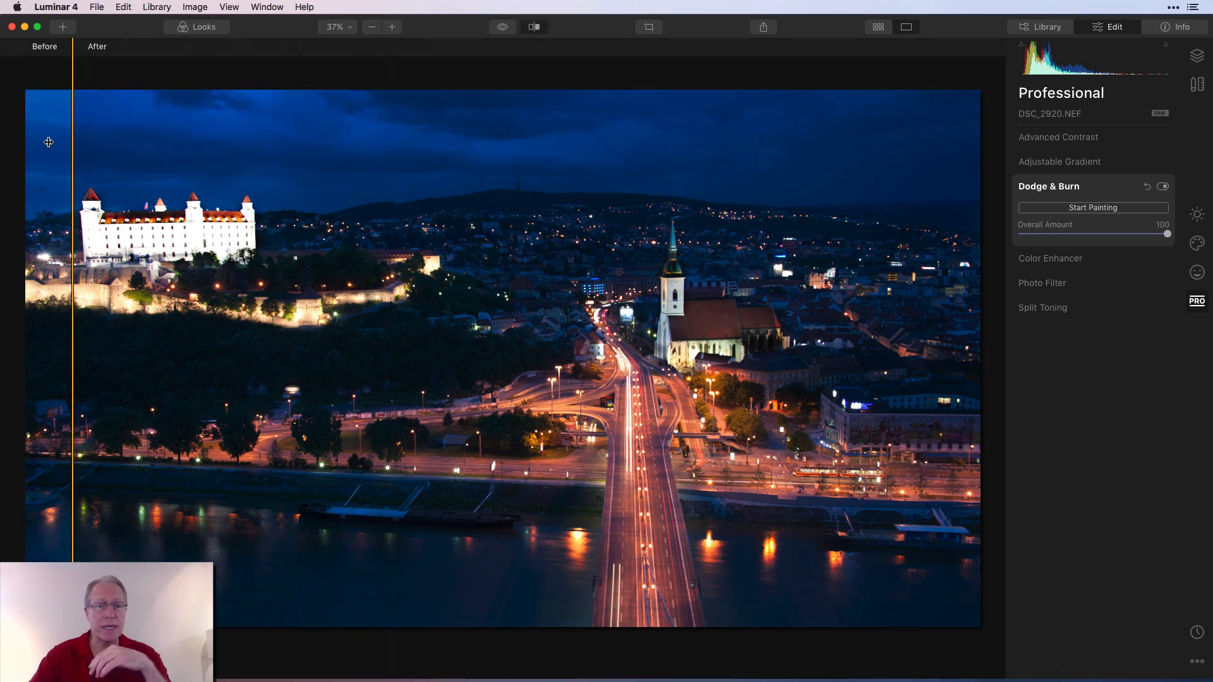
pyautogui.moveTo(67, 140)
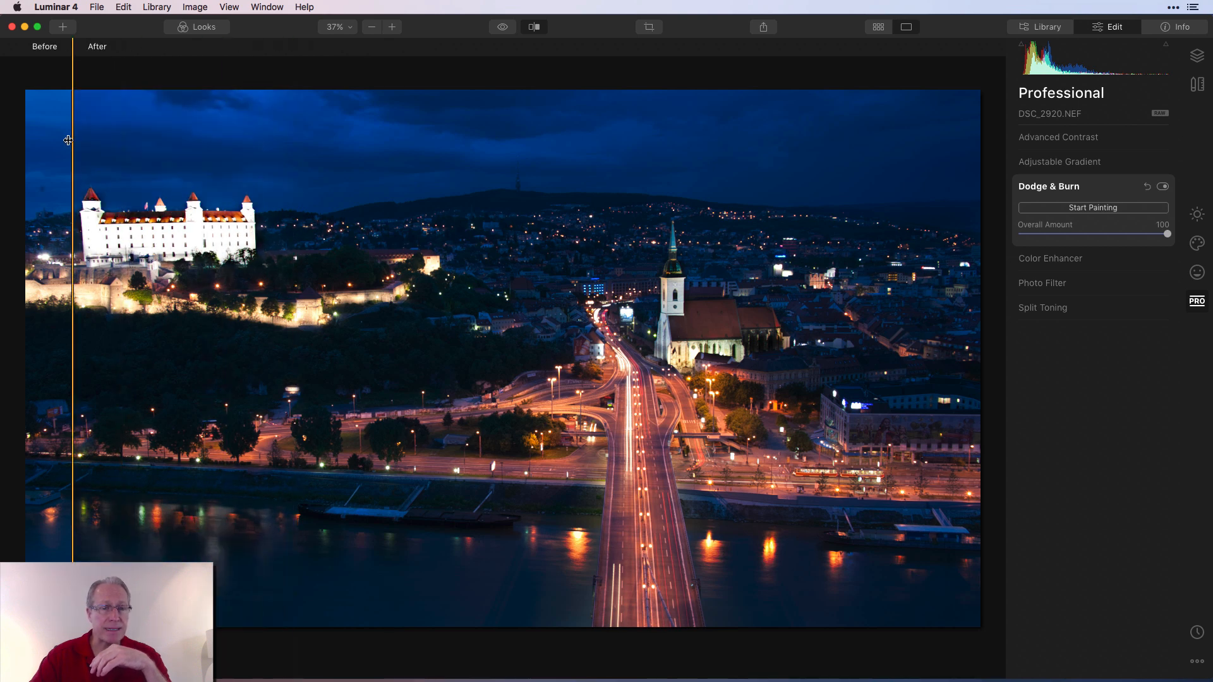
pyautogui.moveTo(70, 140); pyautogui.dragTo(235, 166)
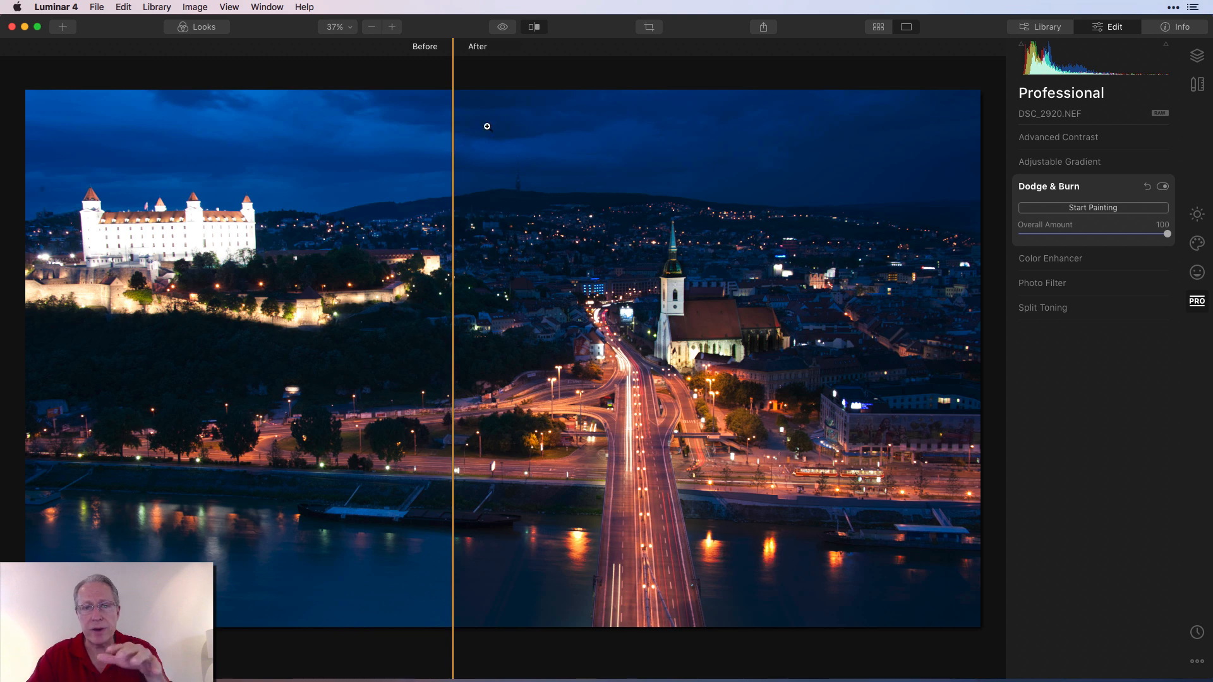
# Lower Dodge & Burn Overall Amount to 74 and compare the reduced effect against the original.
pyautogui.click(533, 26)
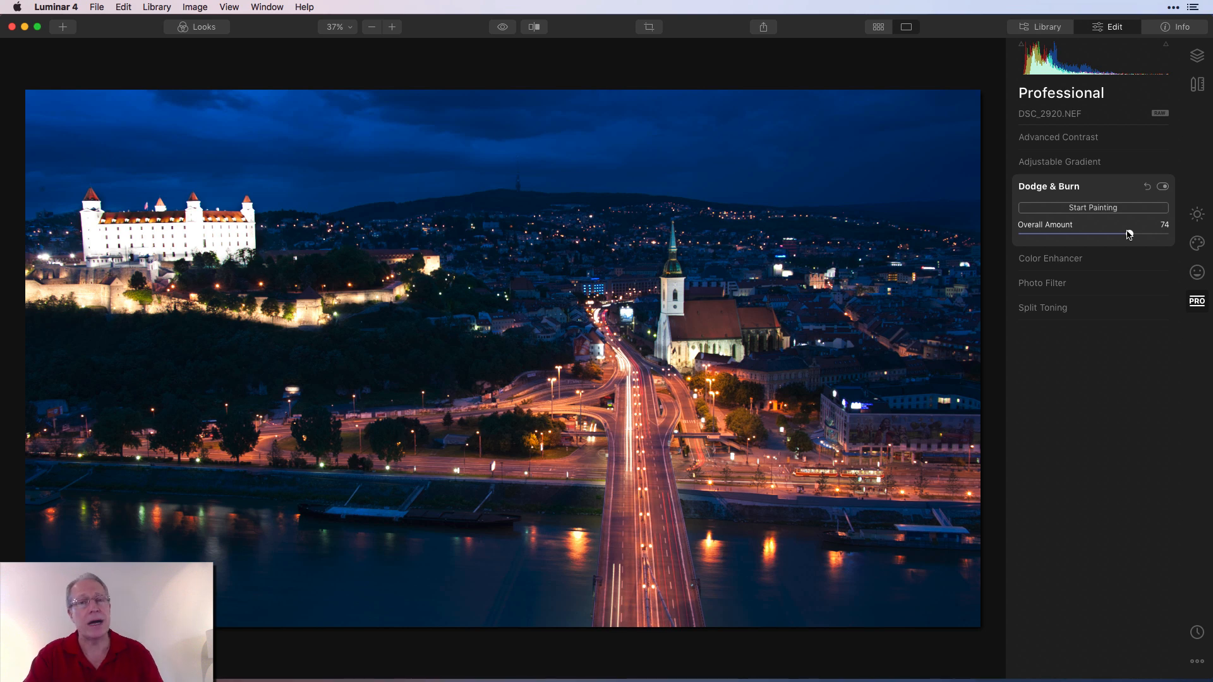
pyautogui.moveTo(1130, 236)
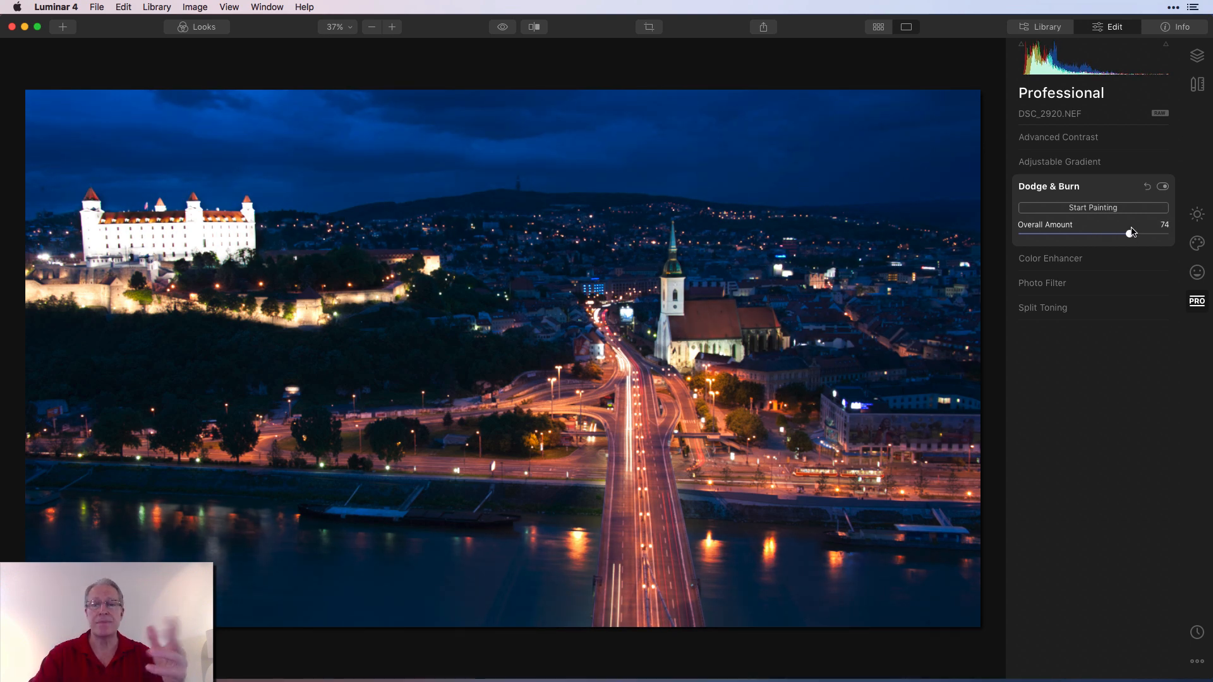
pyautogui.click(535, 27)
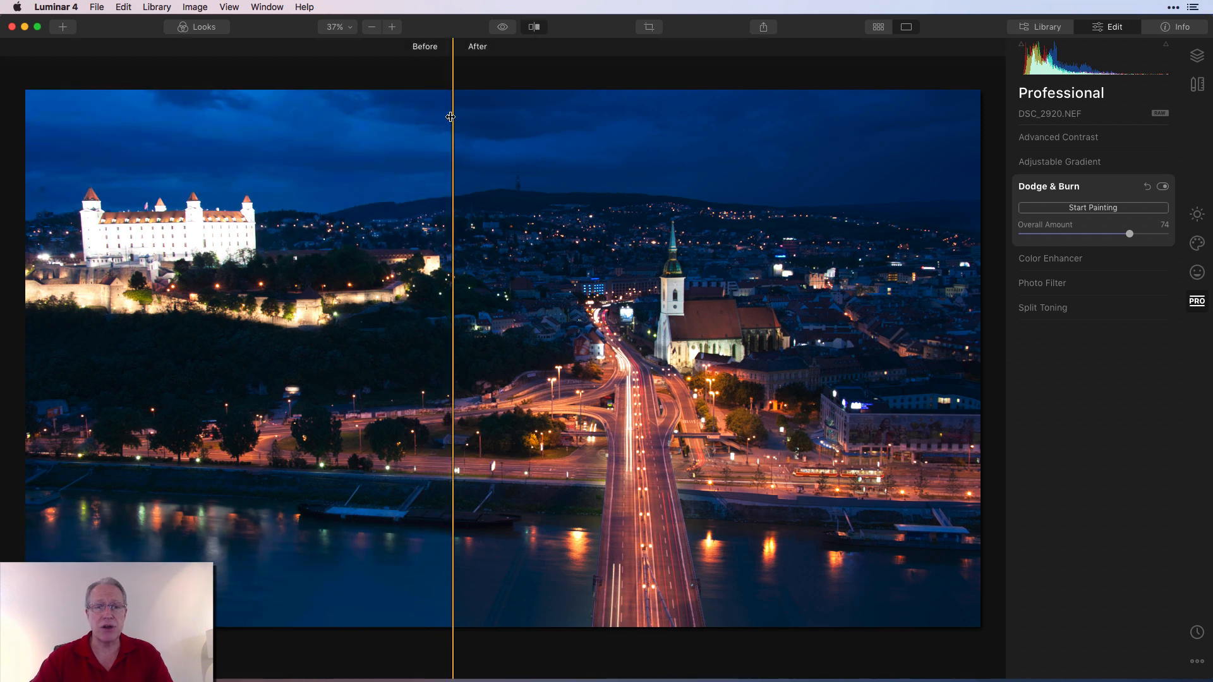
pyautogui.moveTo(453, 116); pyautogui.dragTo(187, 124)
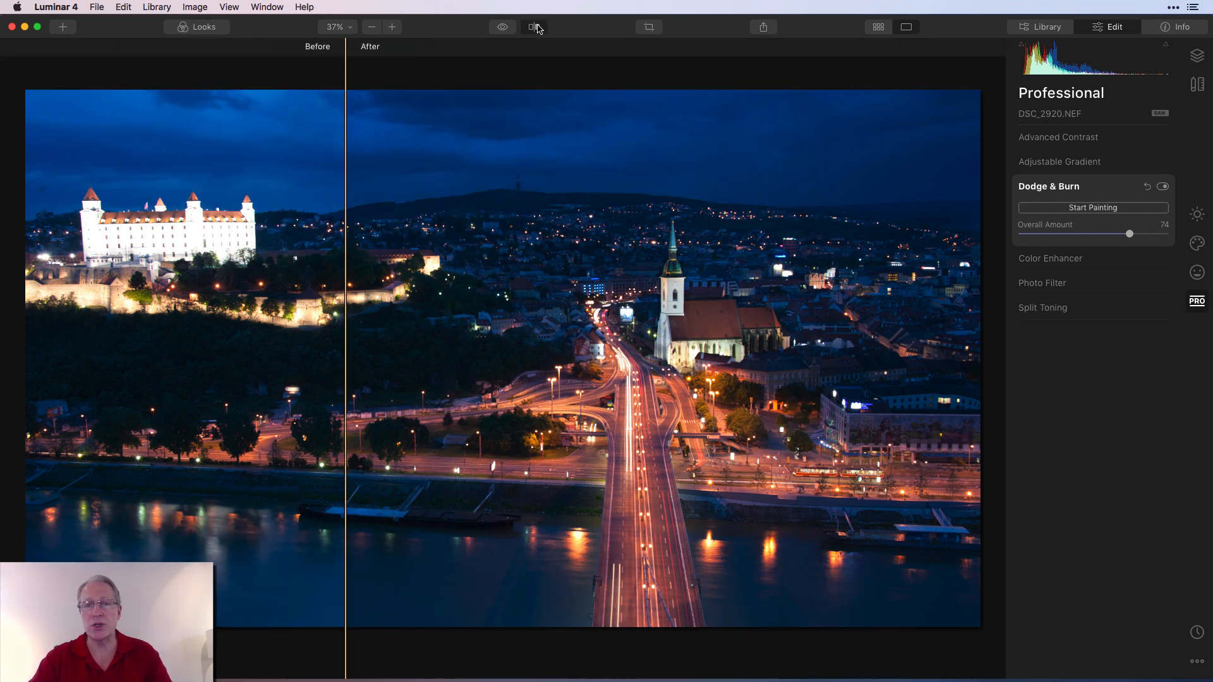
pyautogui.click(533, 26)
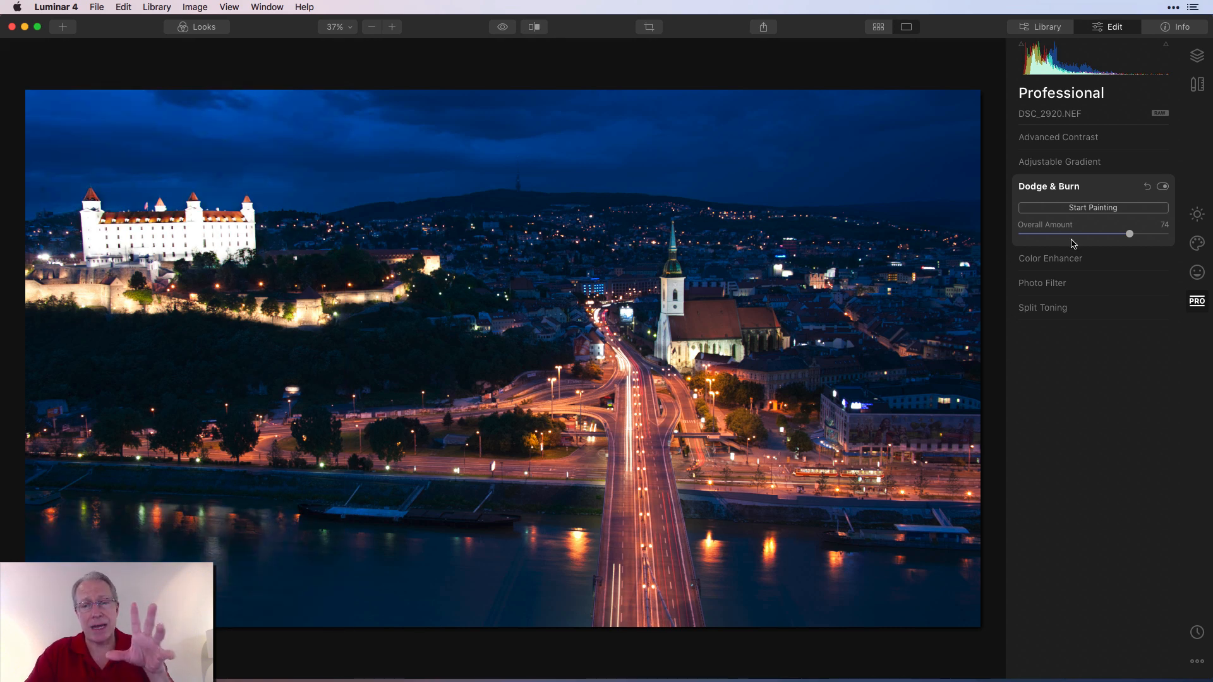
pyautogui.moveTo(1105, 199)
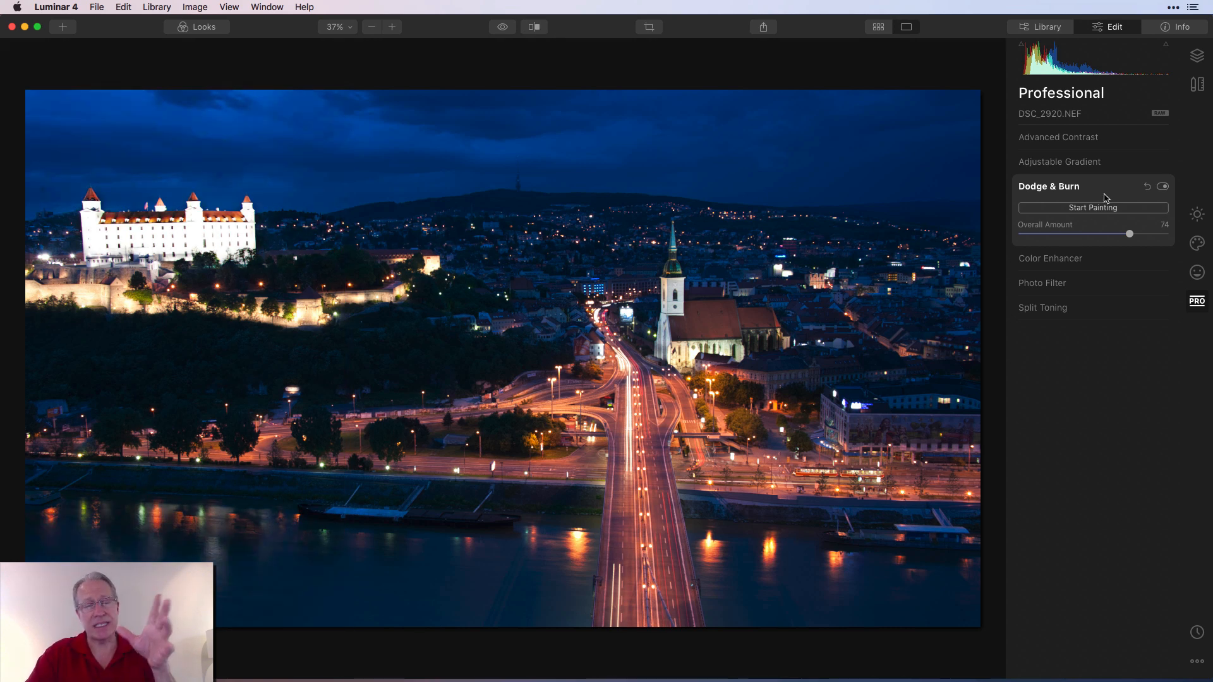
pyautogui.moveTo(1196, 215)
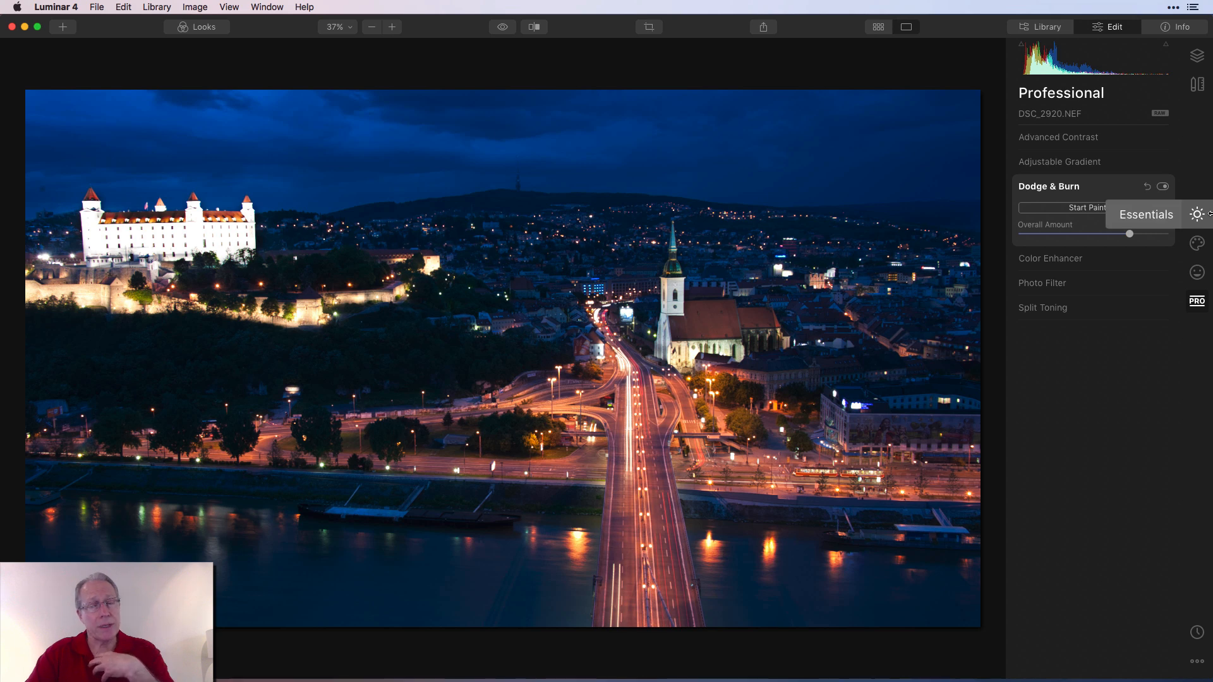
pyautogui.moveTo(1203, 219)
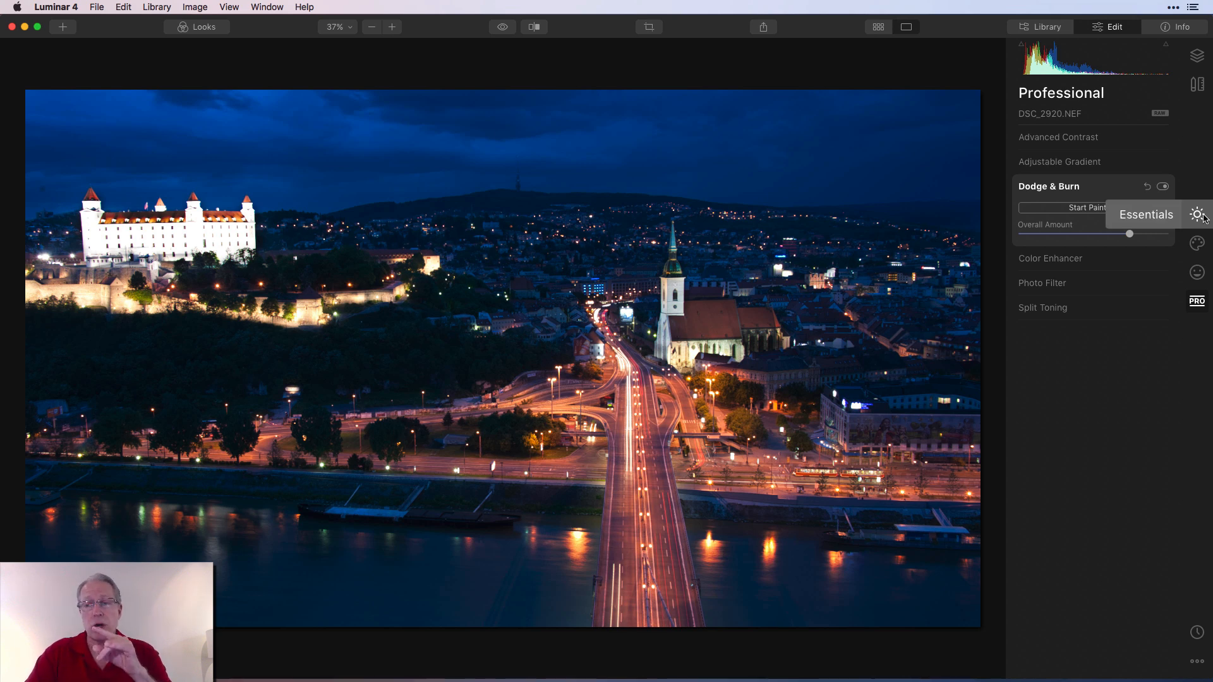
# In Essentials tweak the Light sliders, then expand AI Enhance for AI Accent 34 and Sky Enhancer 26.
pyautogui.click(1197, 215)
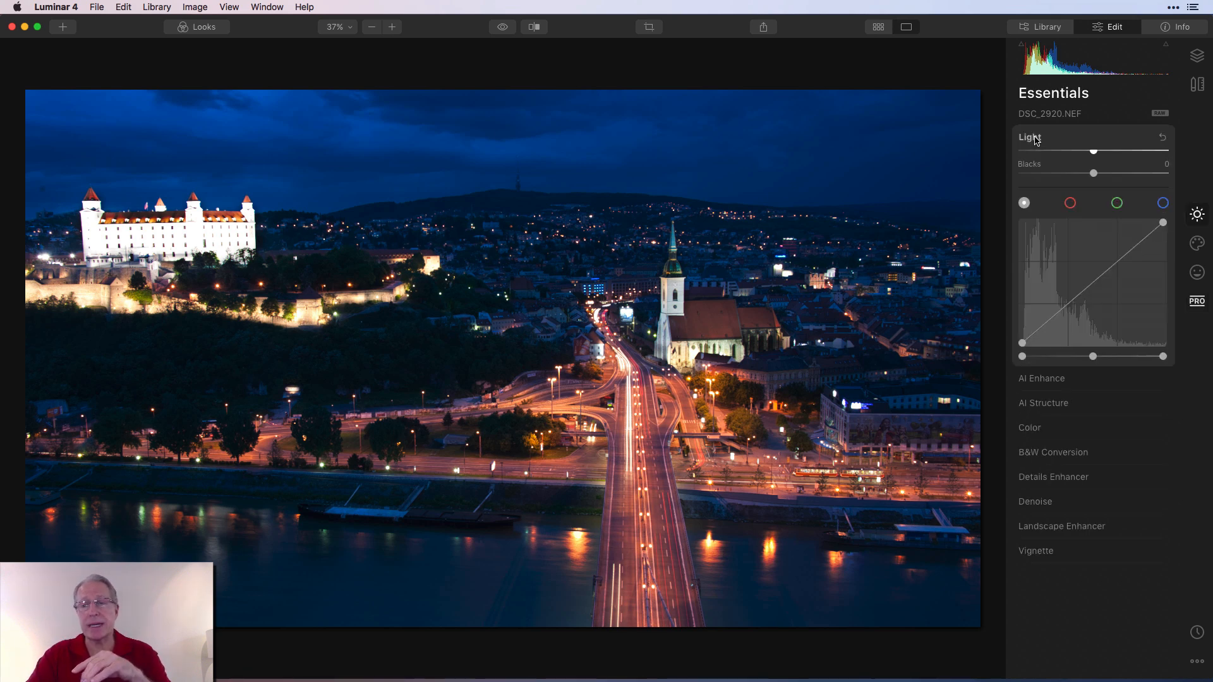
pyautogui.click(1029, 137)
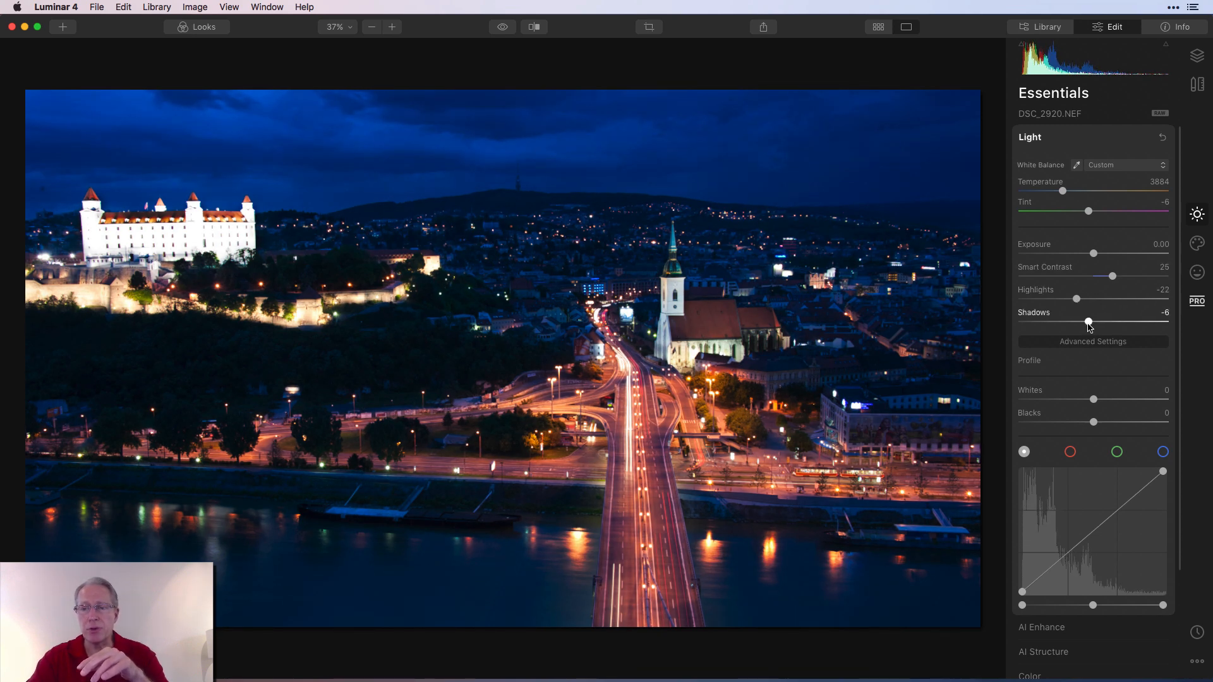
pyautogui.click(1029, 136)
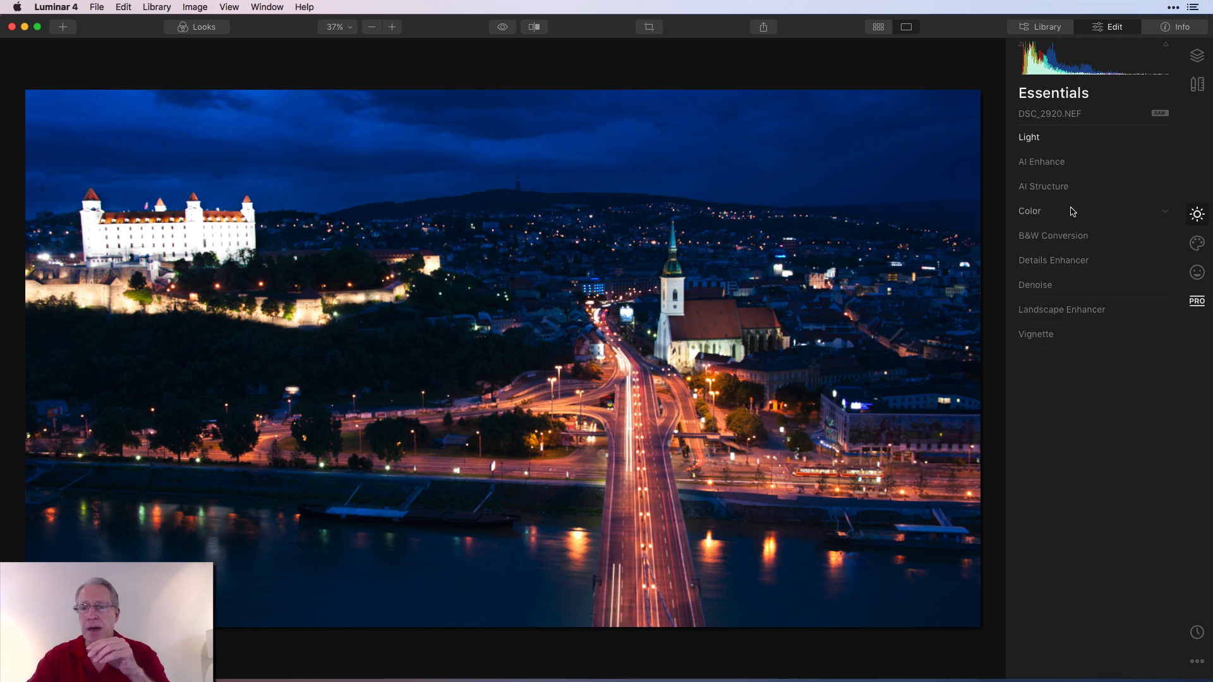
pyautogui.click(1041, 161)
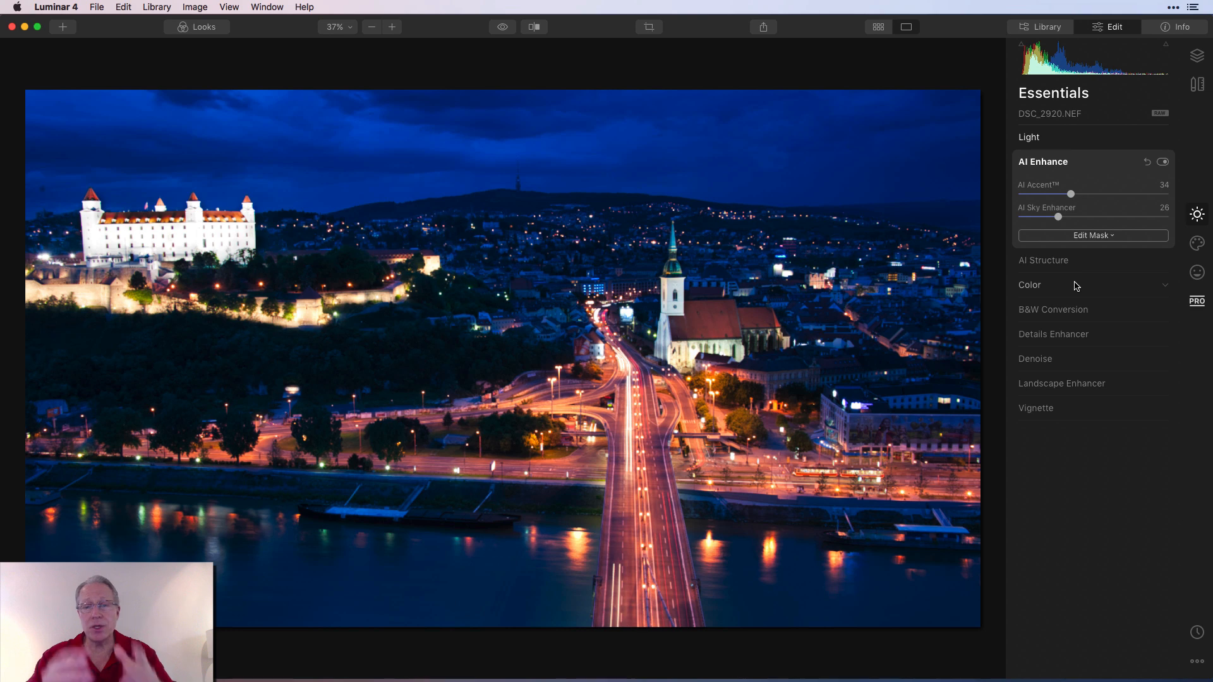
# Return to the PRO tools and toggle the Dodge & Burn eye repeatedly to judge the darkening at 74.
pyautogui.click(1196, 301)
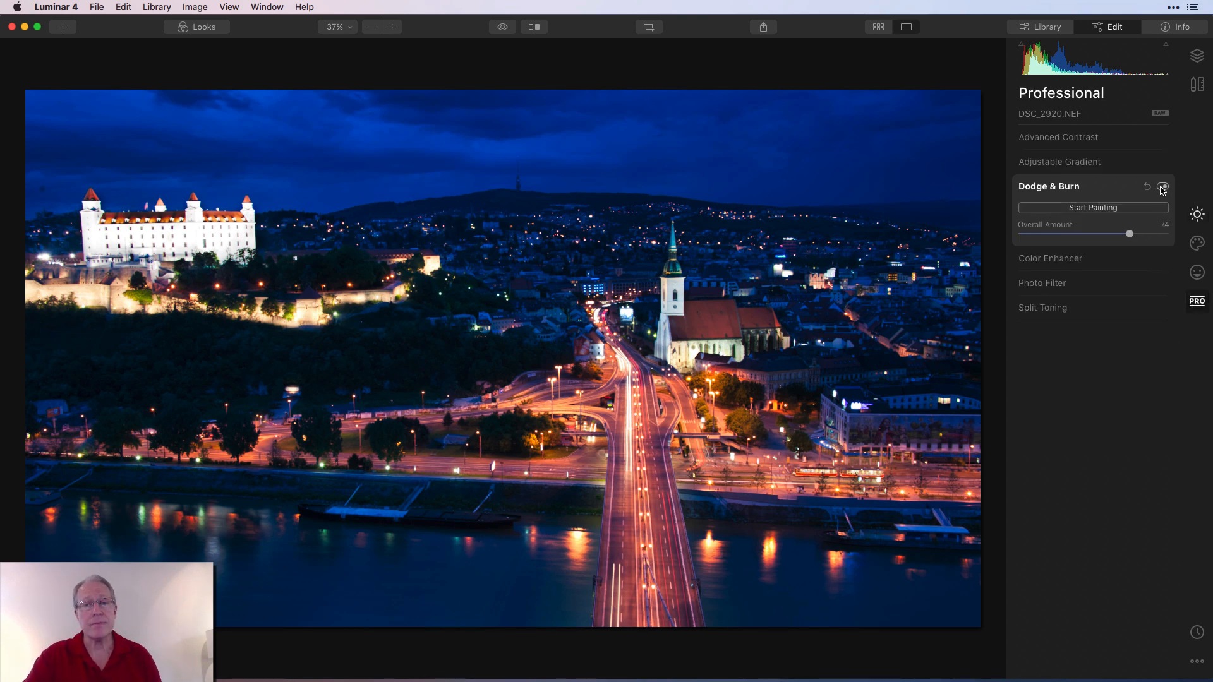
pyautogui.click(1160, 188)
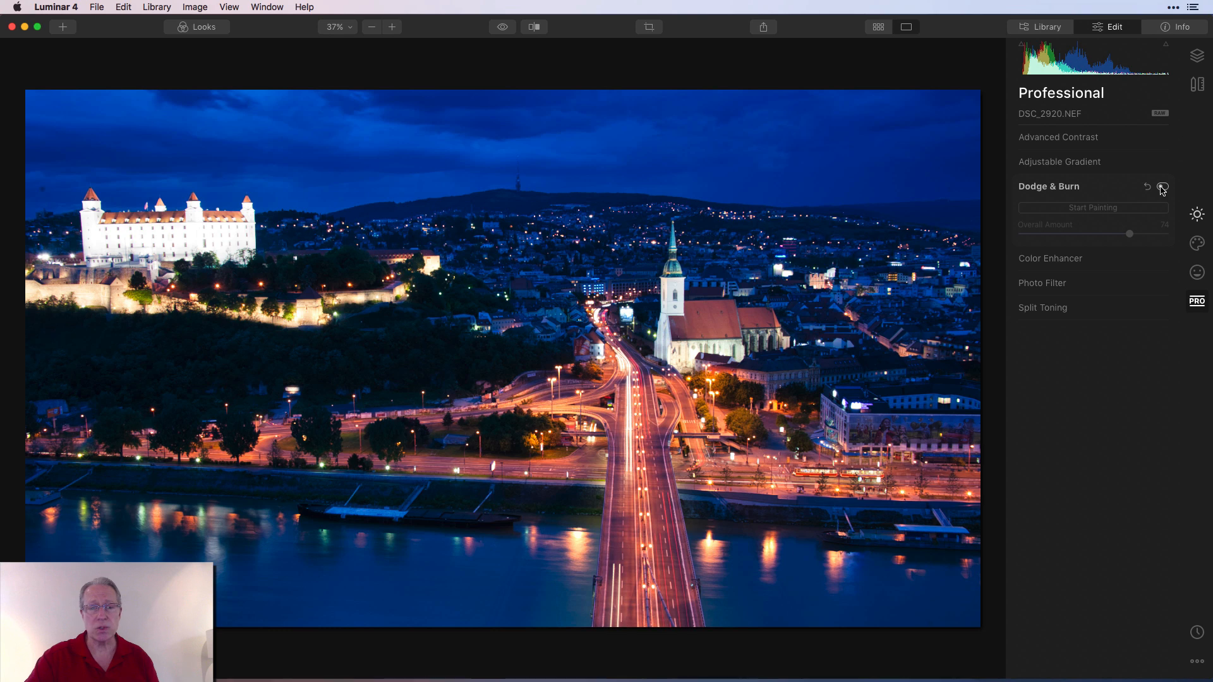
pyautogui.click(1159, 188)
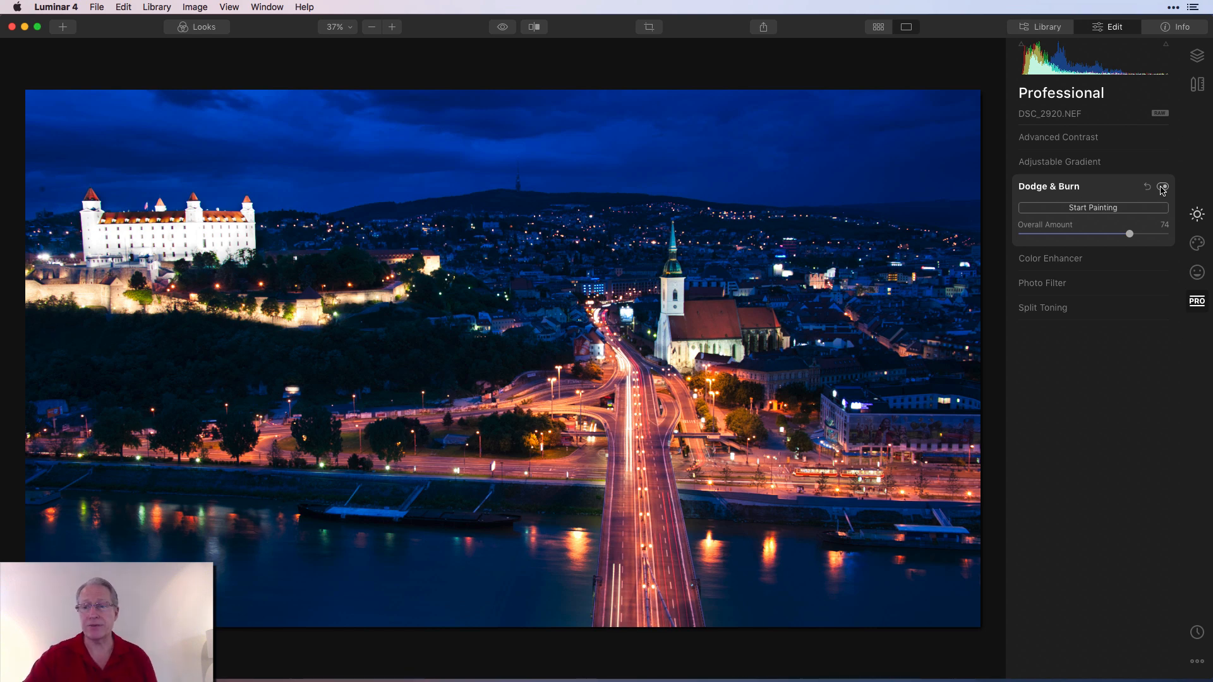
pyautogui.click(1159, 188)
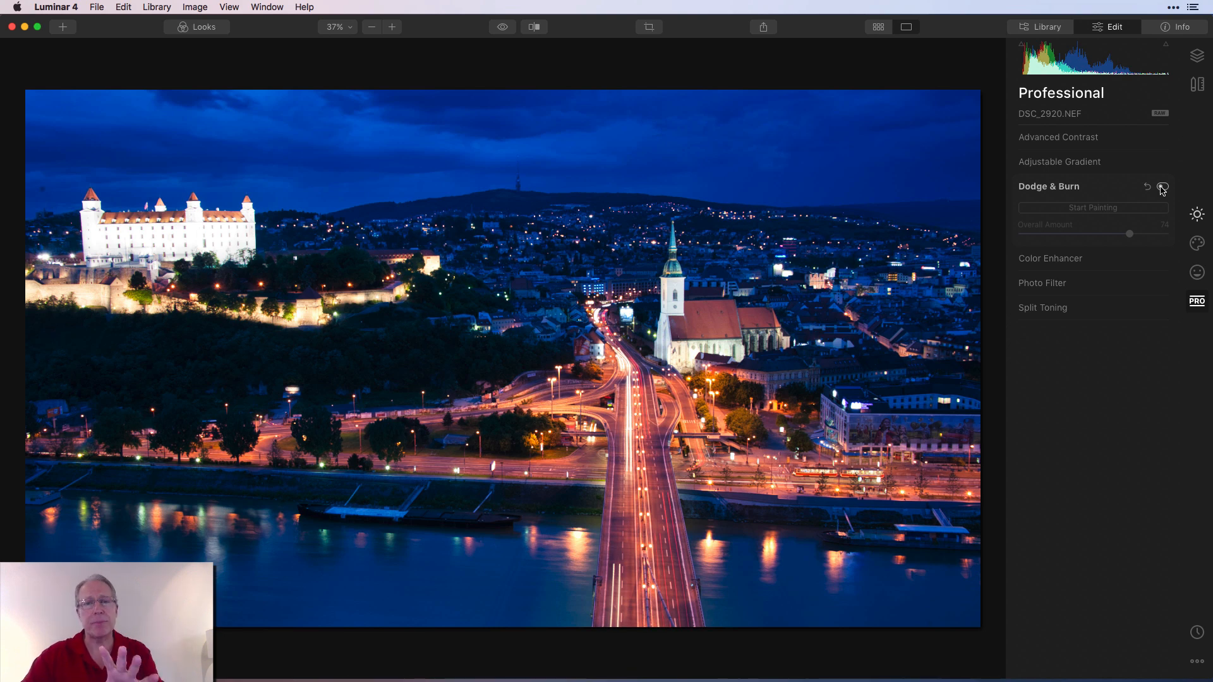
pyautogui.click(1161, 188)
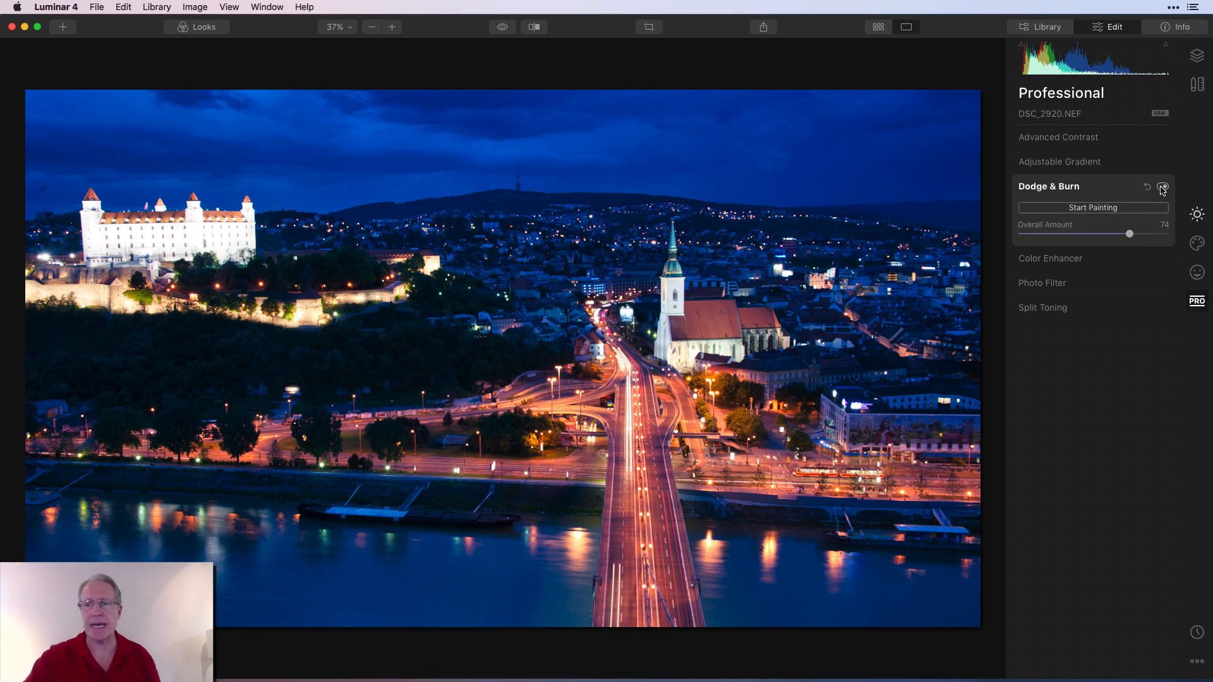
pyautogui.click(1160, 188)
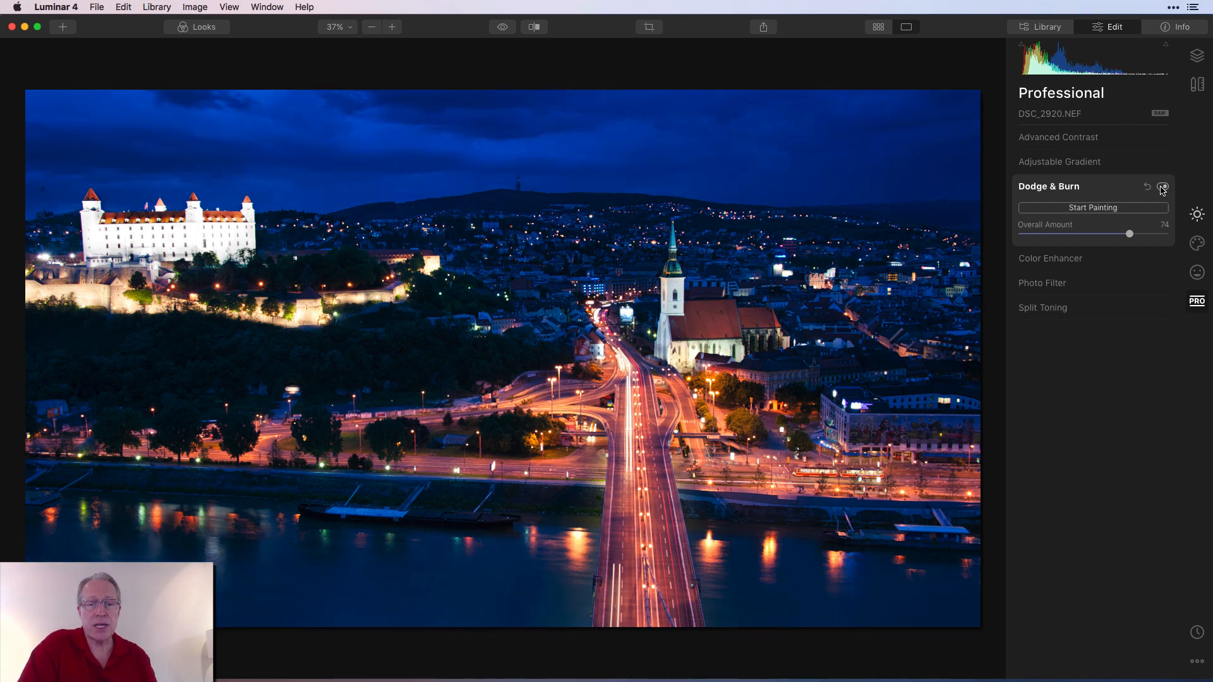